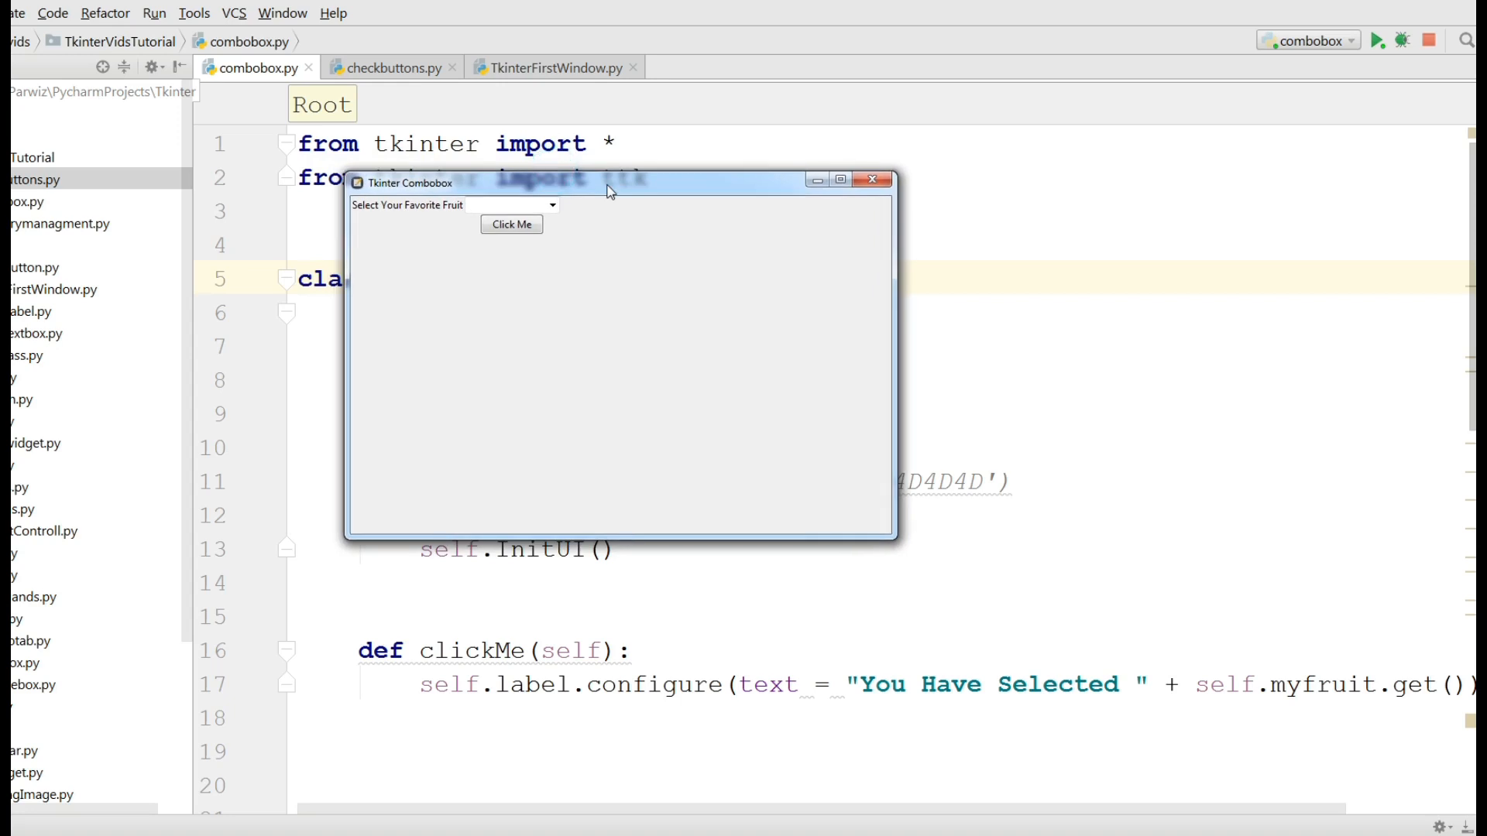
pyautogui.moveTo(468, 195)
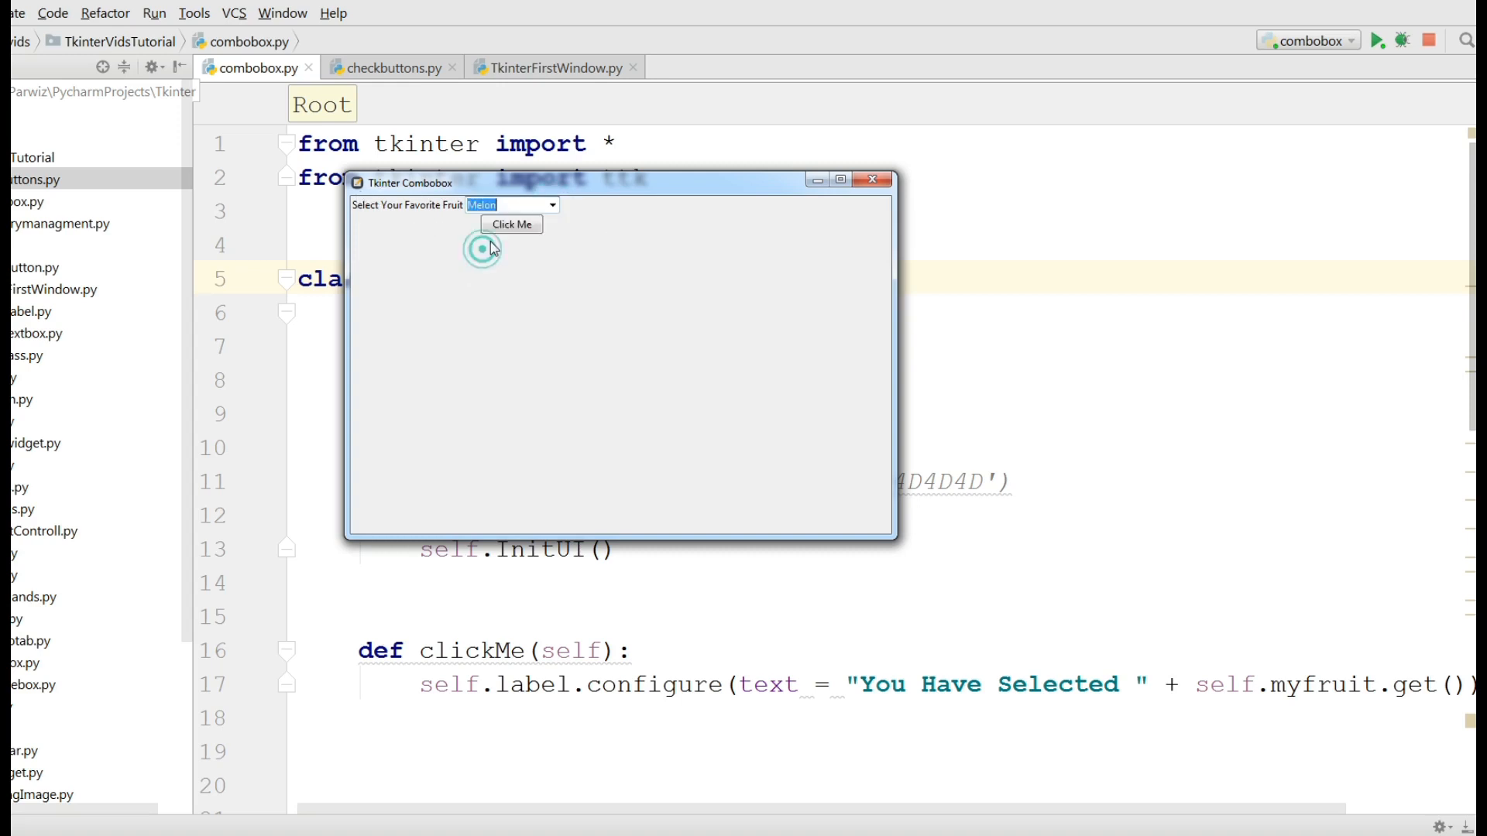
# Report Melon in the label, then pick Banana from the dropdown and report it too.
pyautogui.click(512, 224)
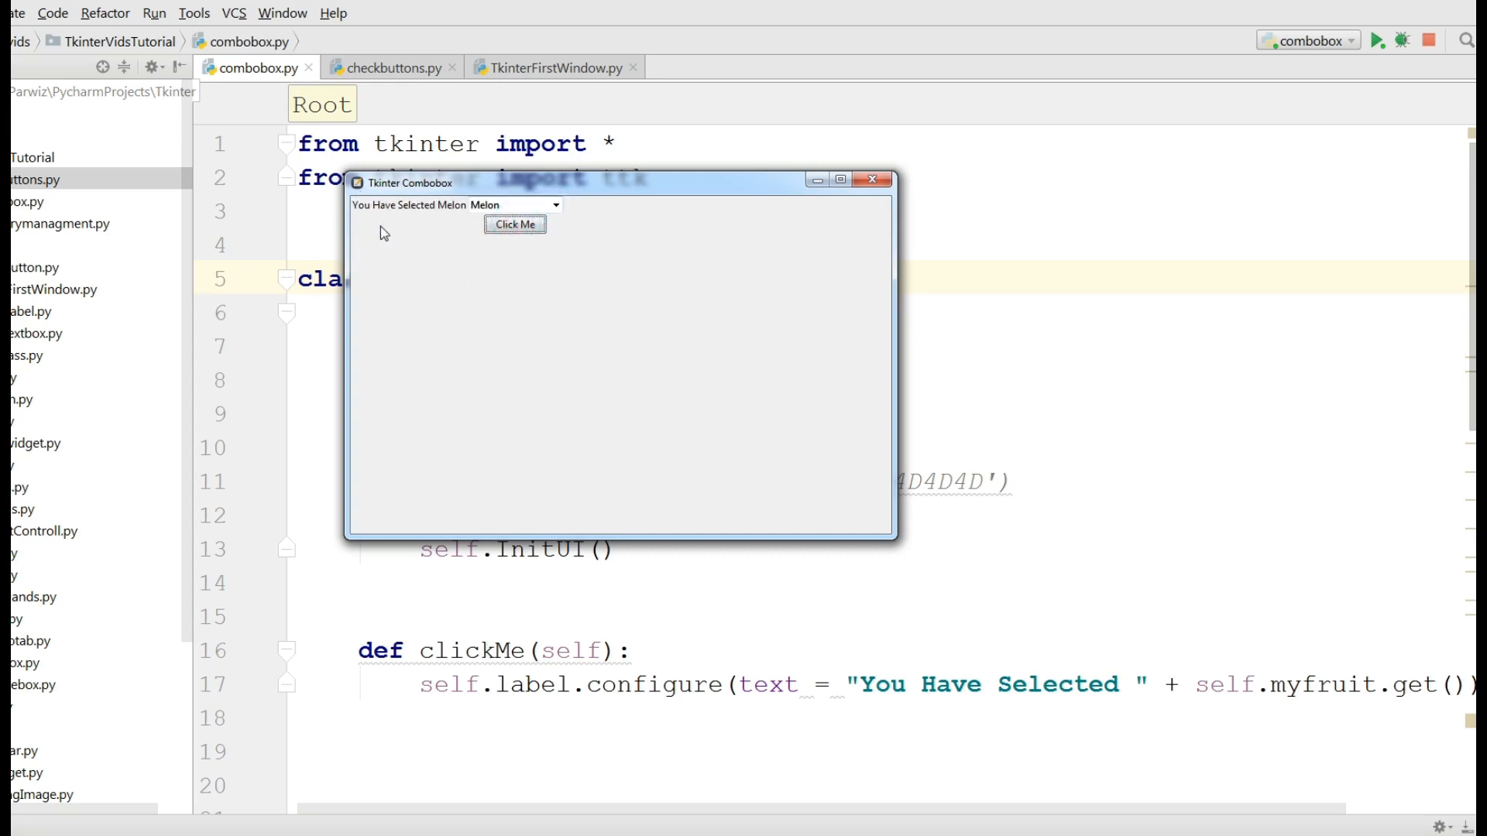
pyautogui.click(554, 204)
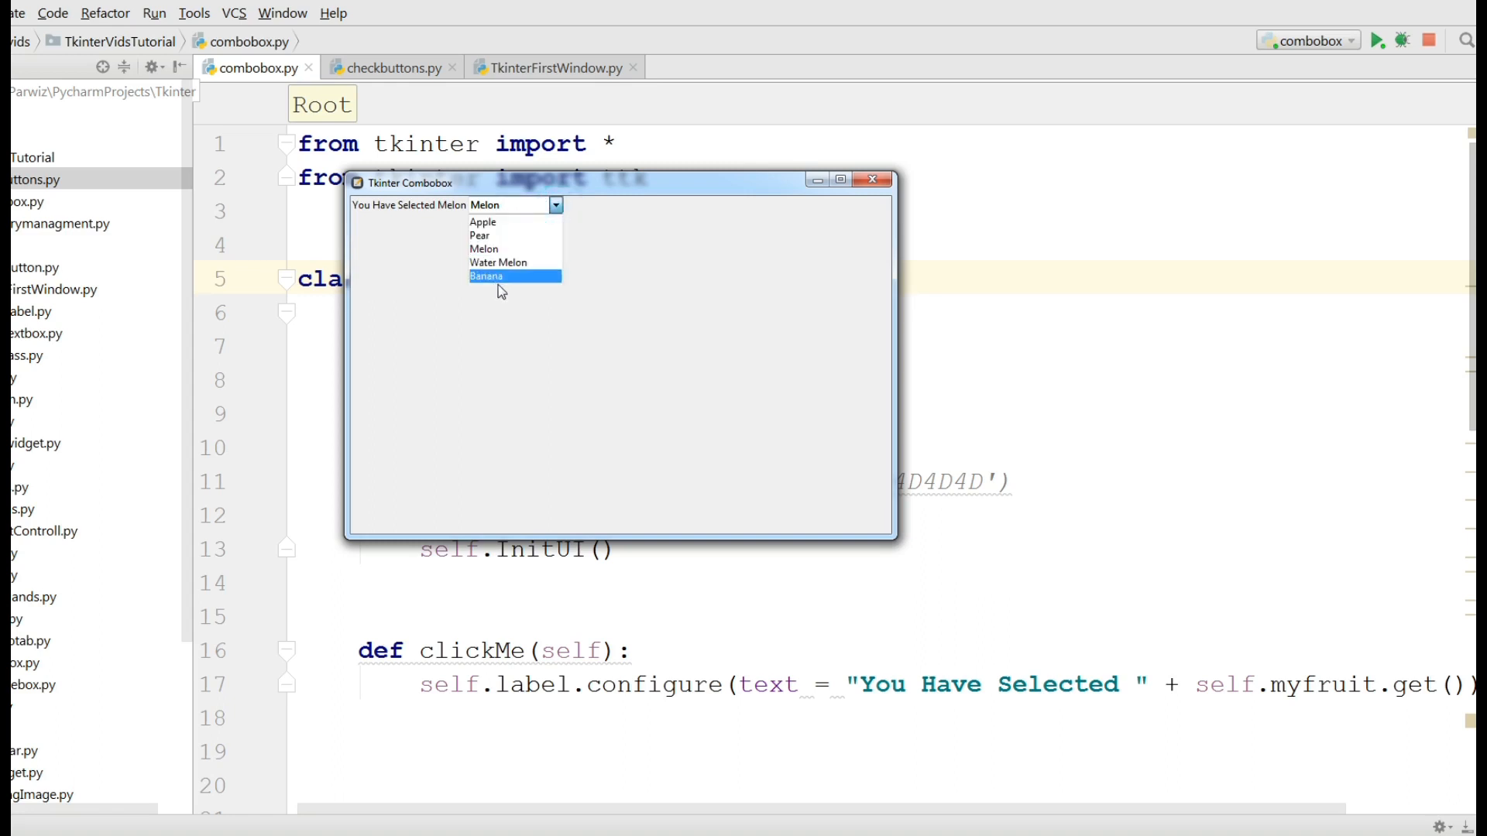
pyautogui.click(485, 276)
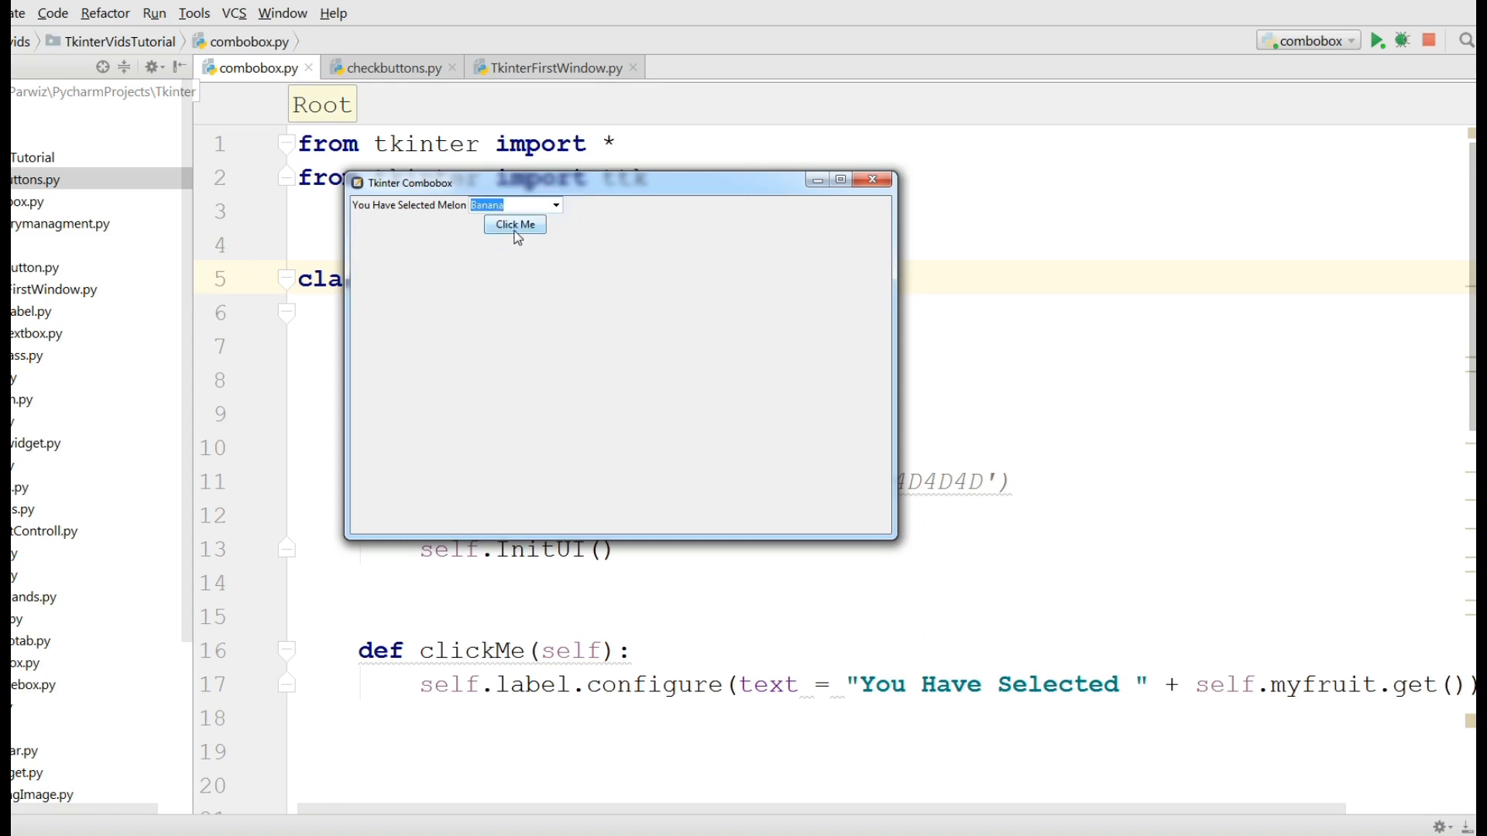
pyautogui.click(514, 224)
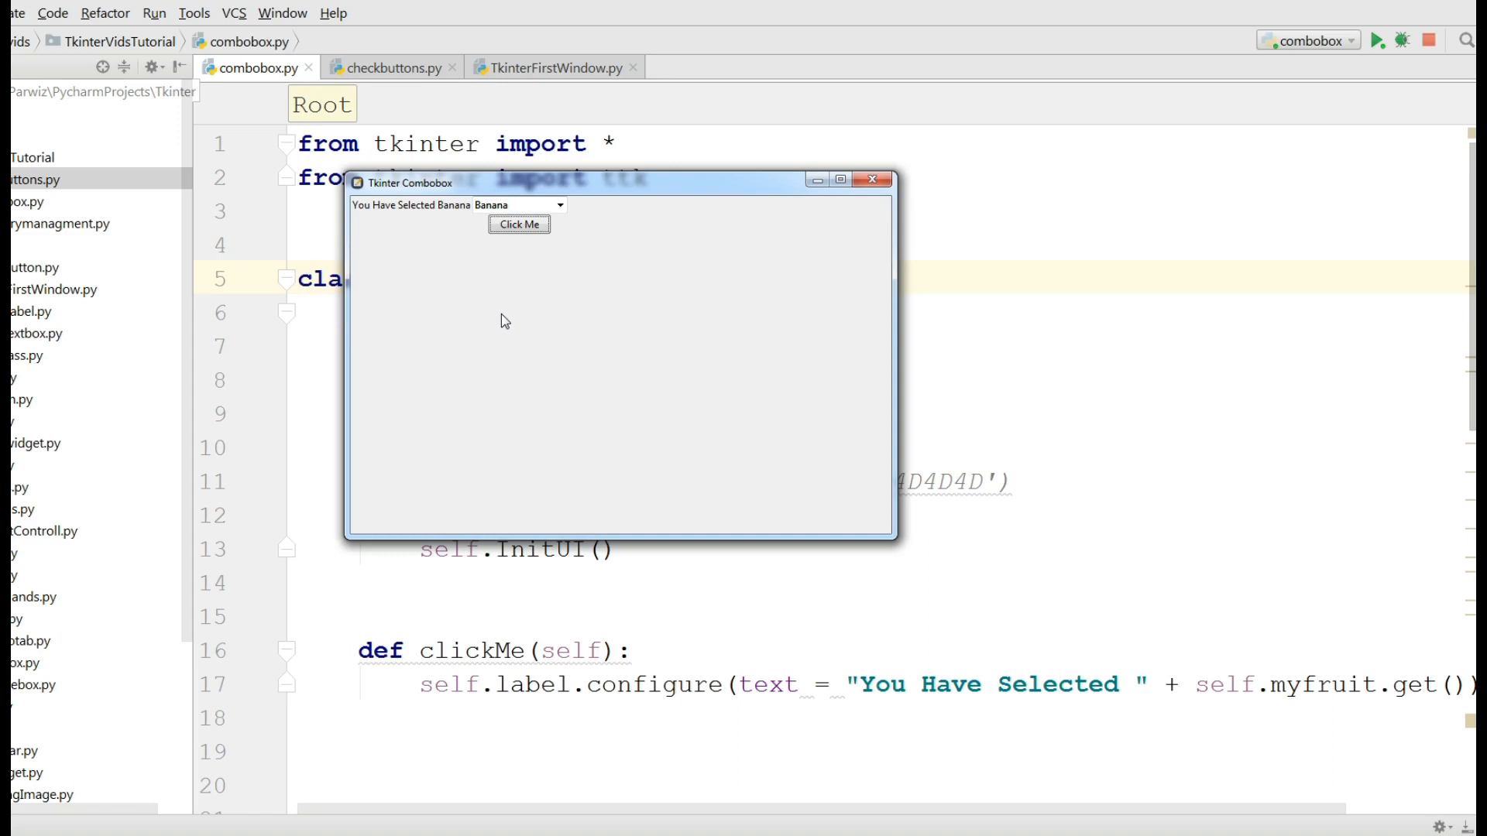
# Close the combobox demo and copy TkinterFirstWindow.py's boilerplate into the empty checkbuttons.py.
pyautogui.click(873, 180)
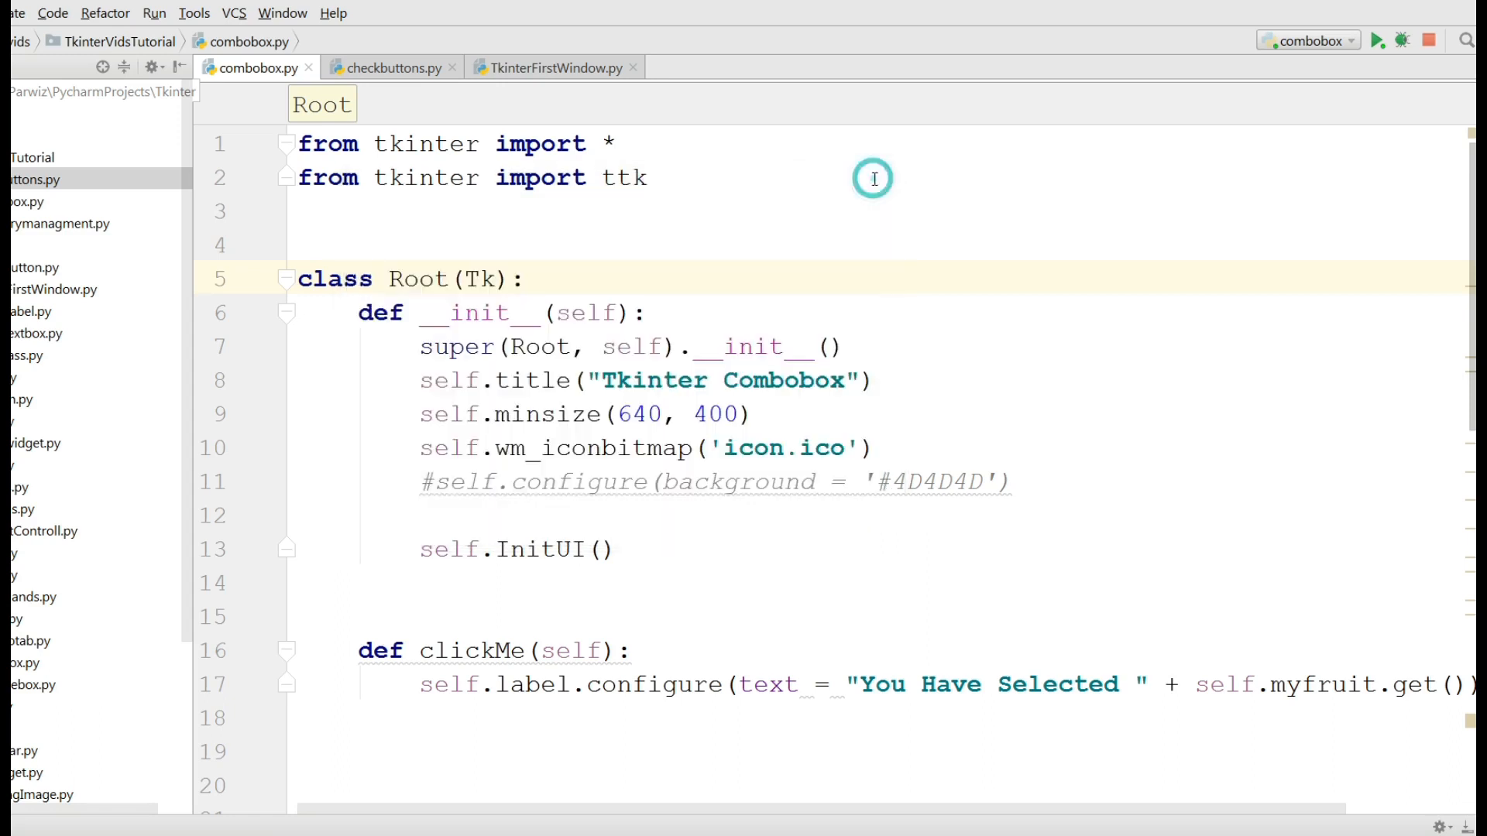
pyautogui.click(389, 66)
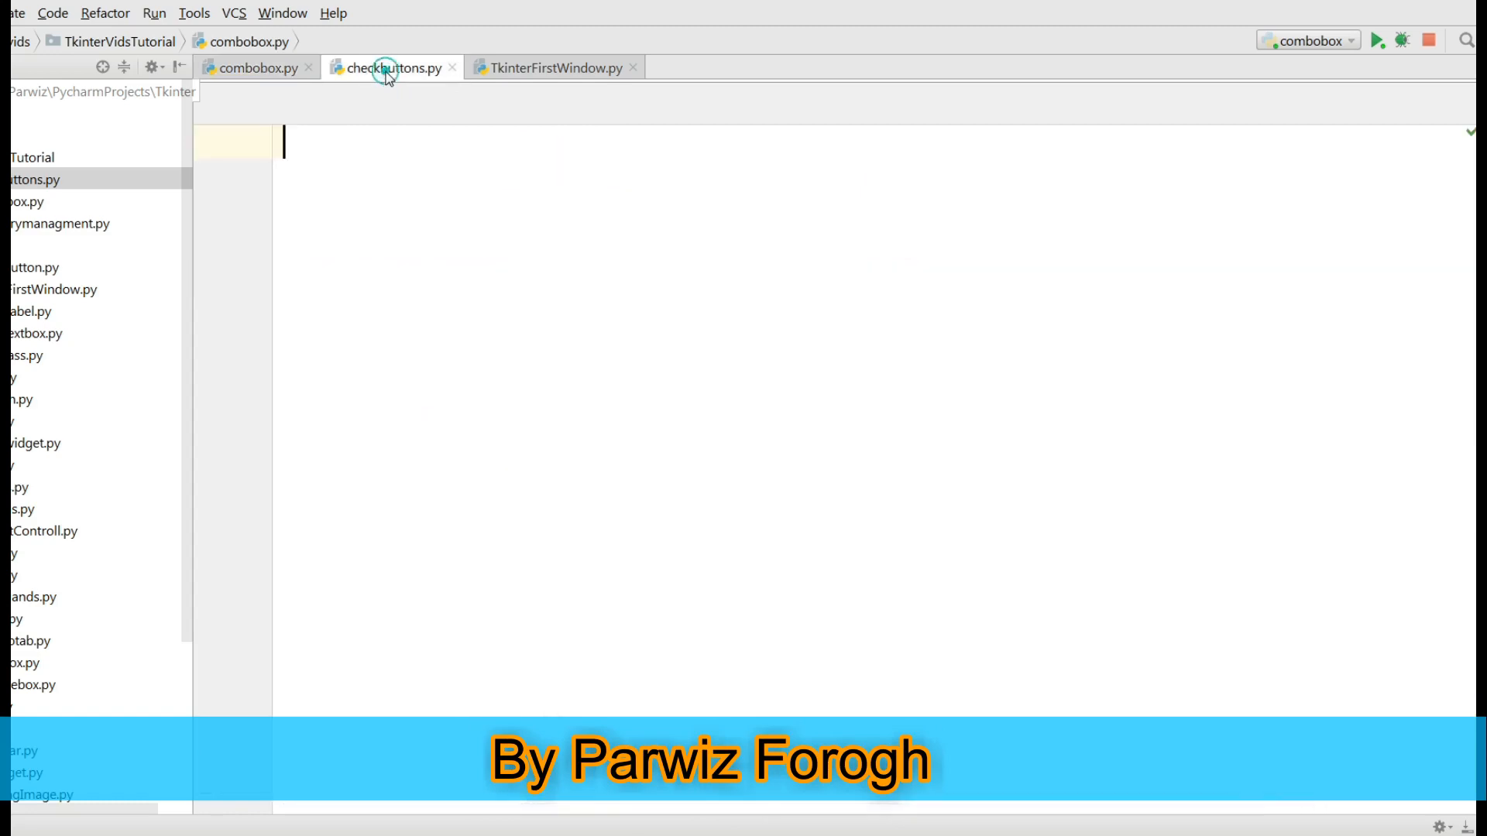
pyautogui.click(387, 67)
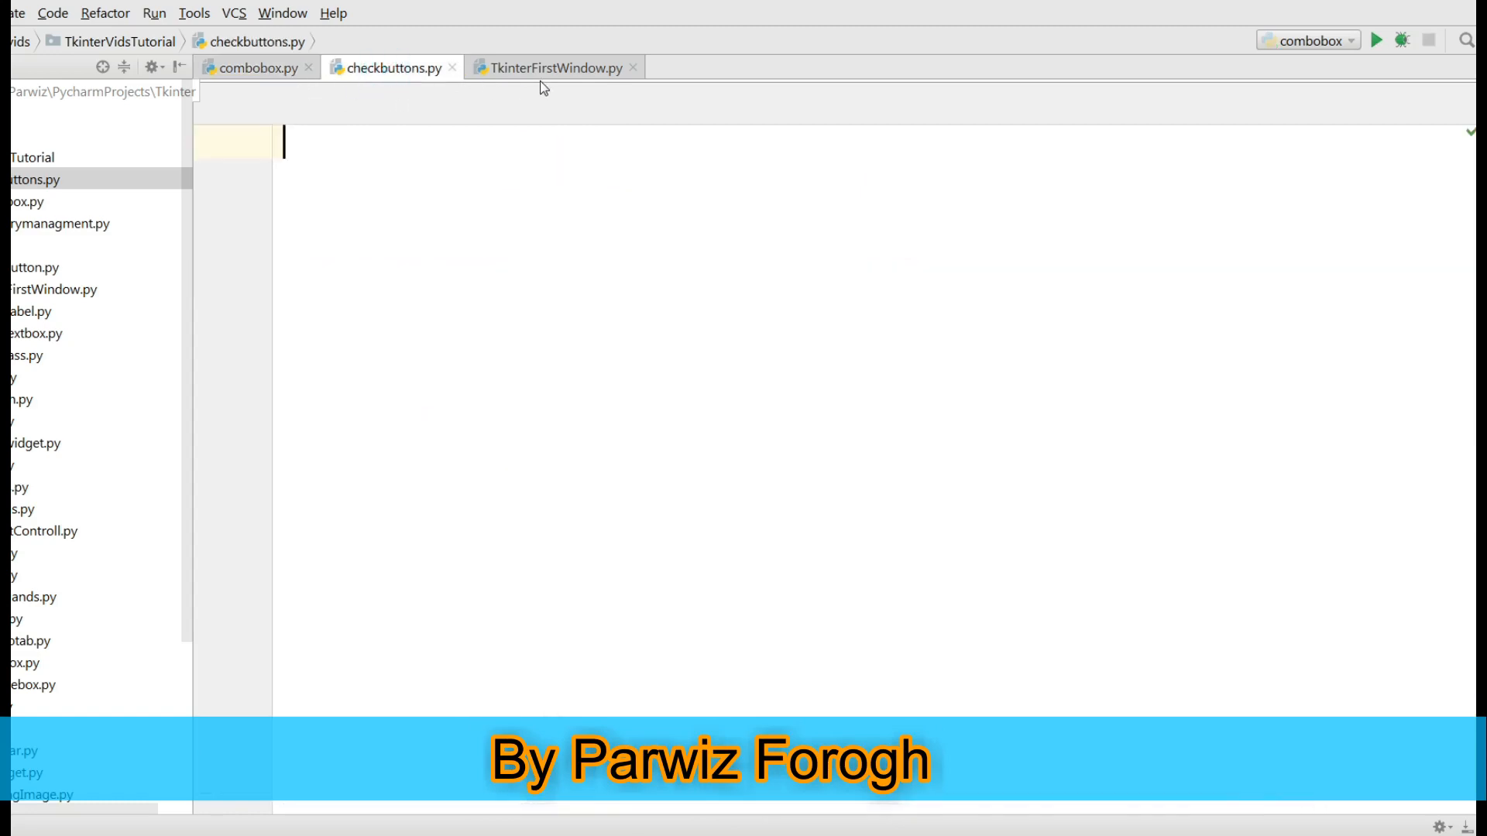
pyautogui.click(550, 67)
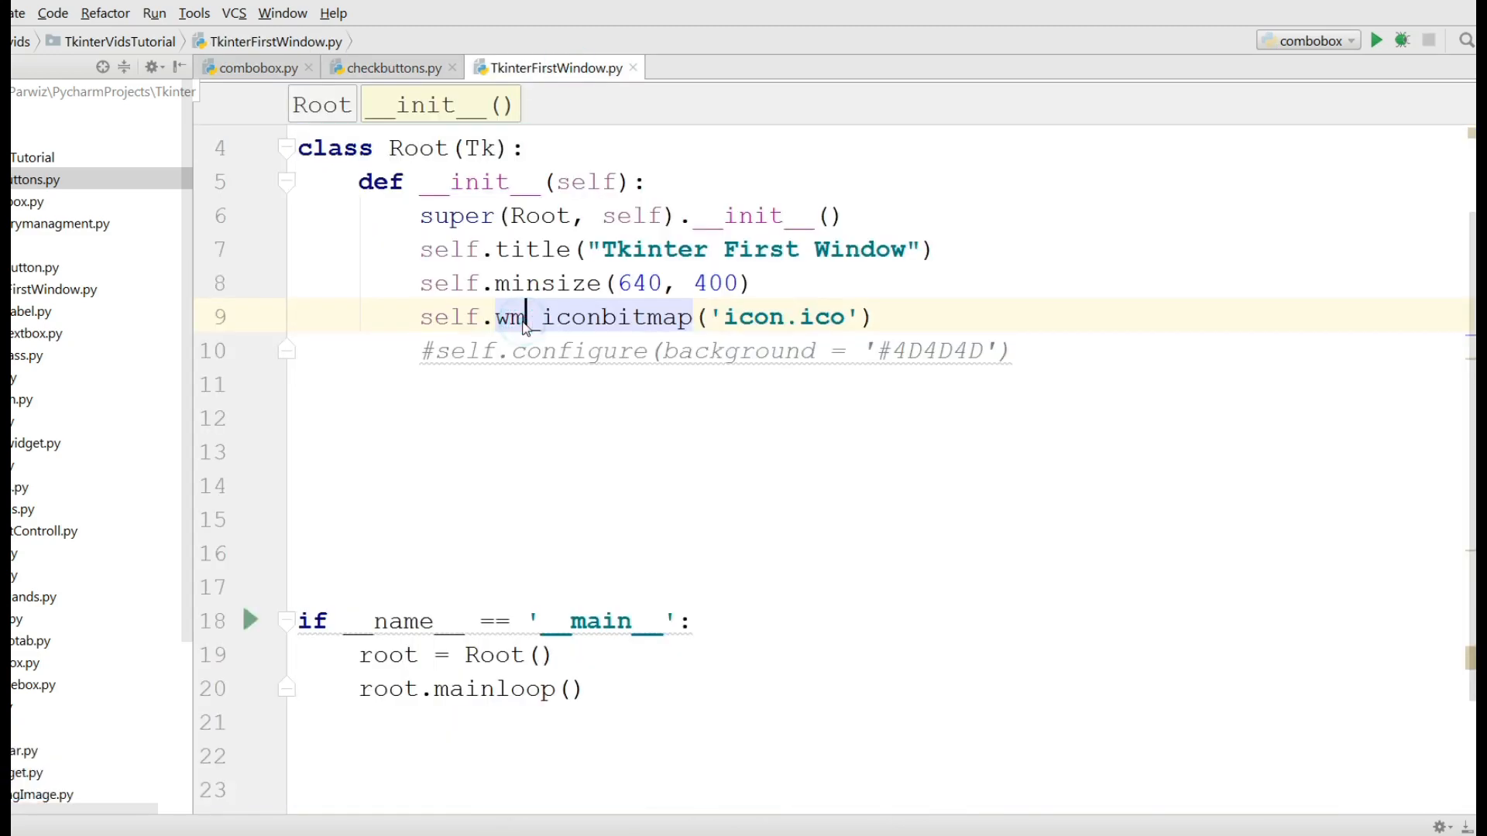
pyautogui.click(390, 66)
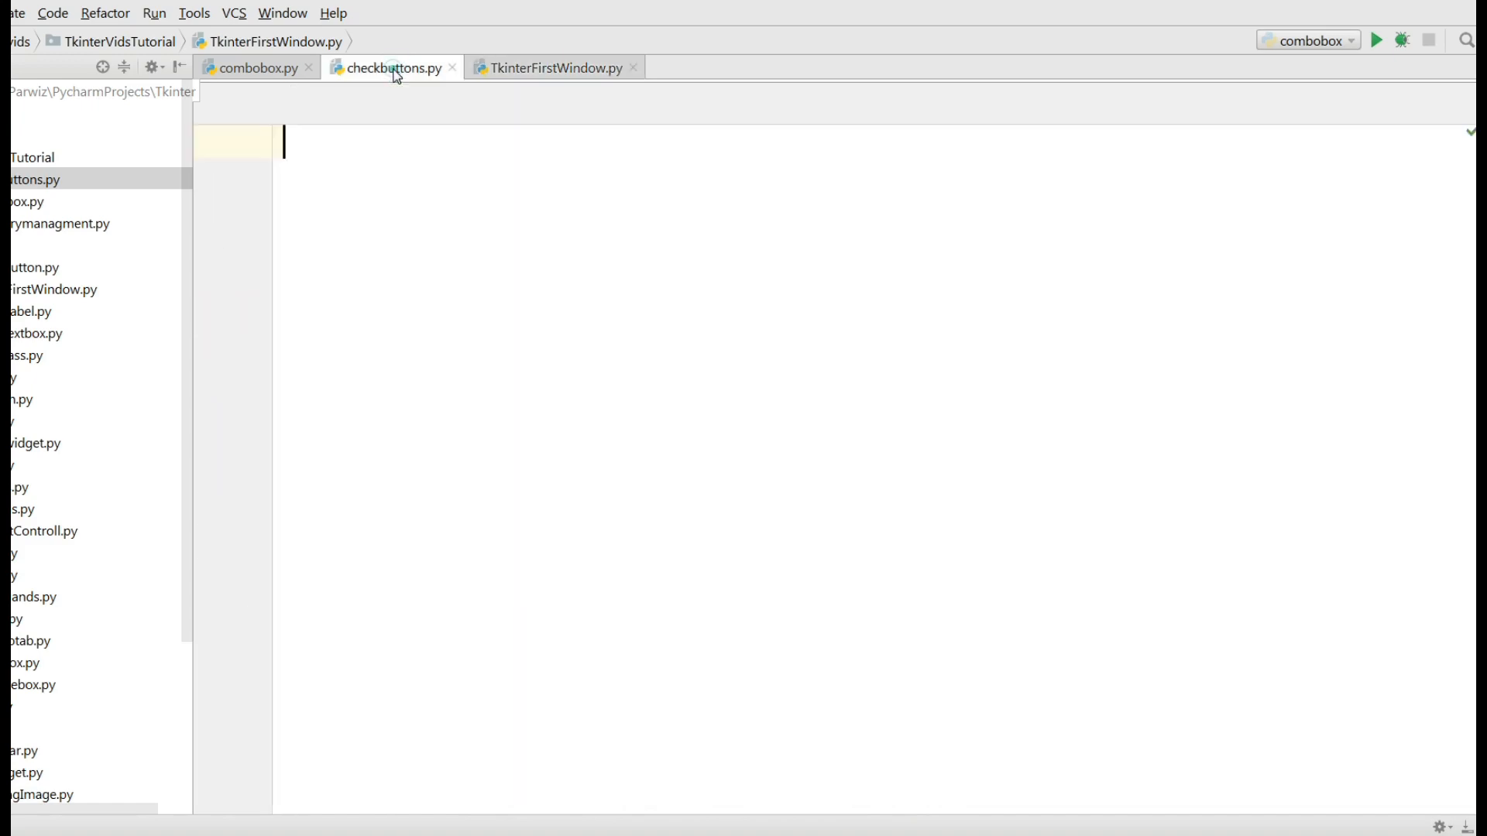
pyautogui.click(388, 66)
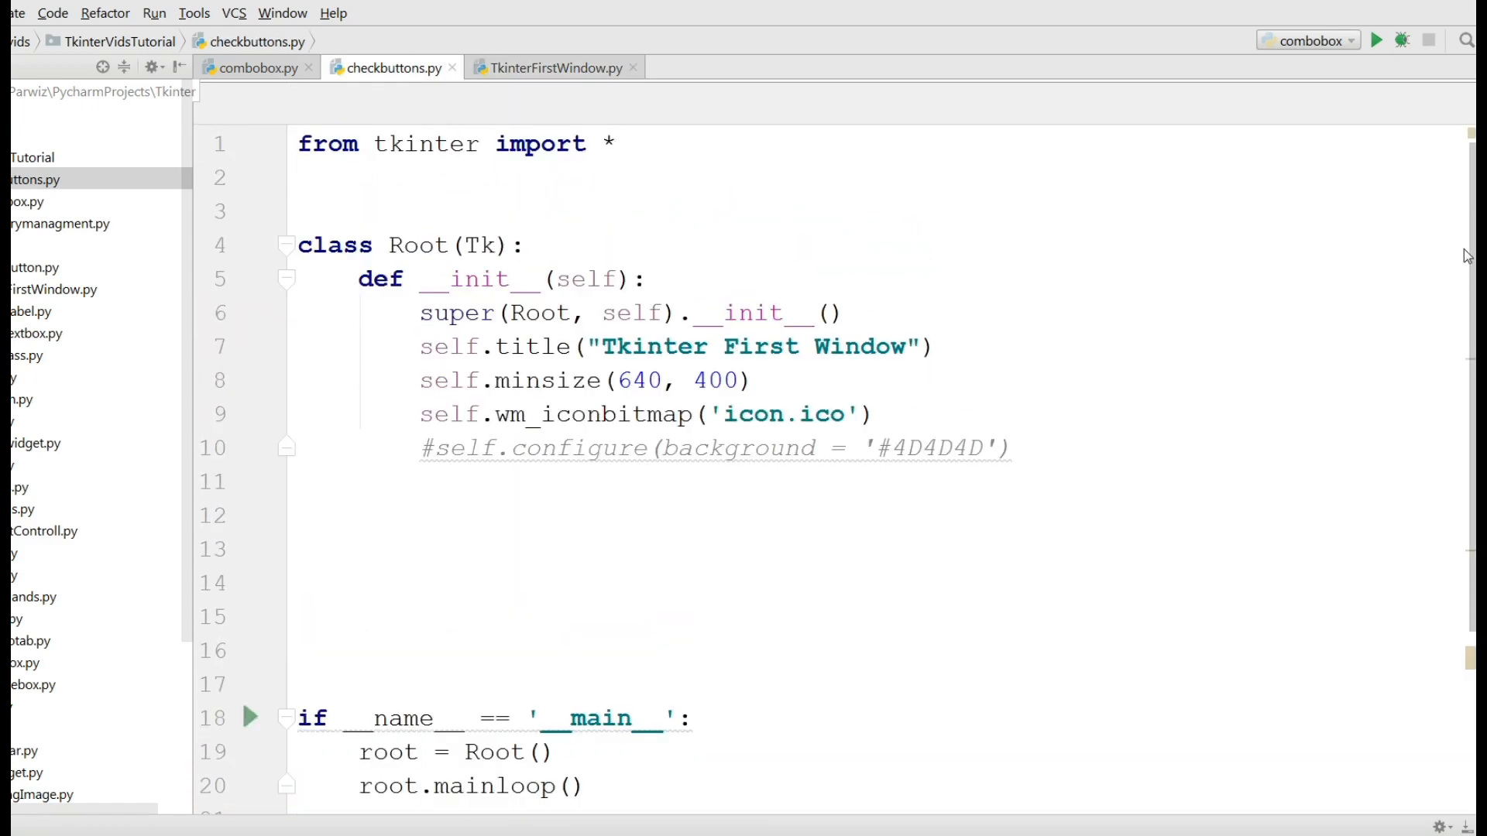
# Retitle the window 'Tkinter Check Button' and start a 'from tkinter import ttk' line.
pyautogui.doubleClick(863, 345)
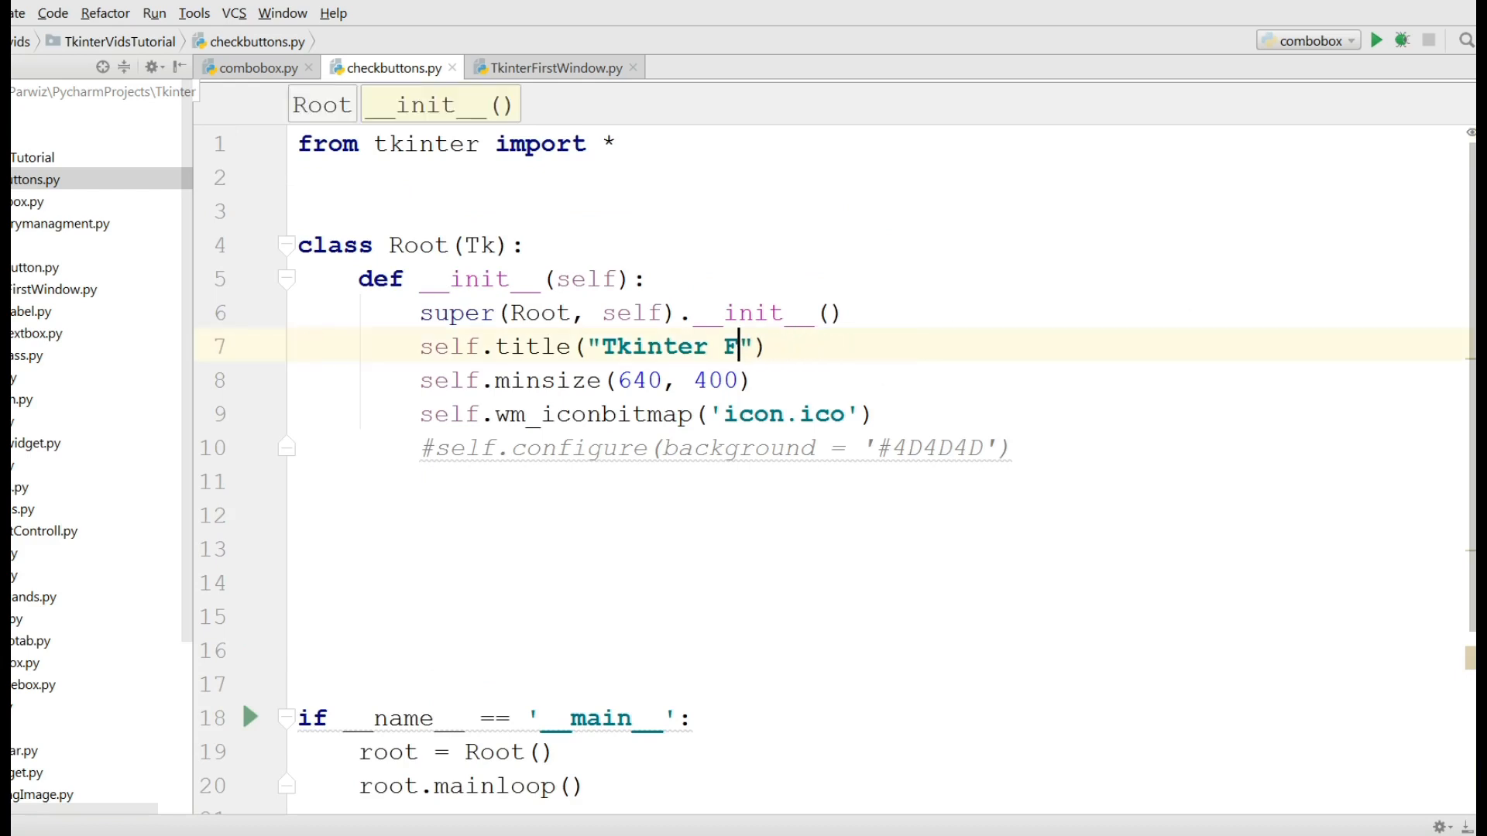
pyautogui.write('Check')
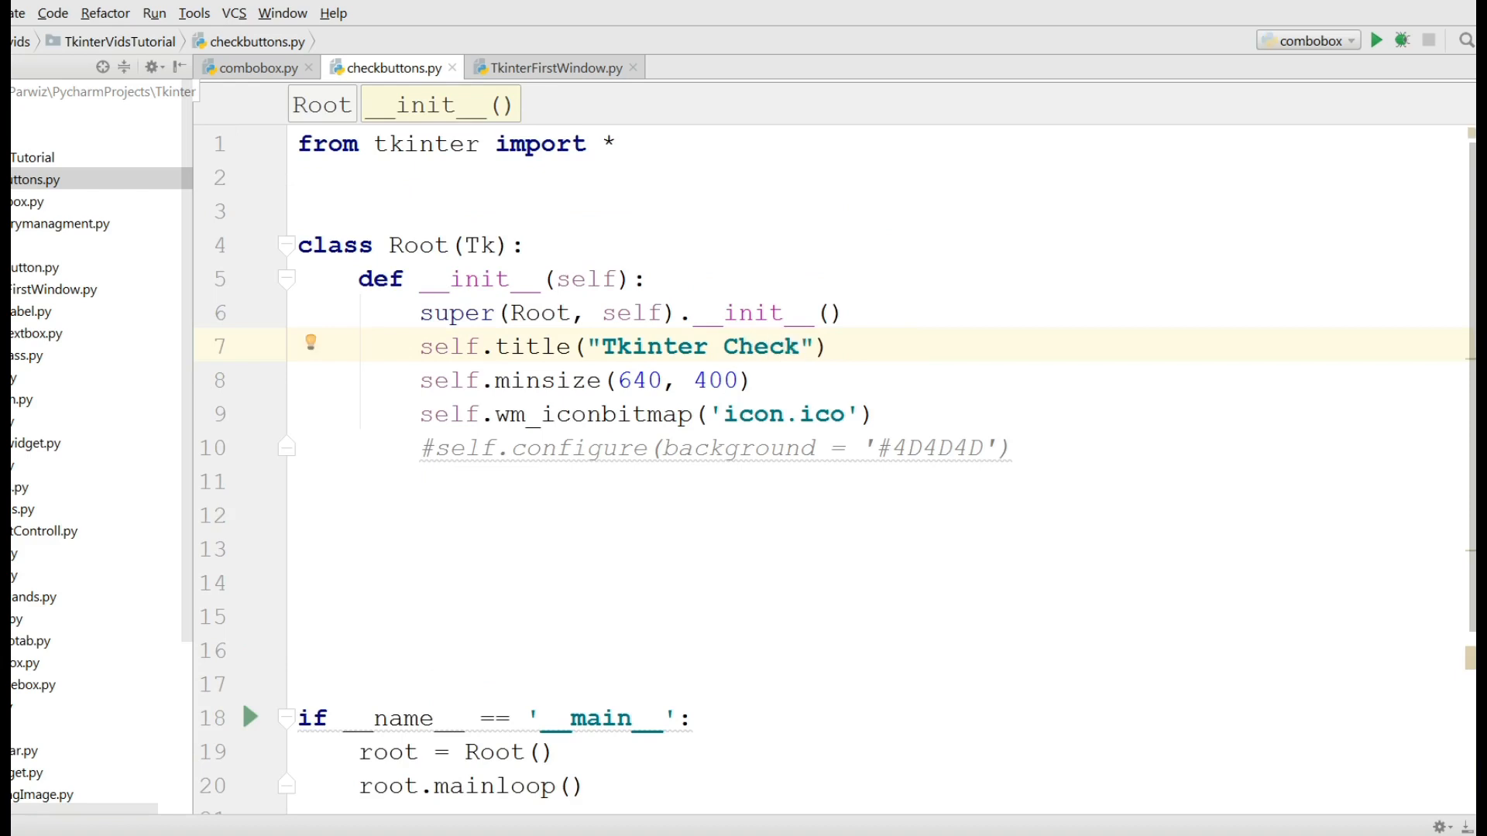
pyautogui.write('Button')
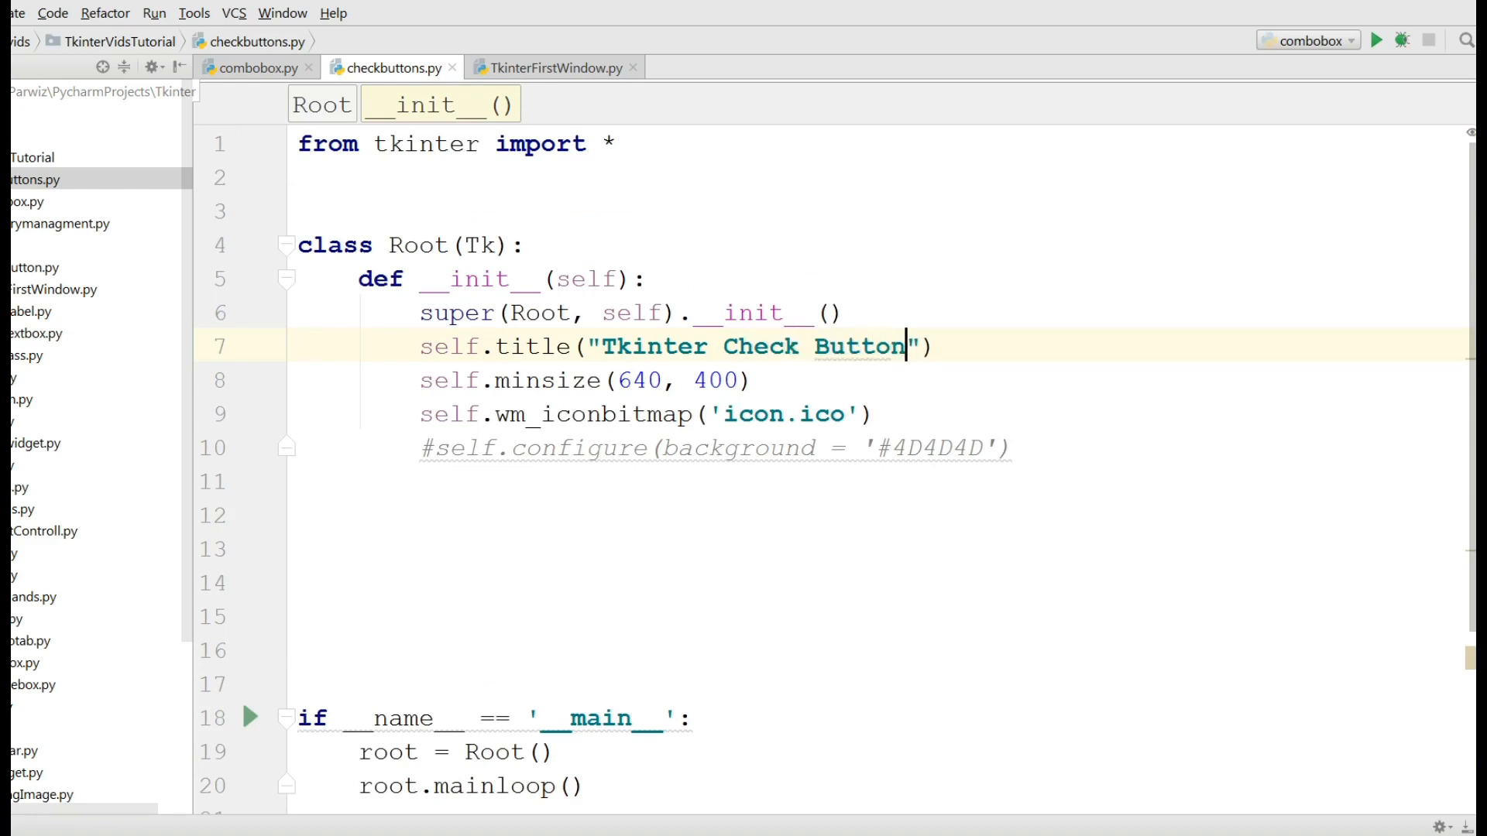
pyautogui.click(615, 143)
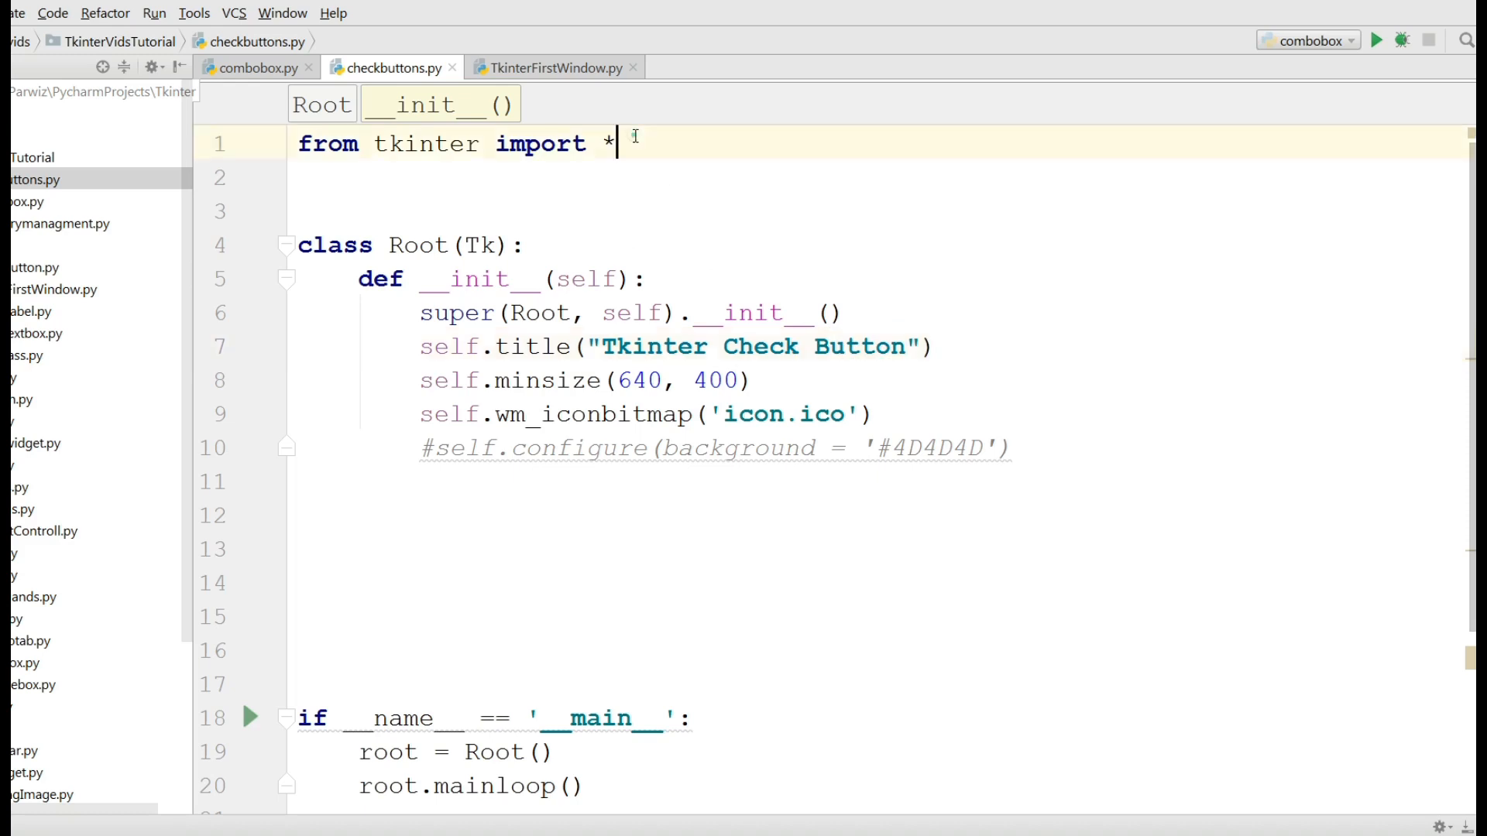
pyautogui.write('from tkinter import')
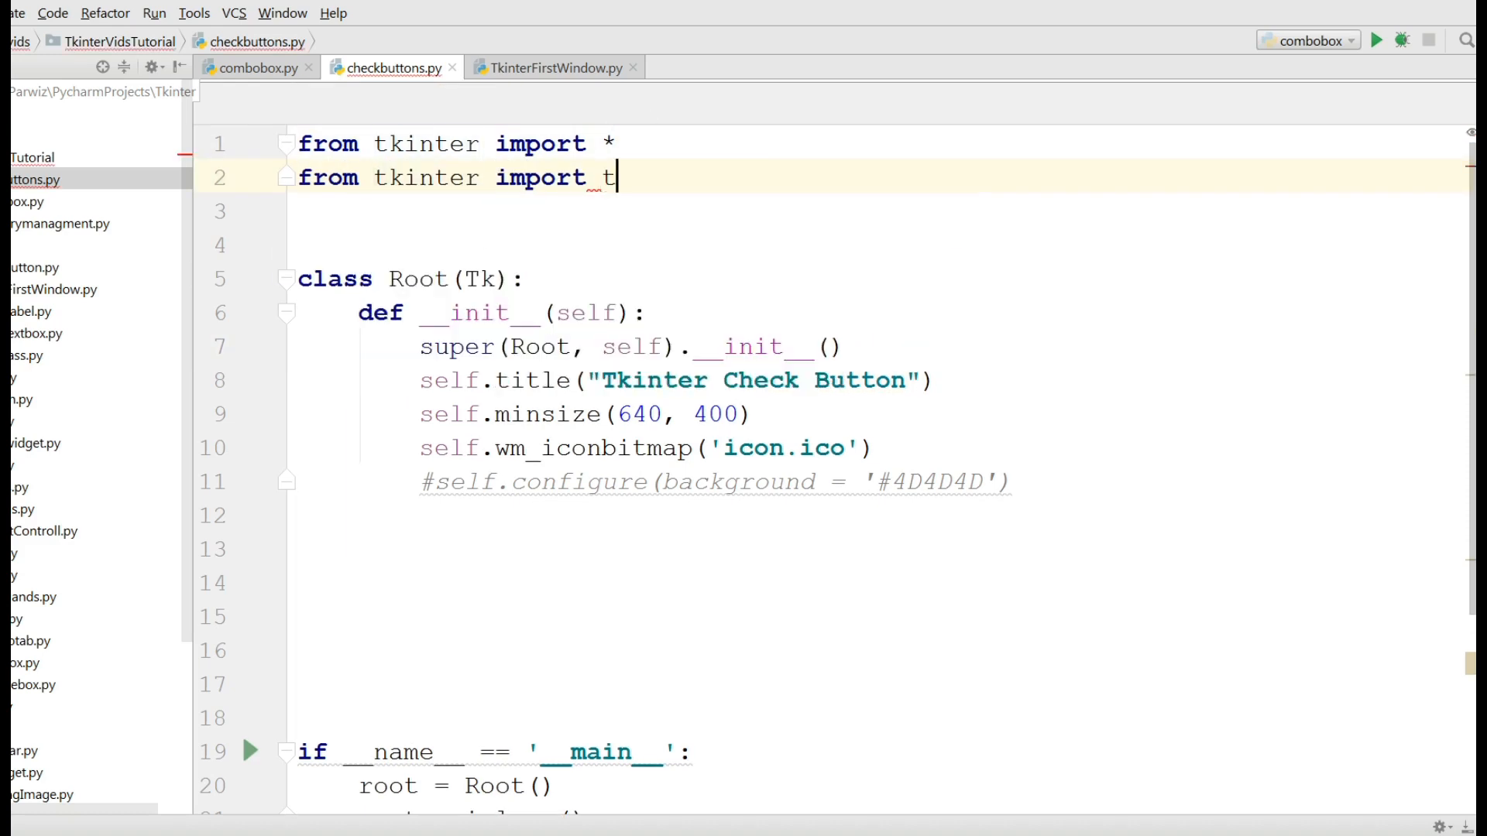
pyautogui.write('tk')
pyautogui.click(882, 617)
pyautogui.write('def checkButton')
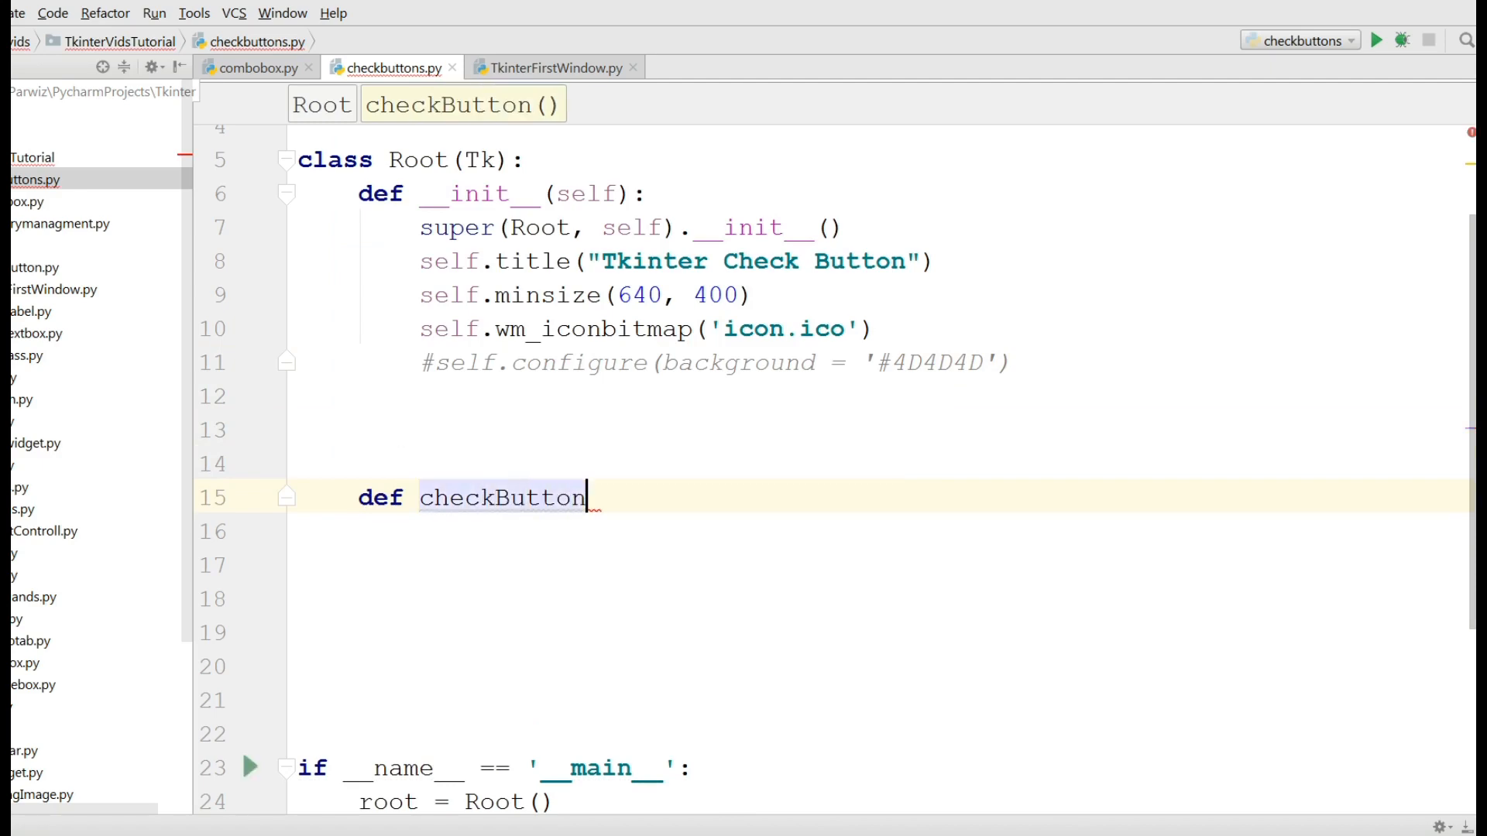
# Finish the method signature as def checkButton(self): with an empty body.
pyautogui.write('(self):')
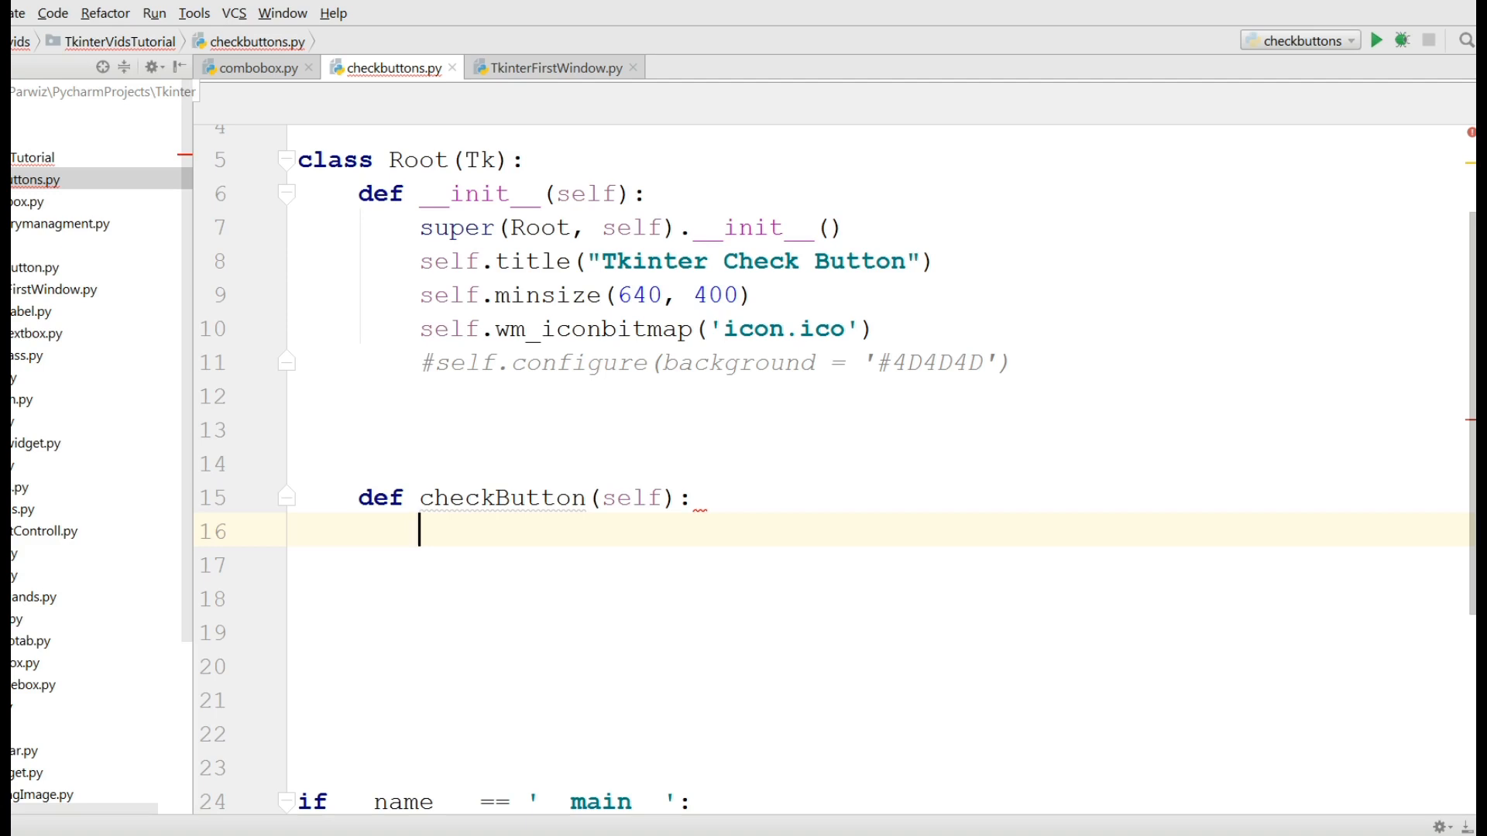
# Create self.check1 as ttk.Checkbutton(self, text = "Disabled", state = "disabled").
pyautogui.write('self.check')
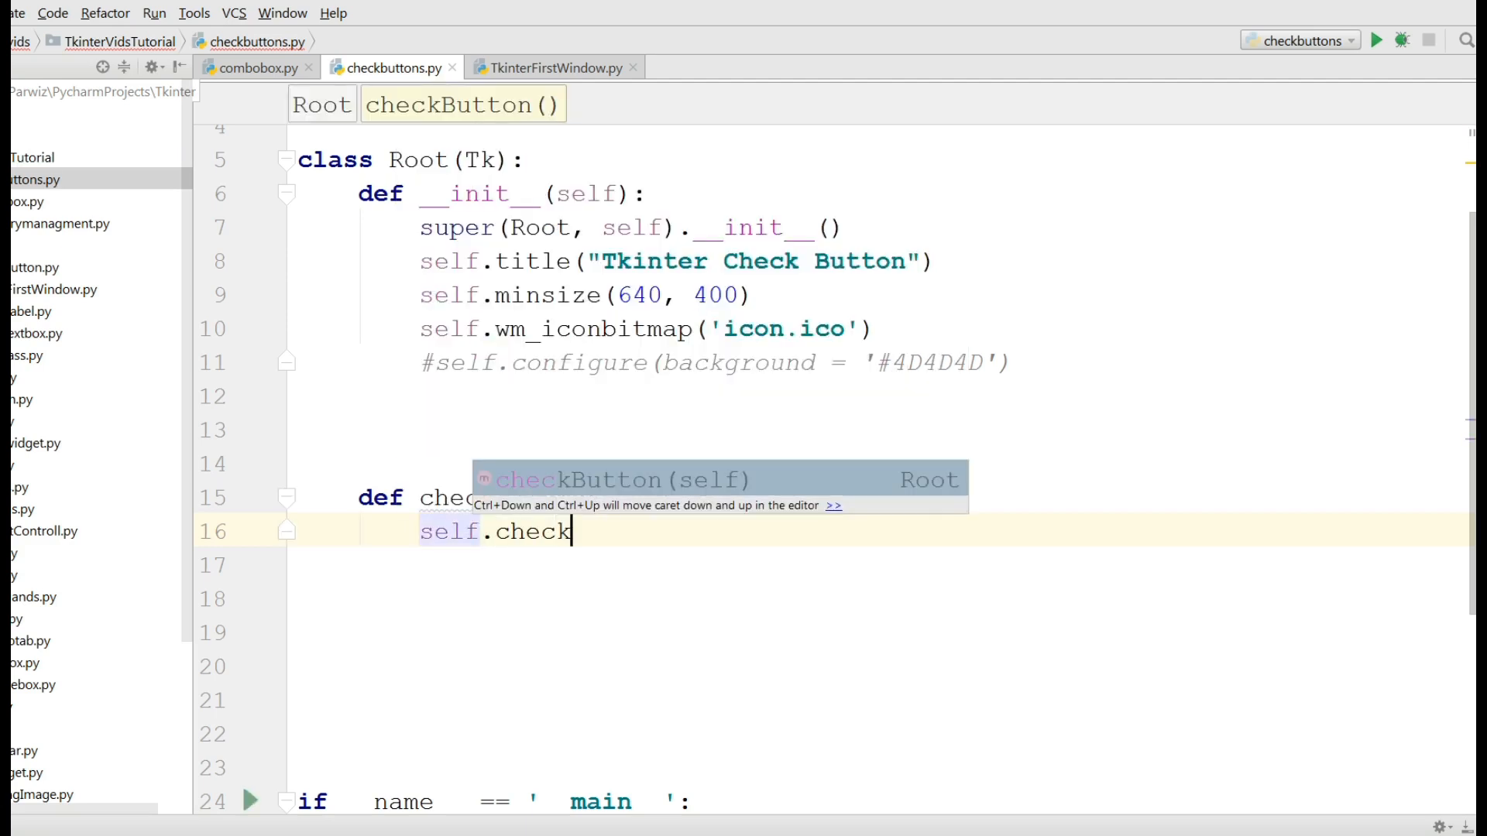
pyautogui.write('1 =')
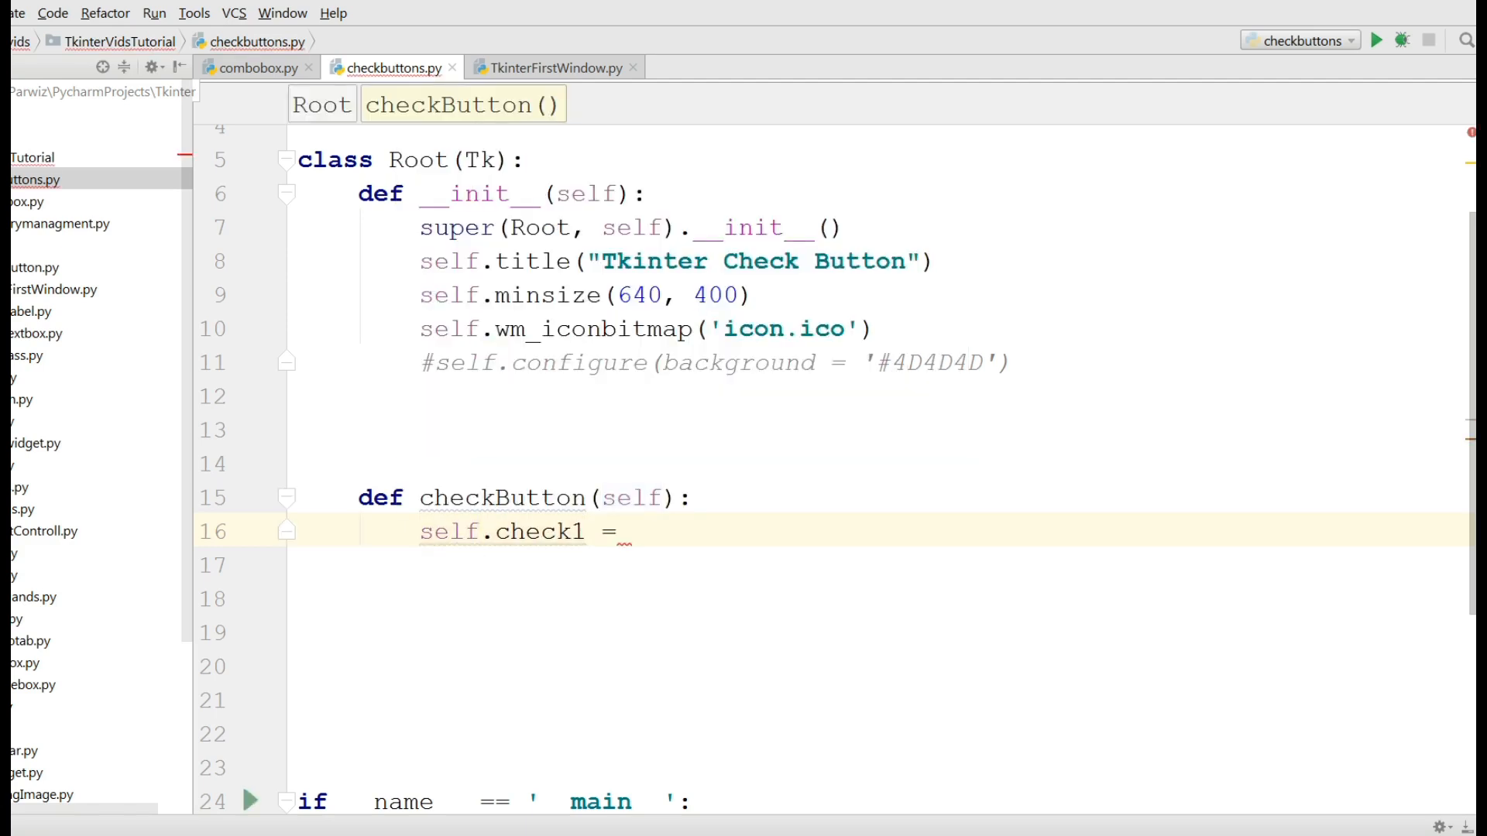
pyautogui.write('ttk')
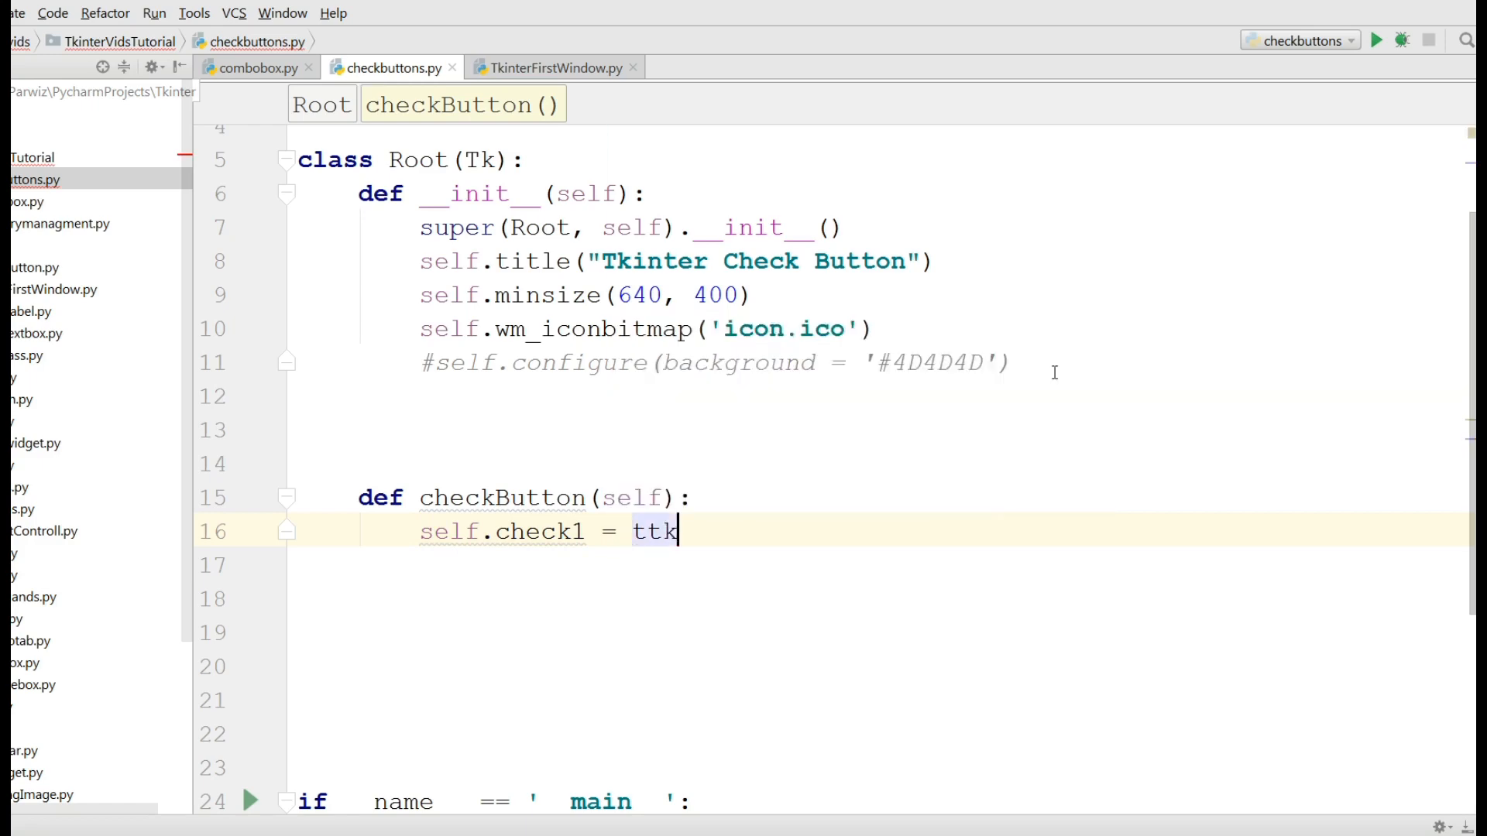
pyautogui.write('.Checkbutton')
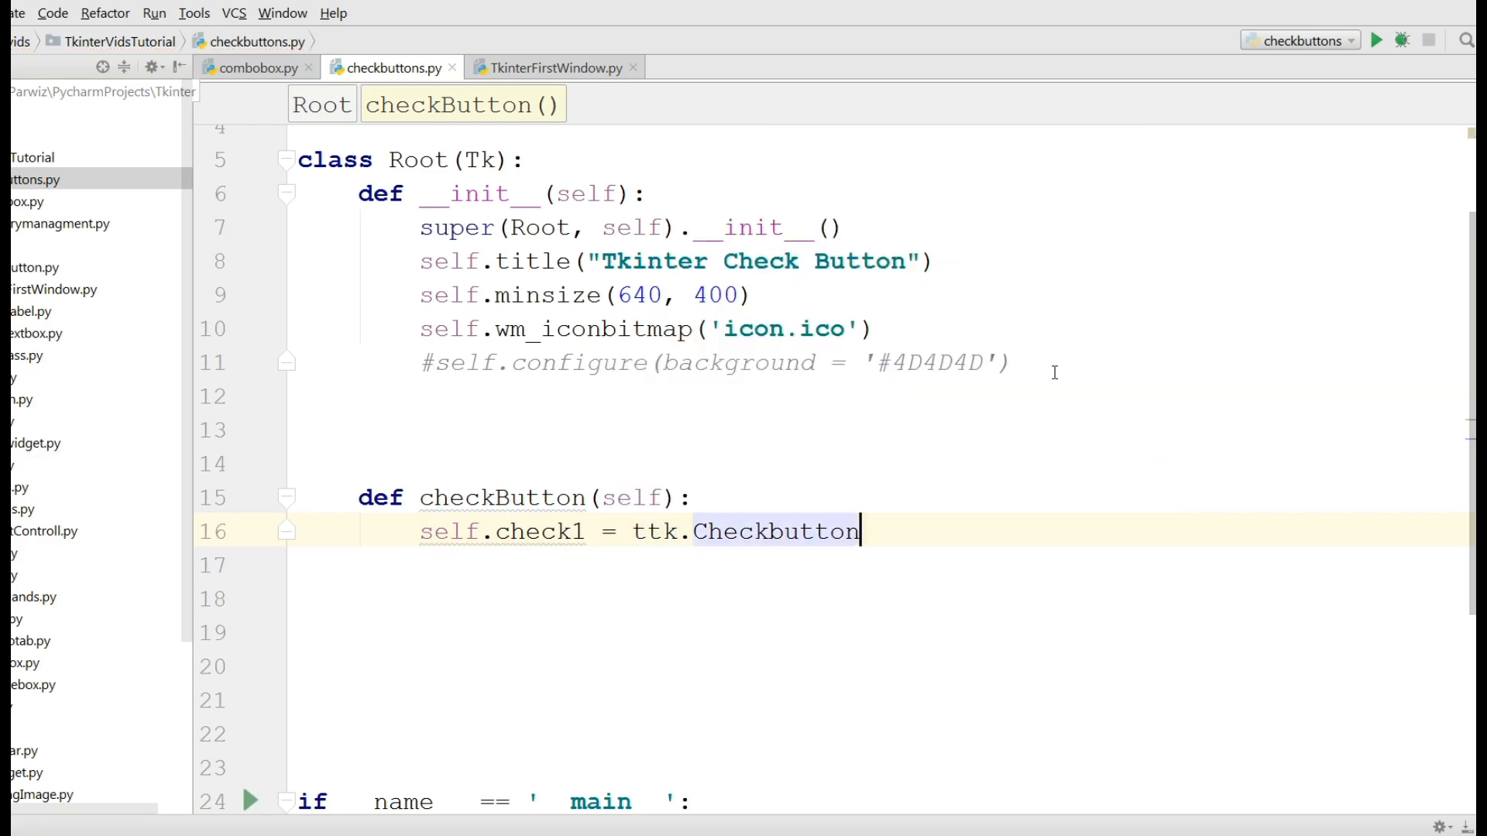
pyautogui.write('(self)')
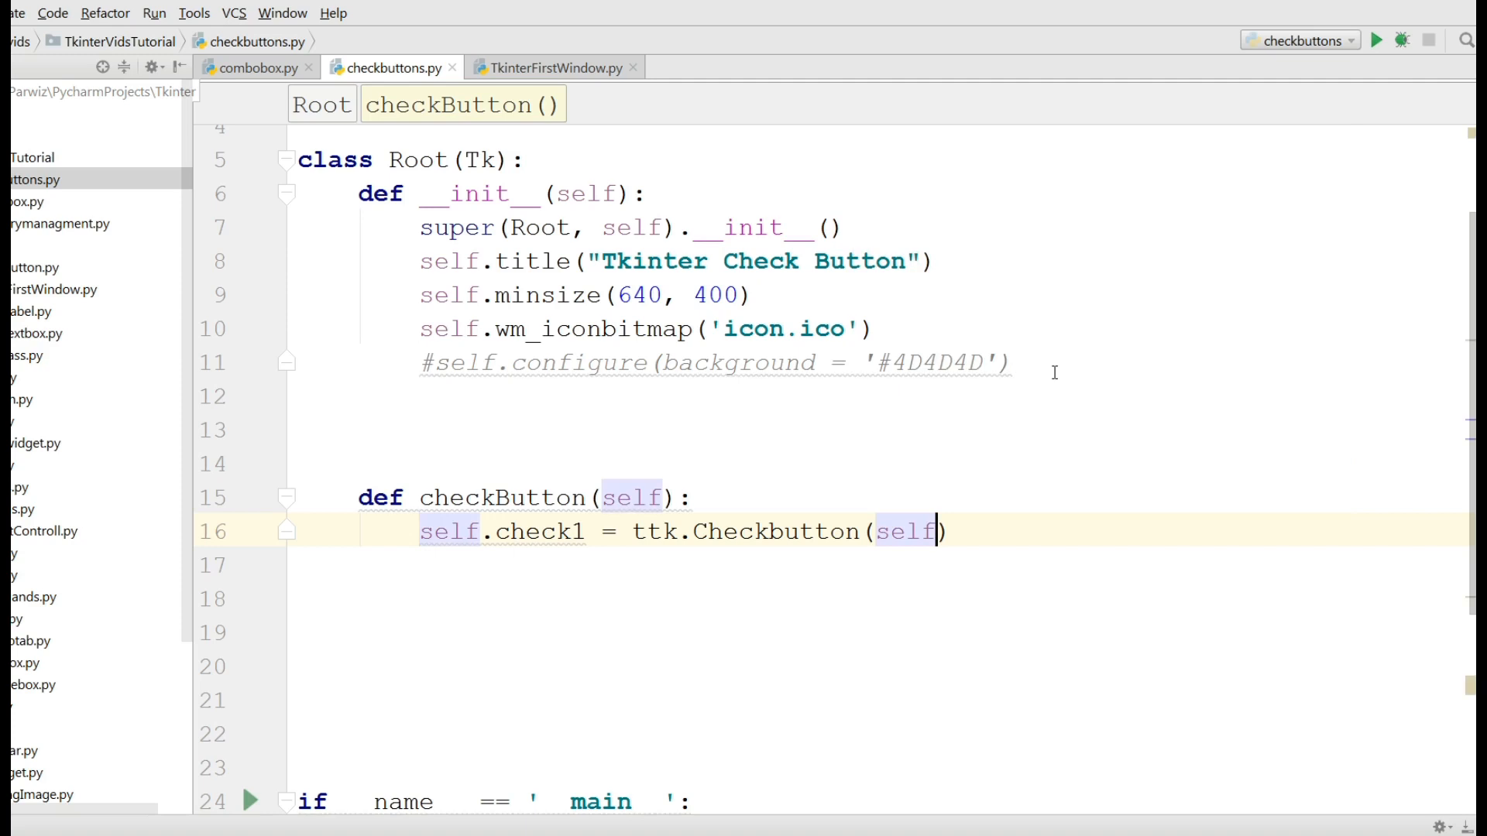
pyautogui.write(', te')
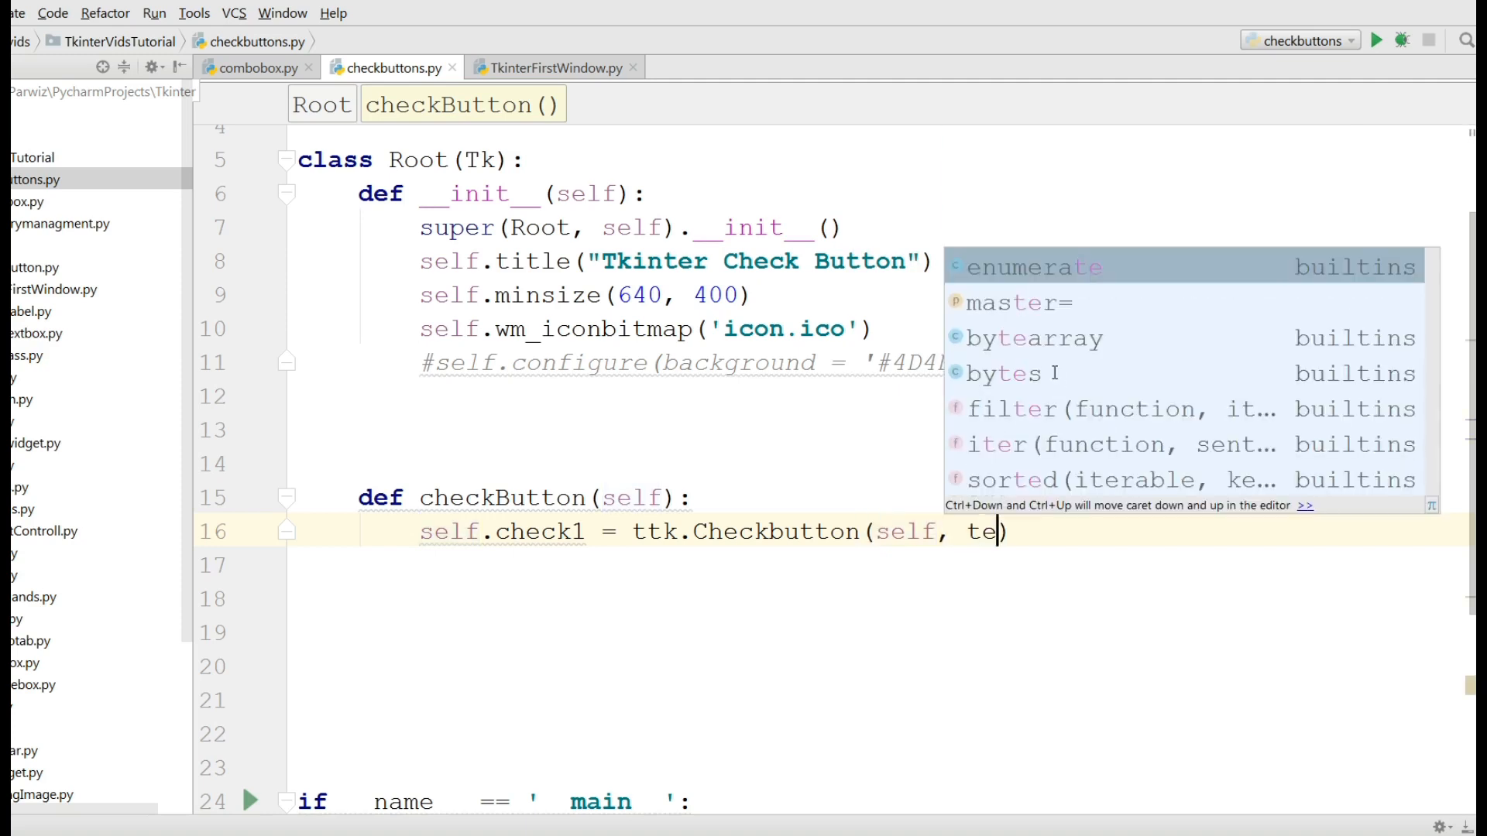
pyautogui.write('xt = "')
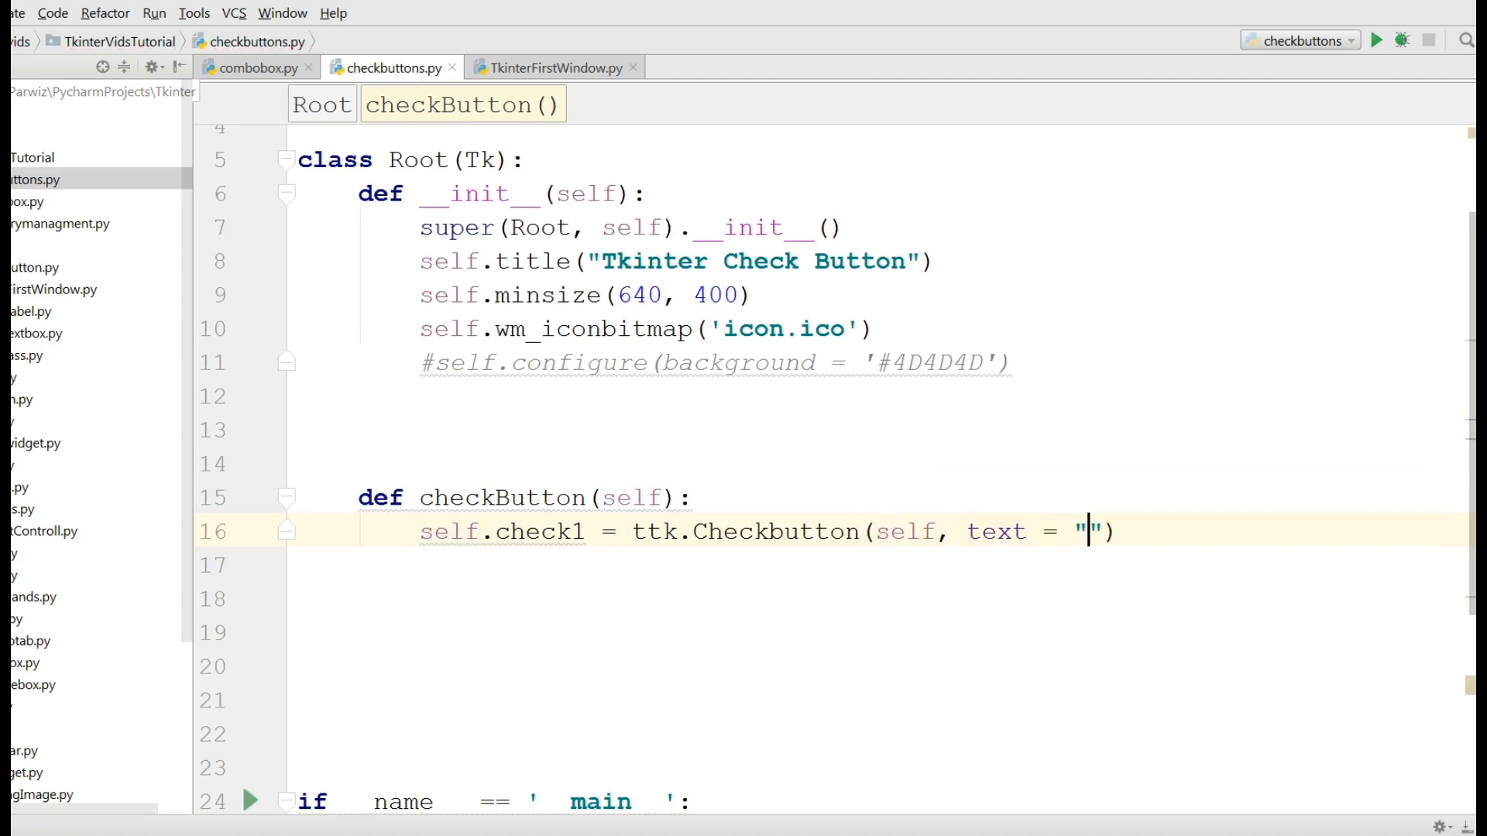
pyautogui.write('D')
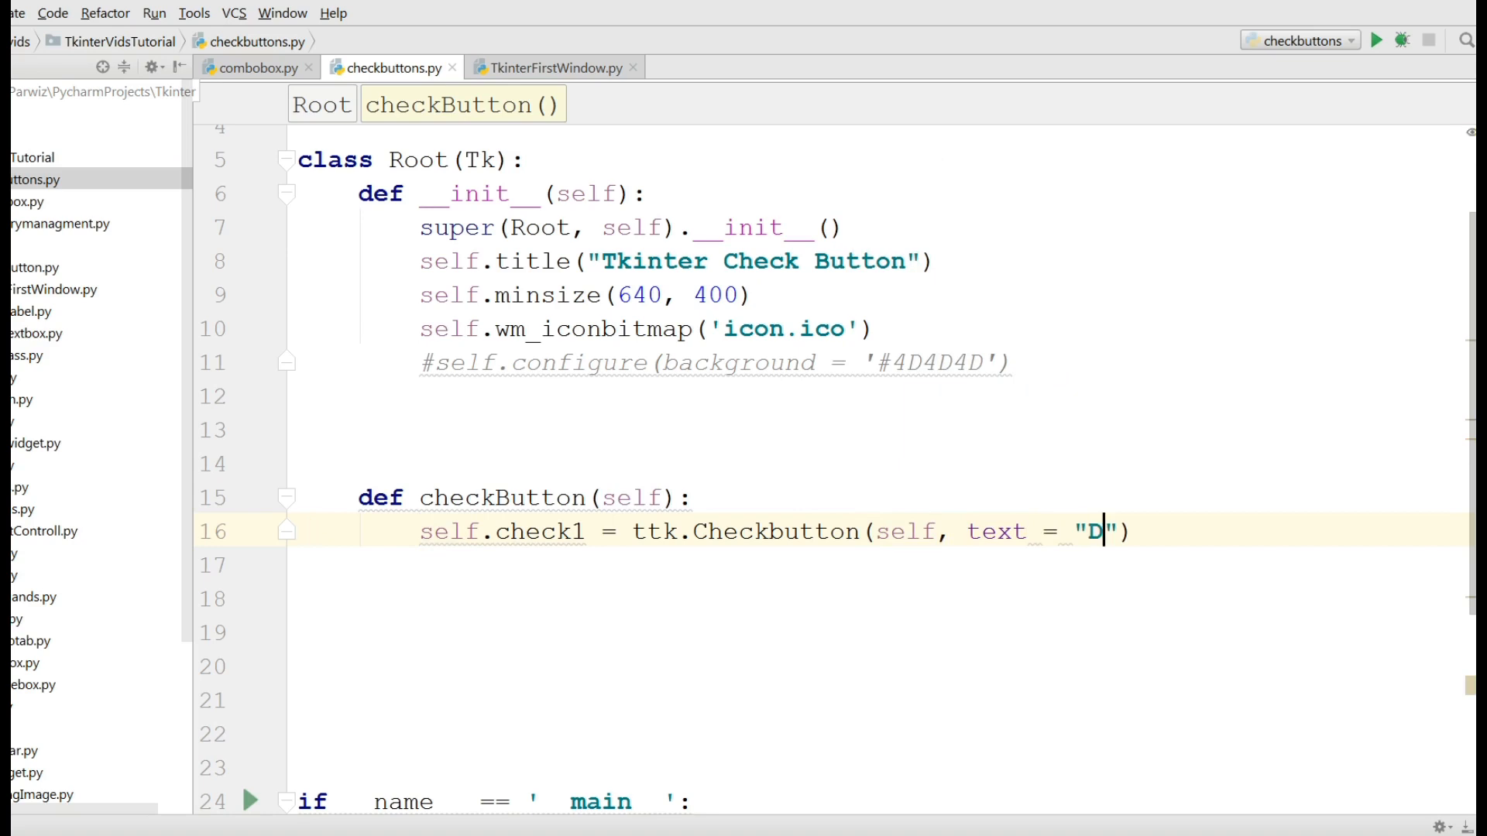
pyautogui.write('is')
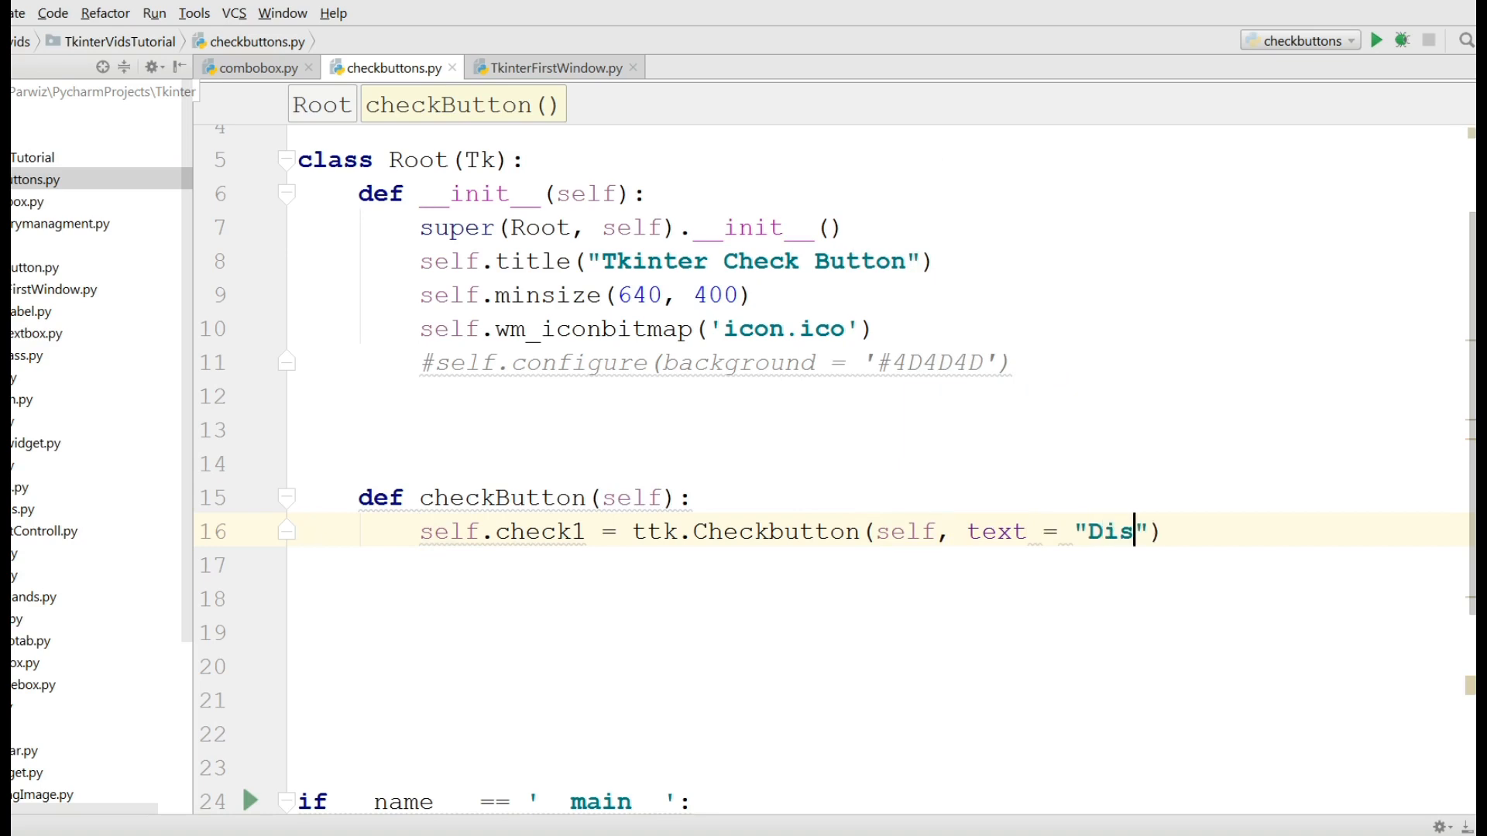
pyautogui.write('abled')
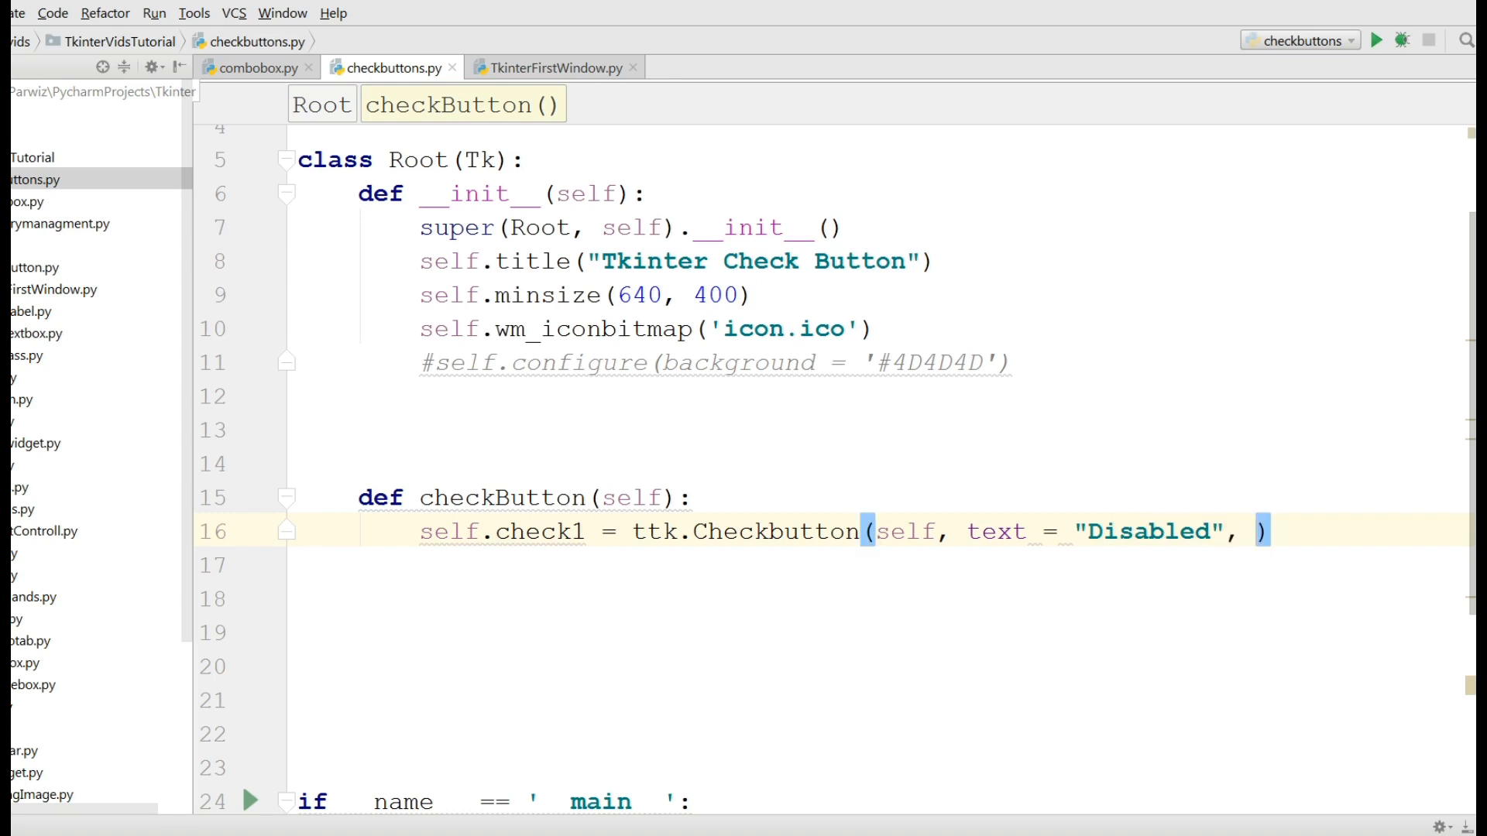
pyautogui.write('state =')
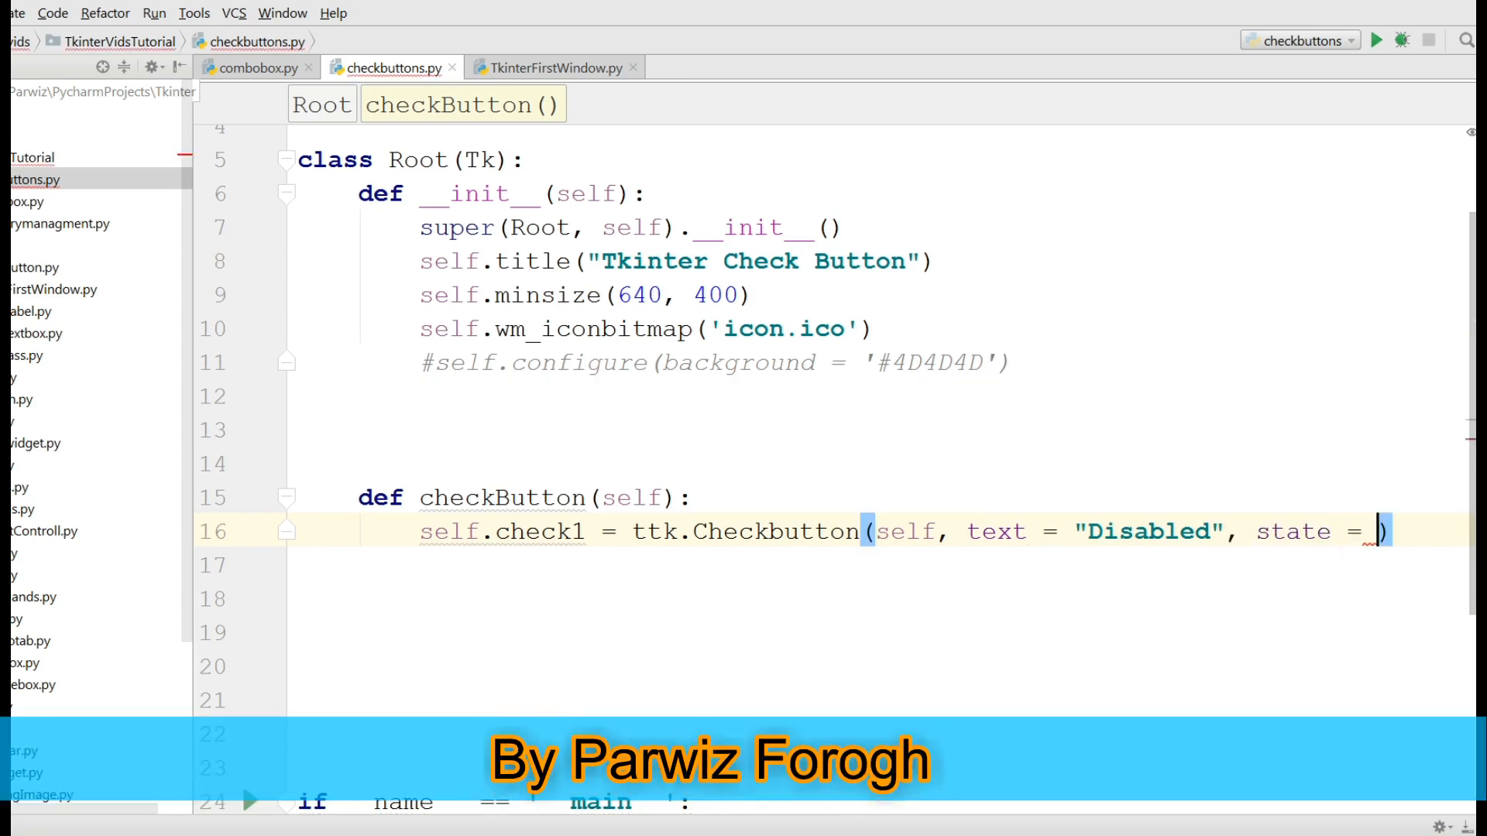
pyautogui.write('"d"')
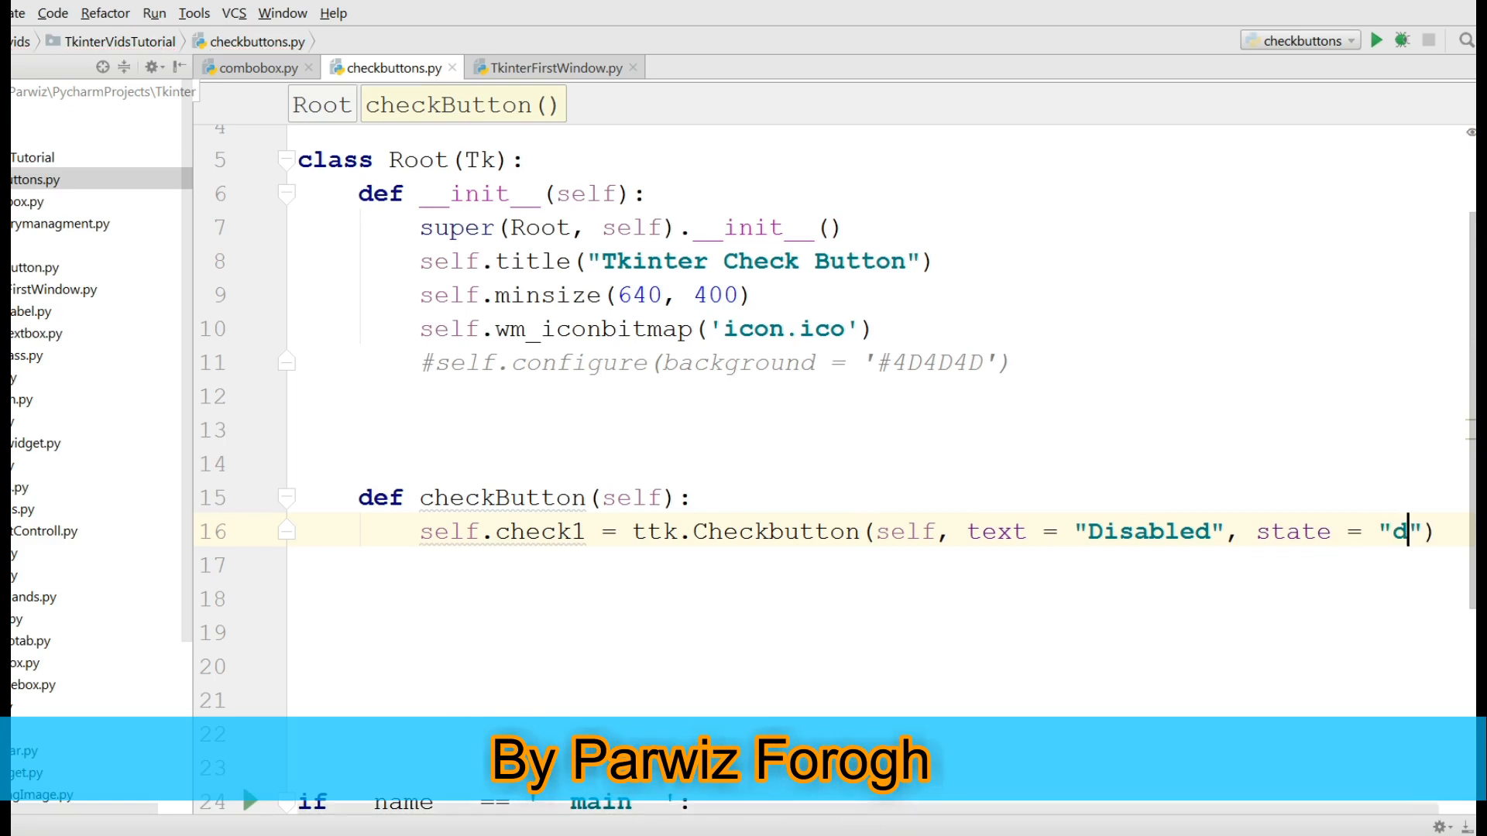
pyautogui.write('isabled')
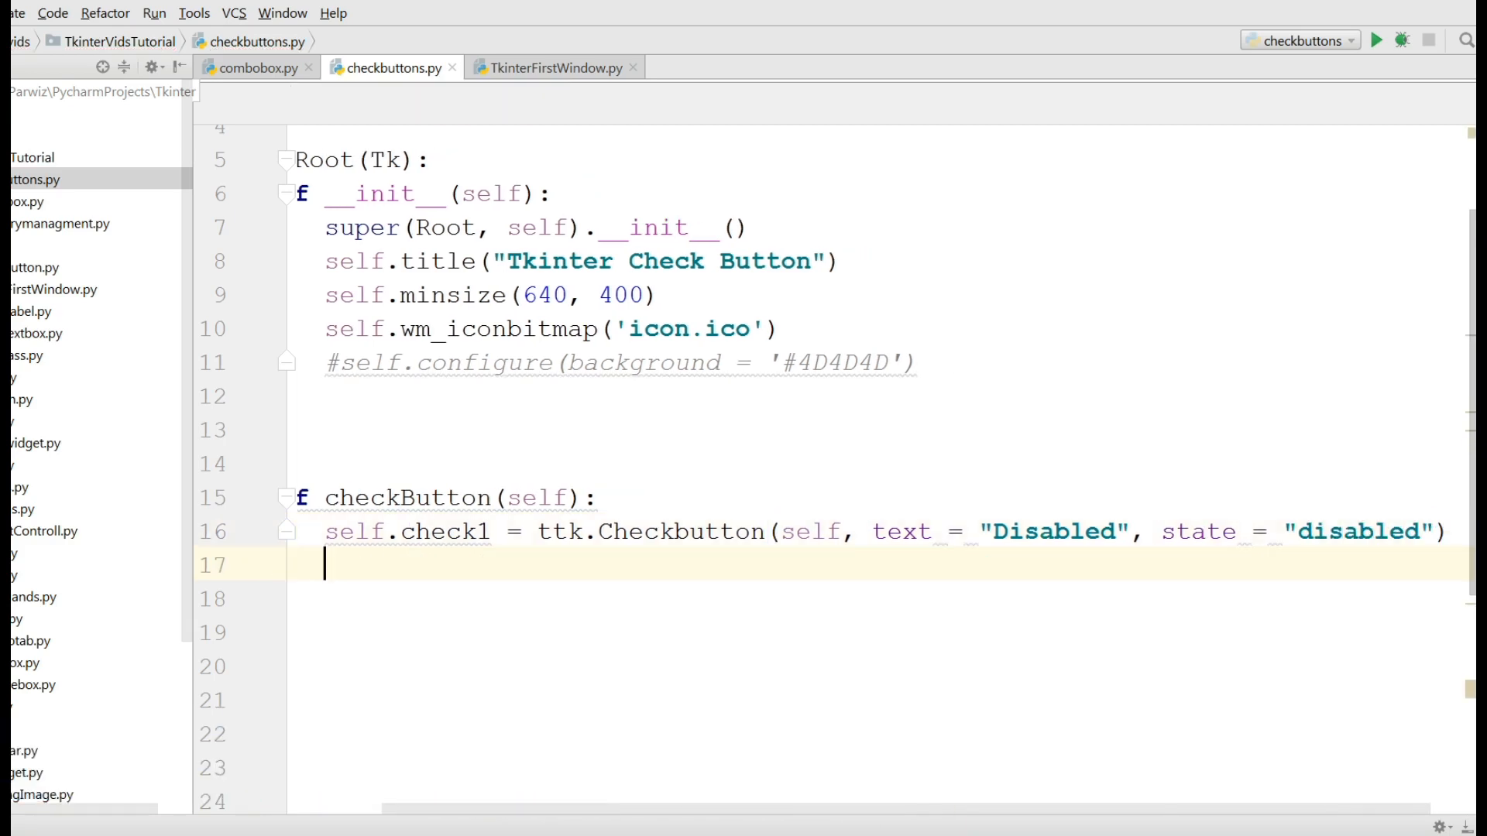
# Grid self.check1 at row 0, column 0 with sticky = W.
pyautogui.write('sel')
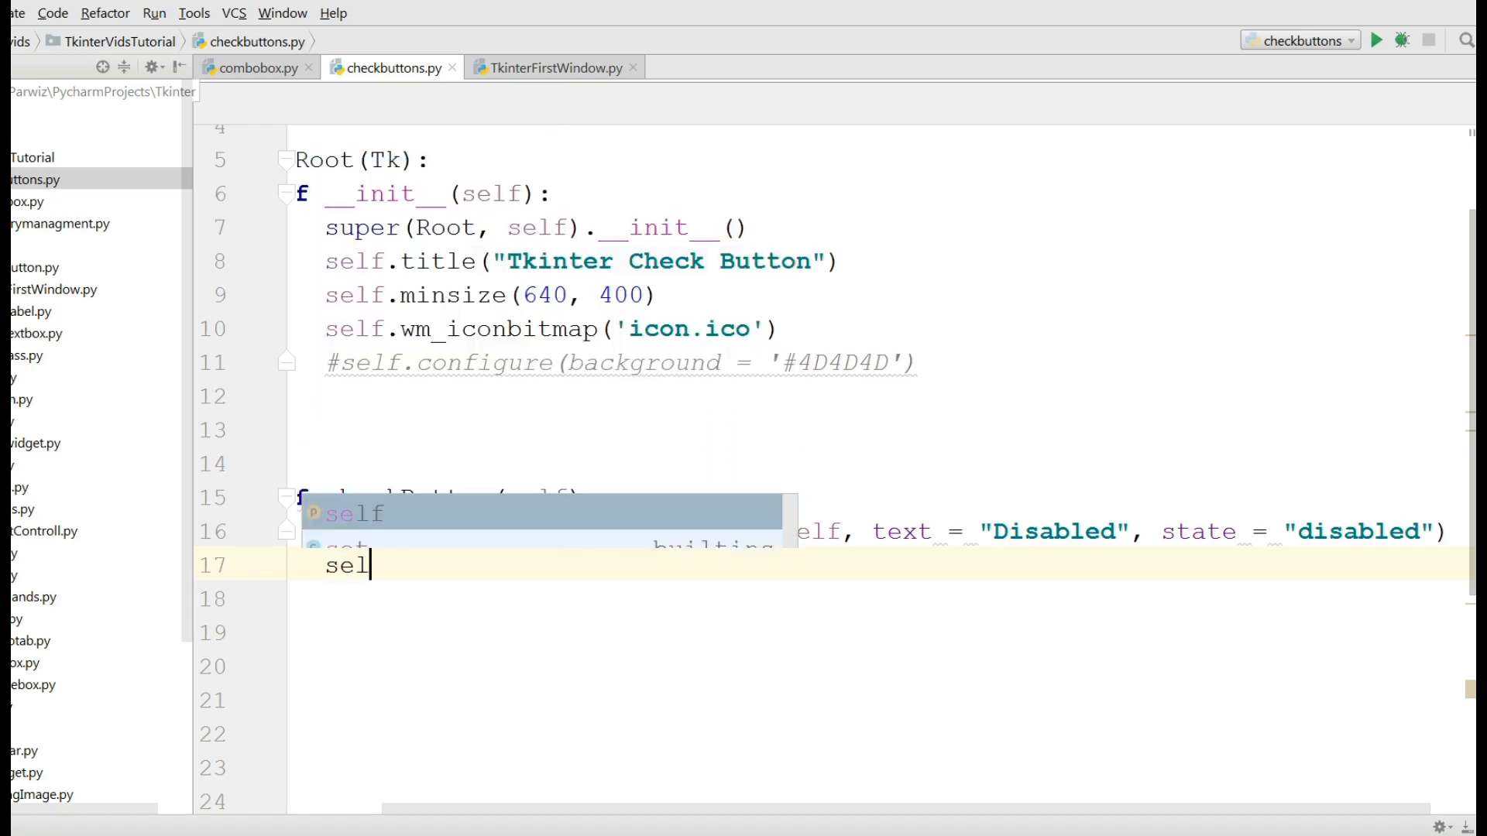
pyautogui.write('f.check1.grid(')
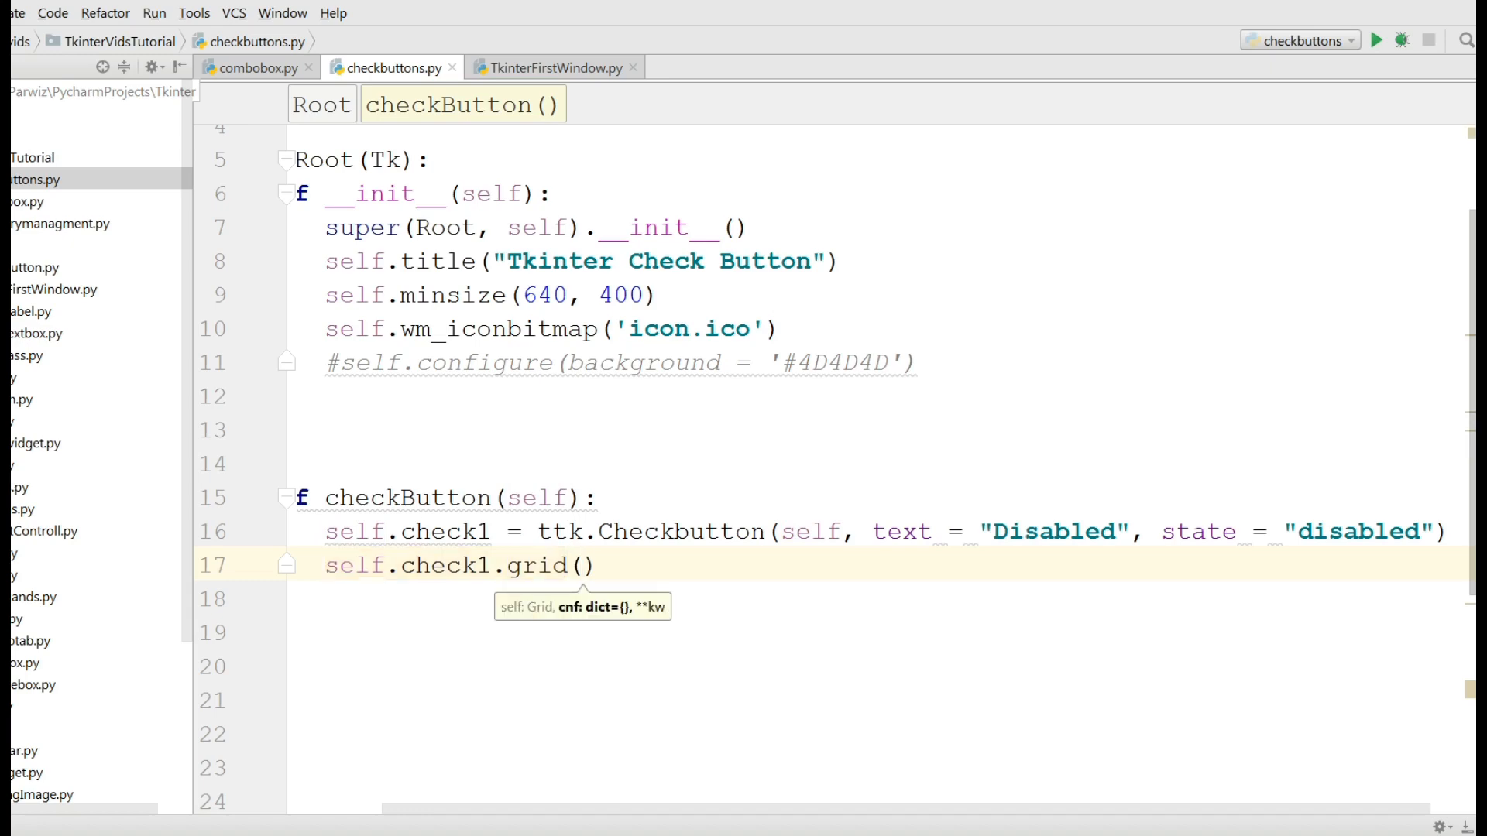
pyautogui.write('row = 0')
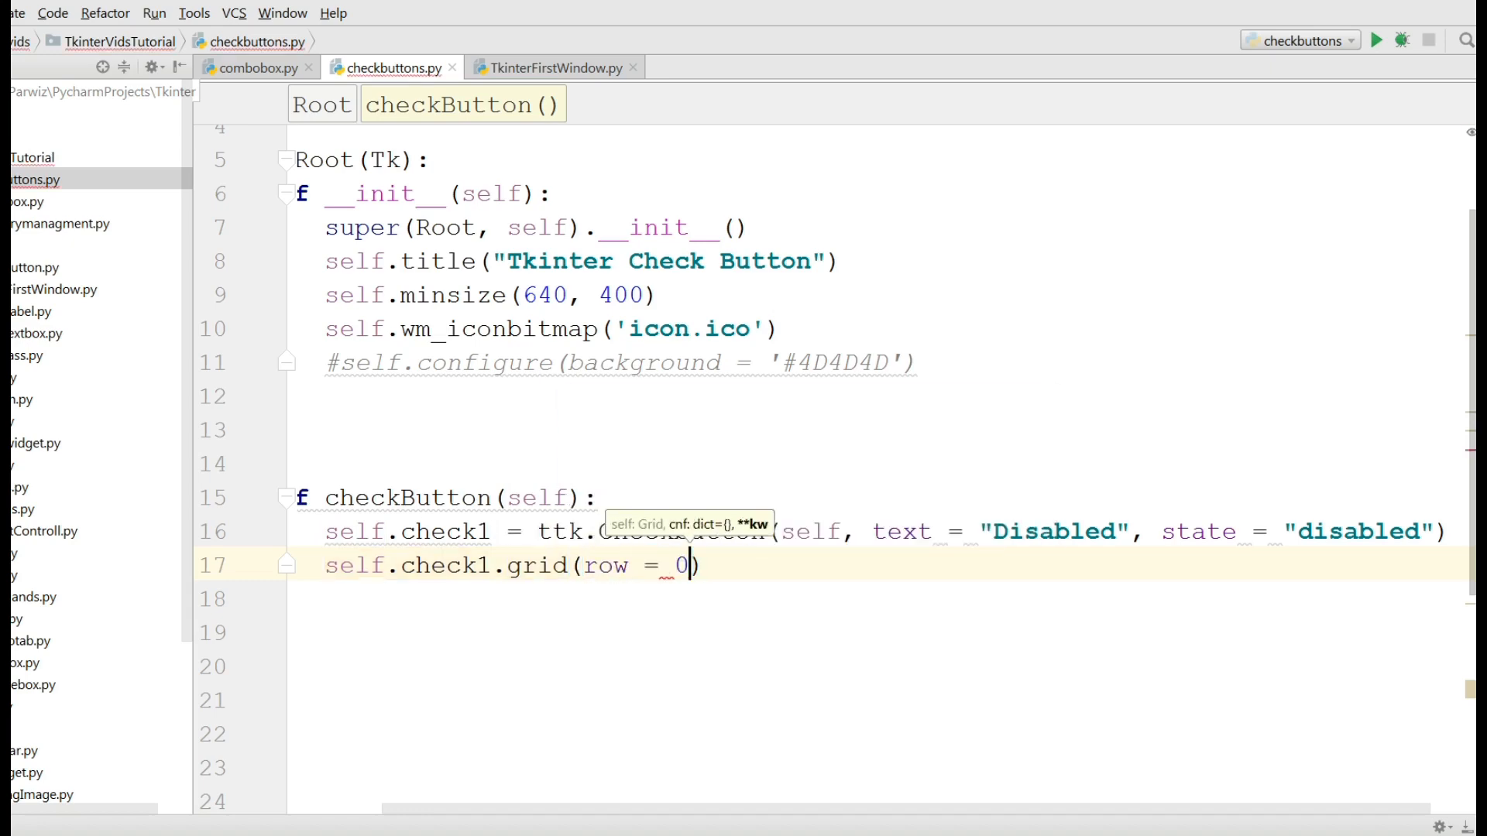
pyautogui.write(', column')
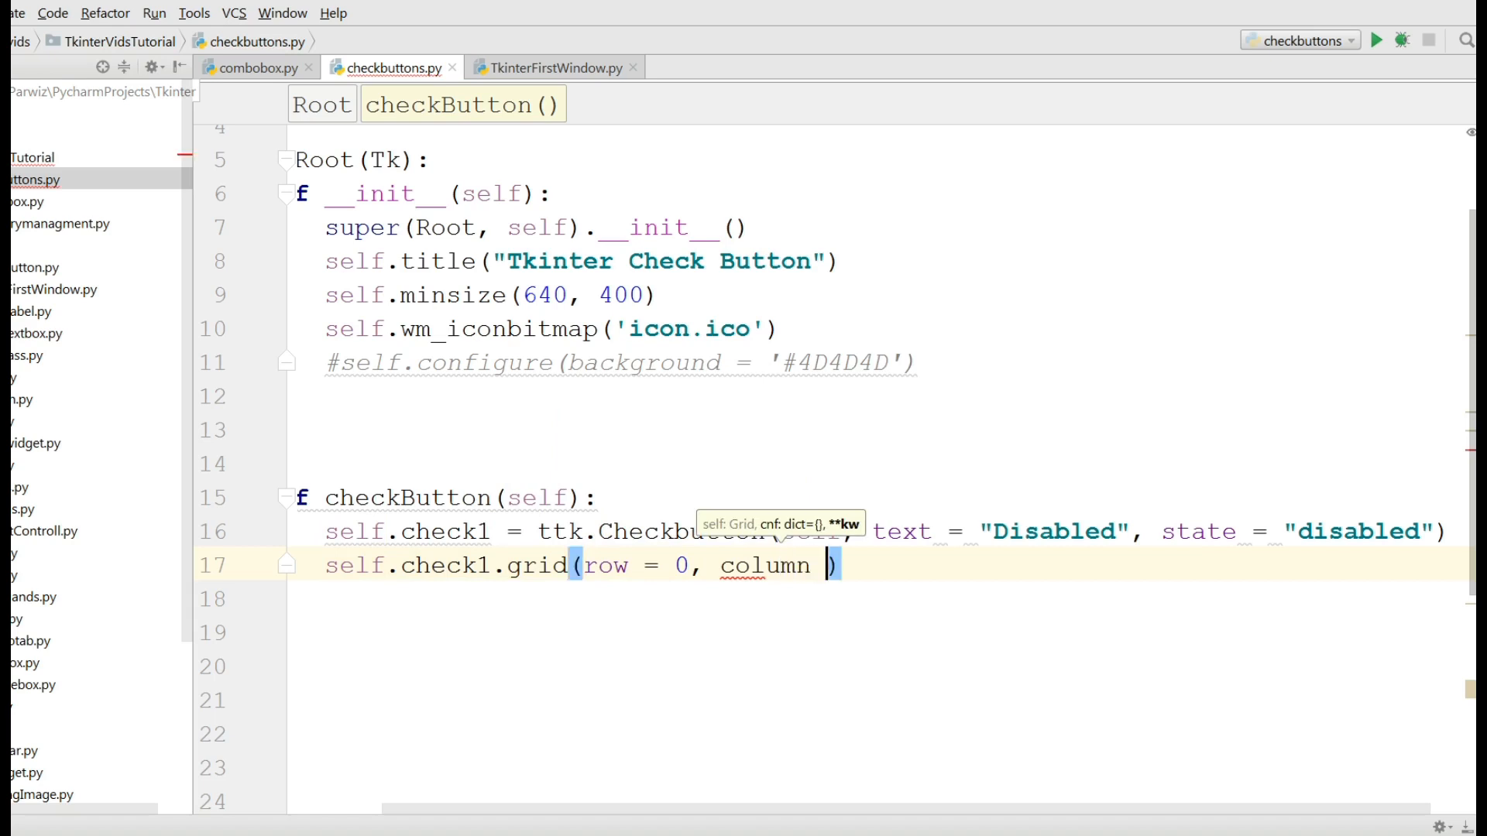
pyautogui.write('= 0,')
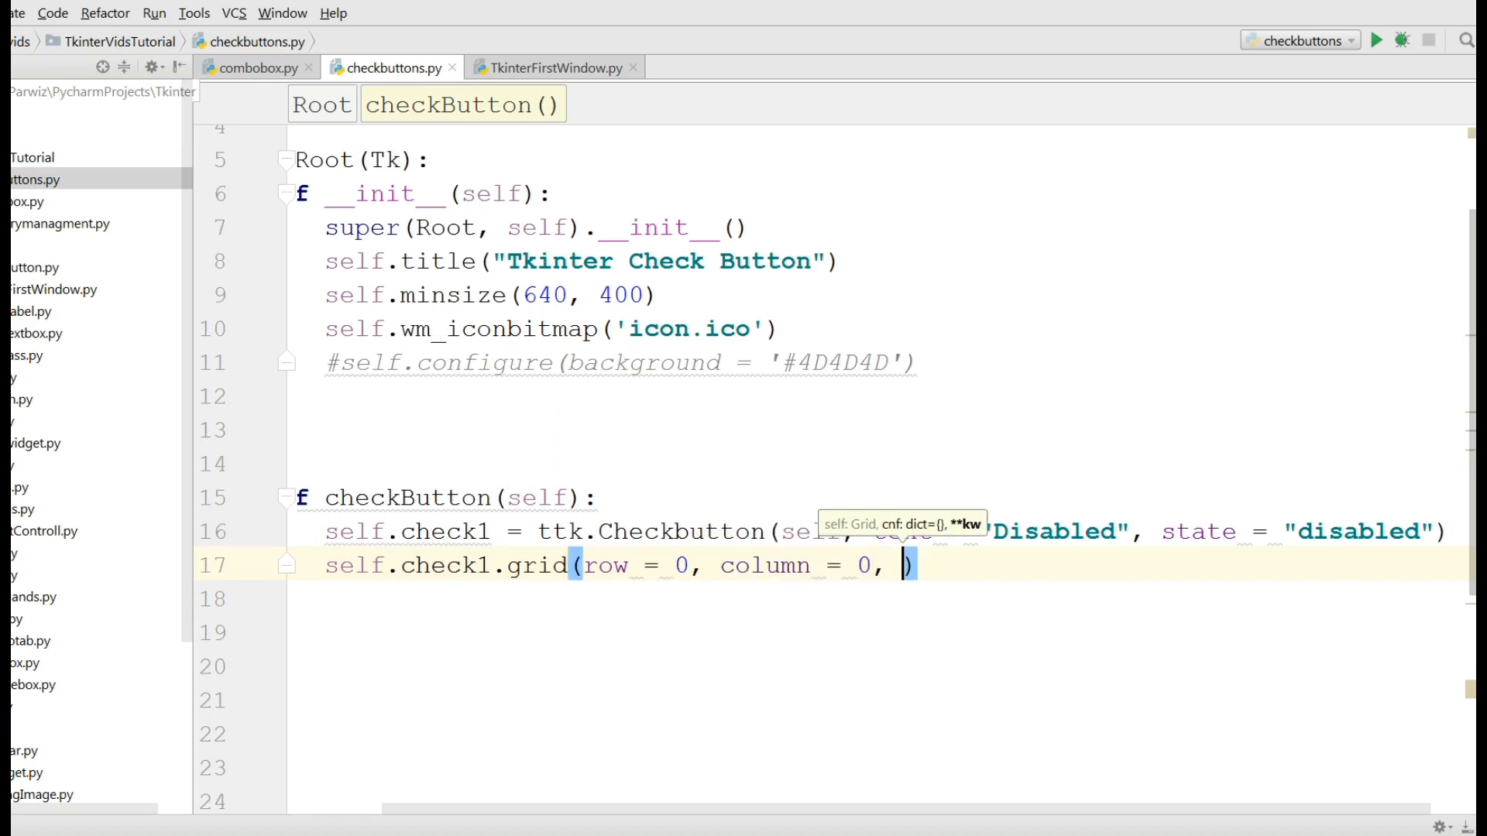
pyautogui.write('sticky =')
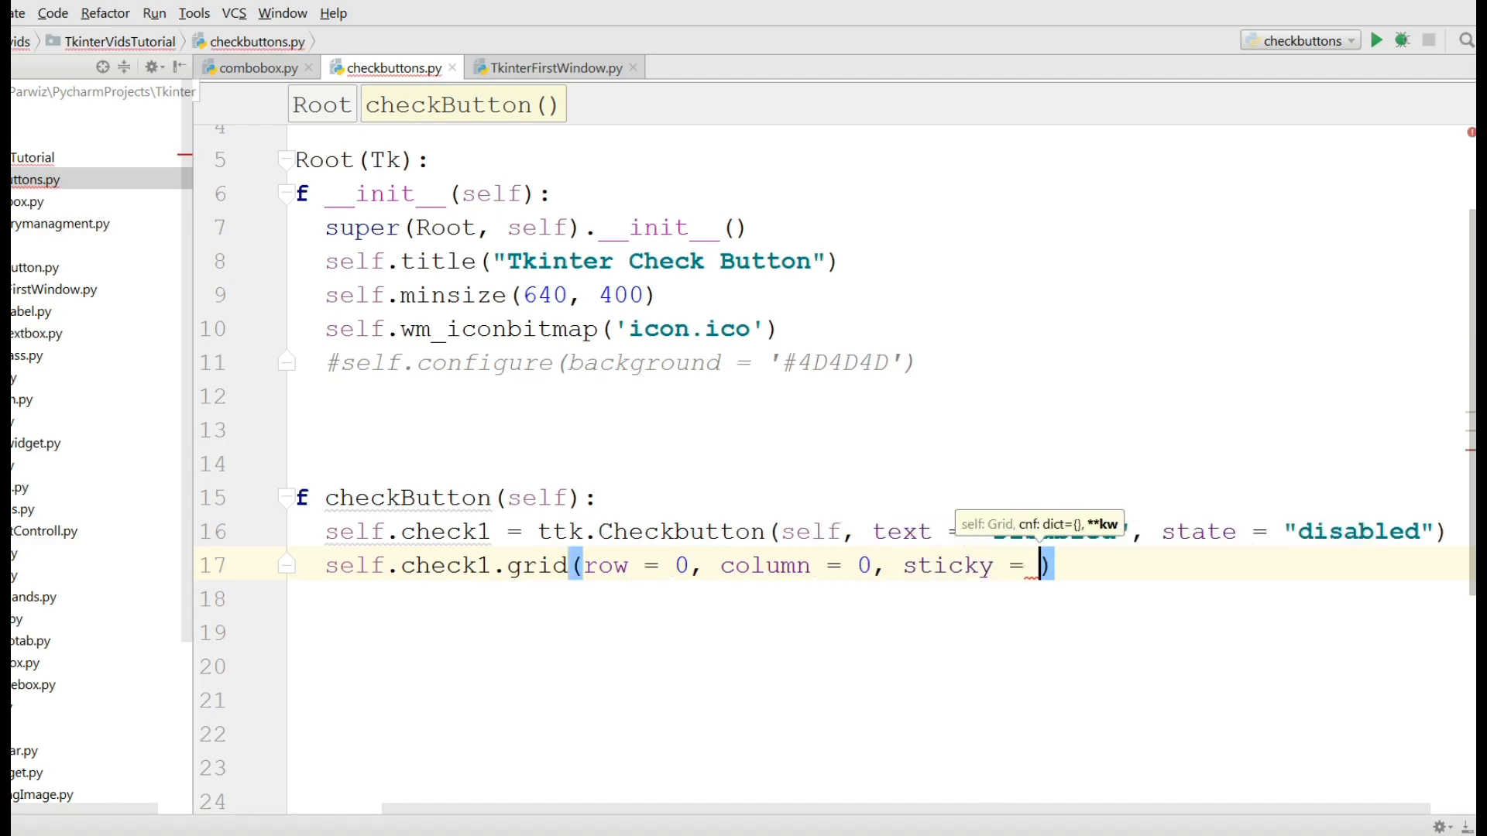
pyautogui.write('tk')
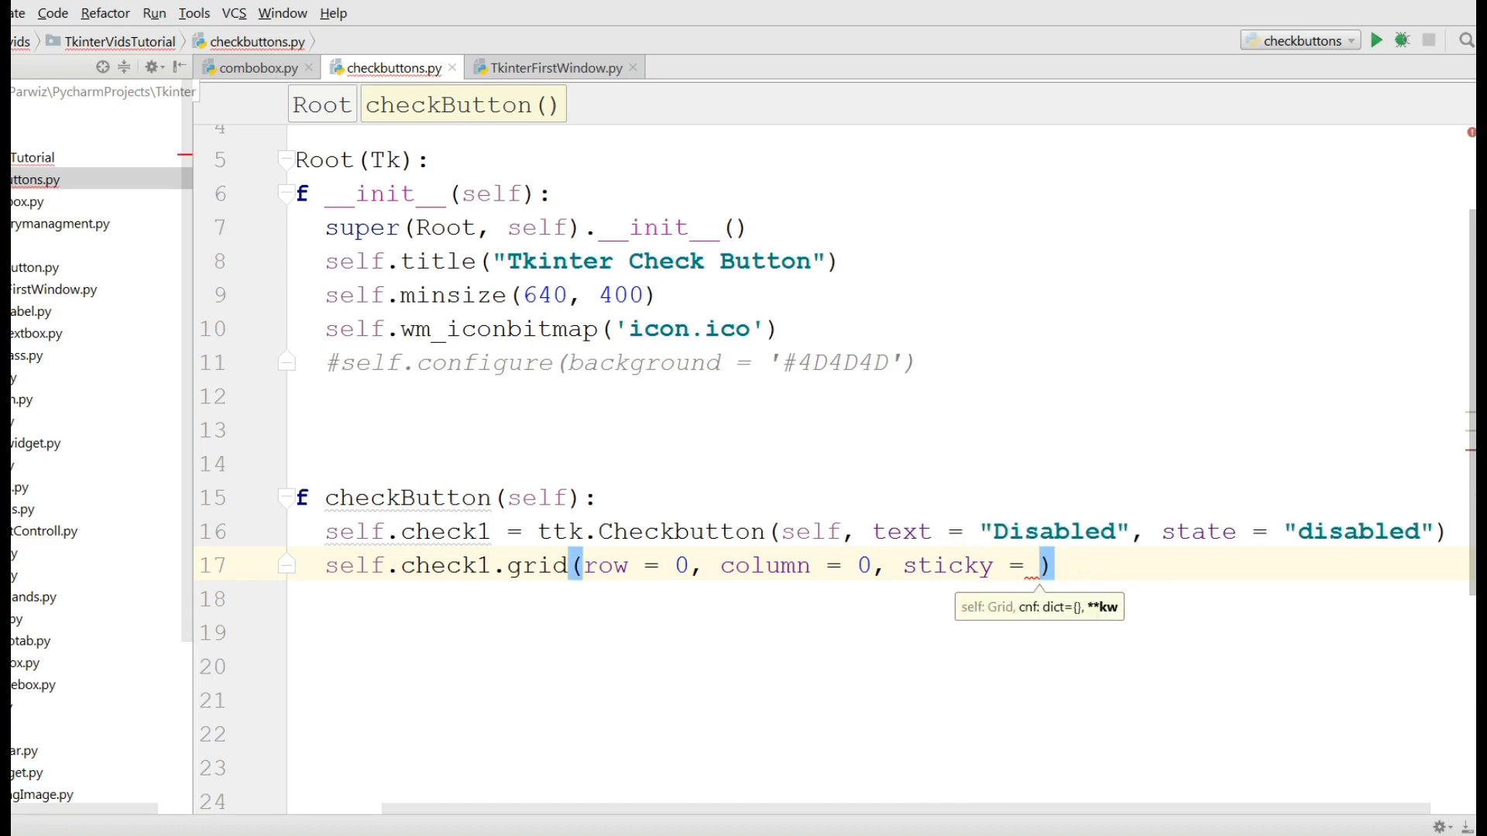
pyautogui.write('W')
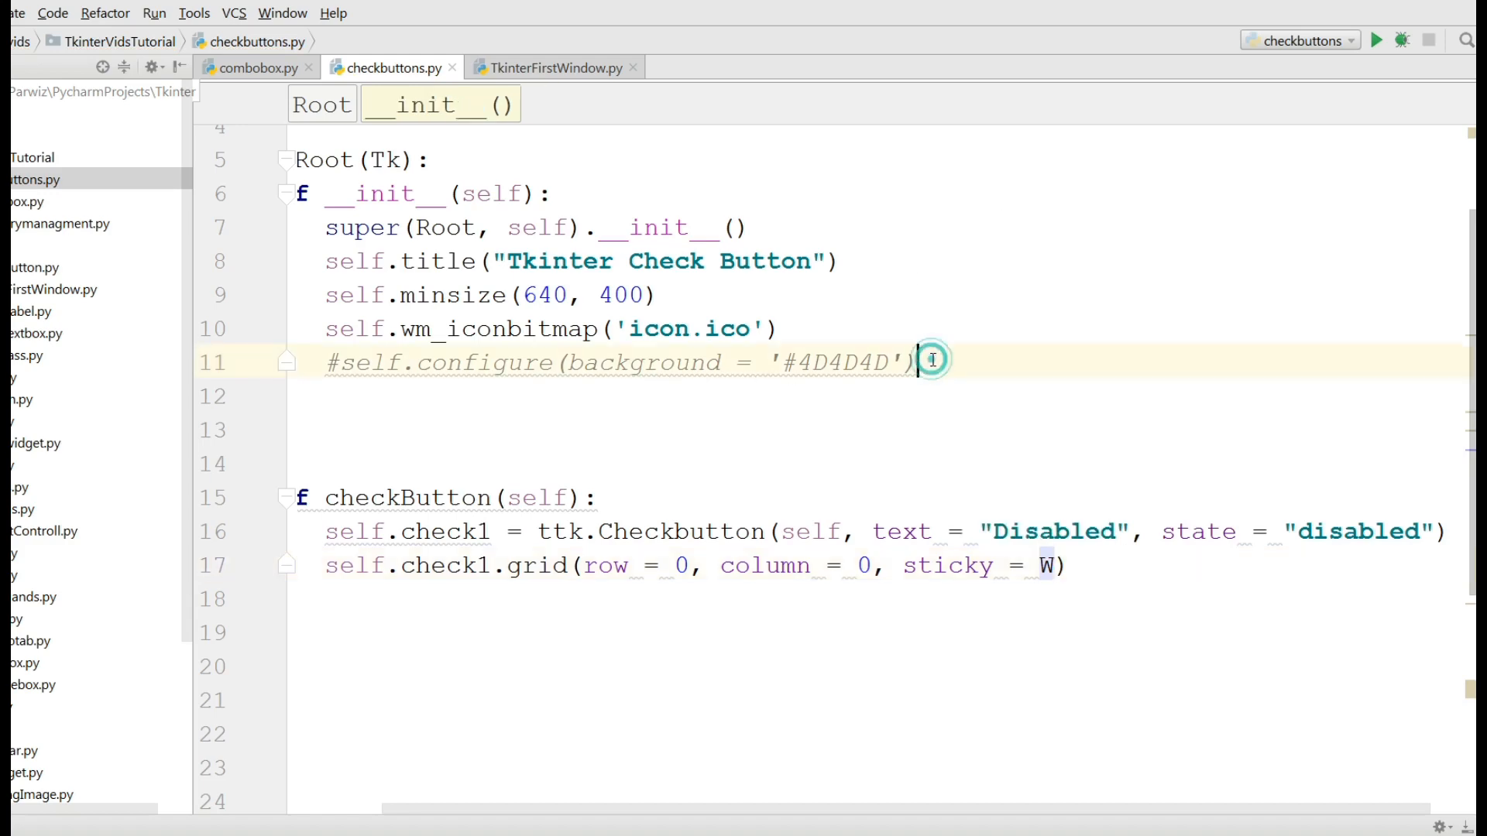
# Call self.checkButton() from the window's __init__ constructor.
pyautogui.write('self')
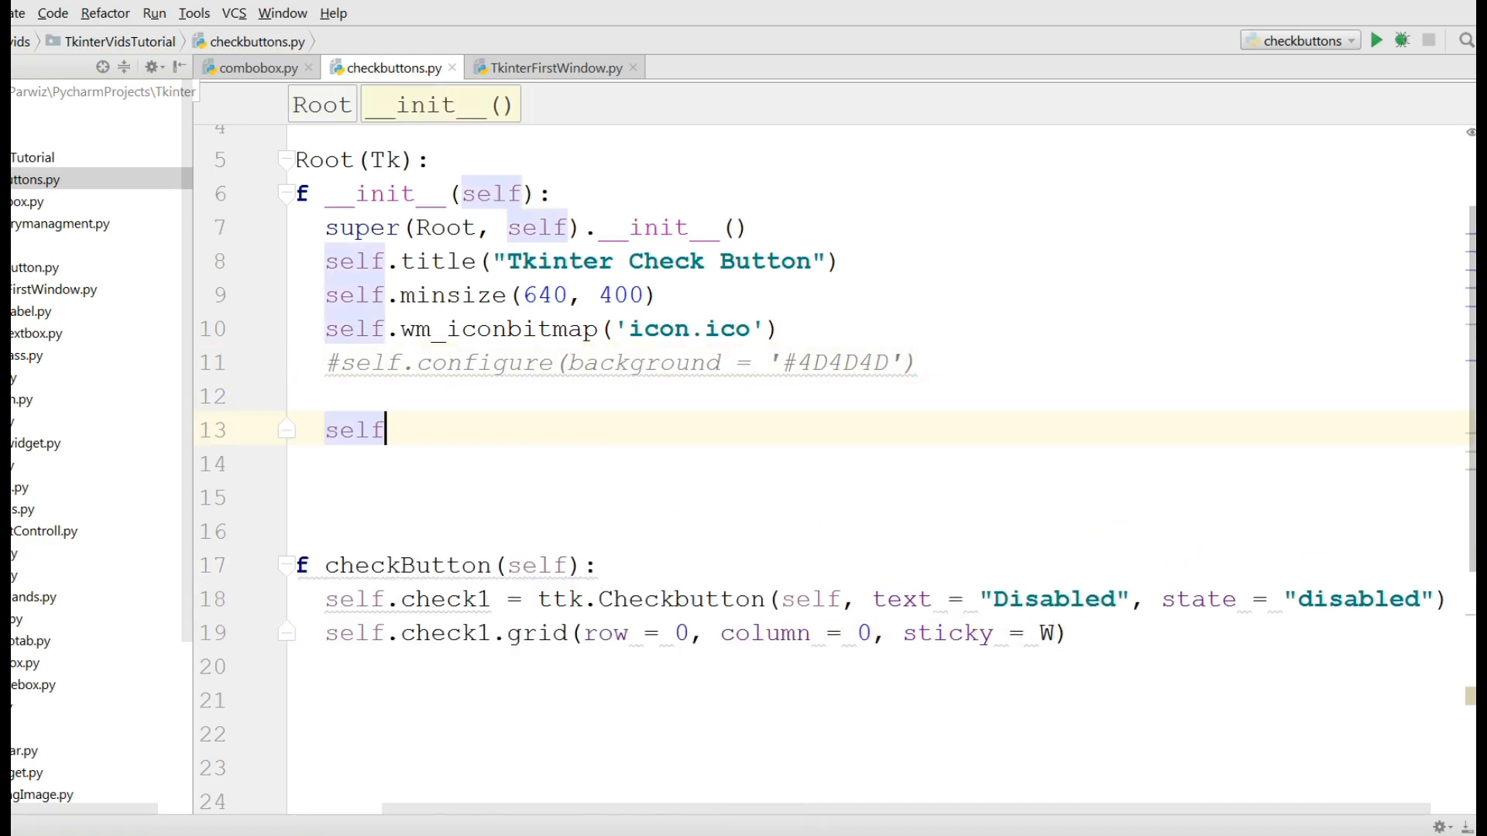
pyautogui.write('.checkButton(')
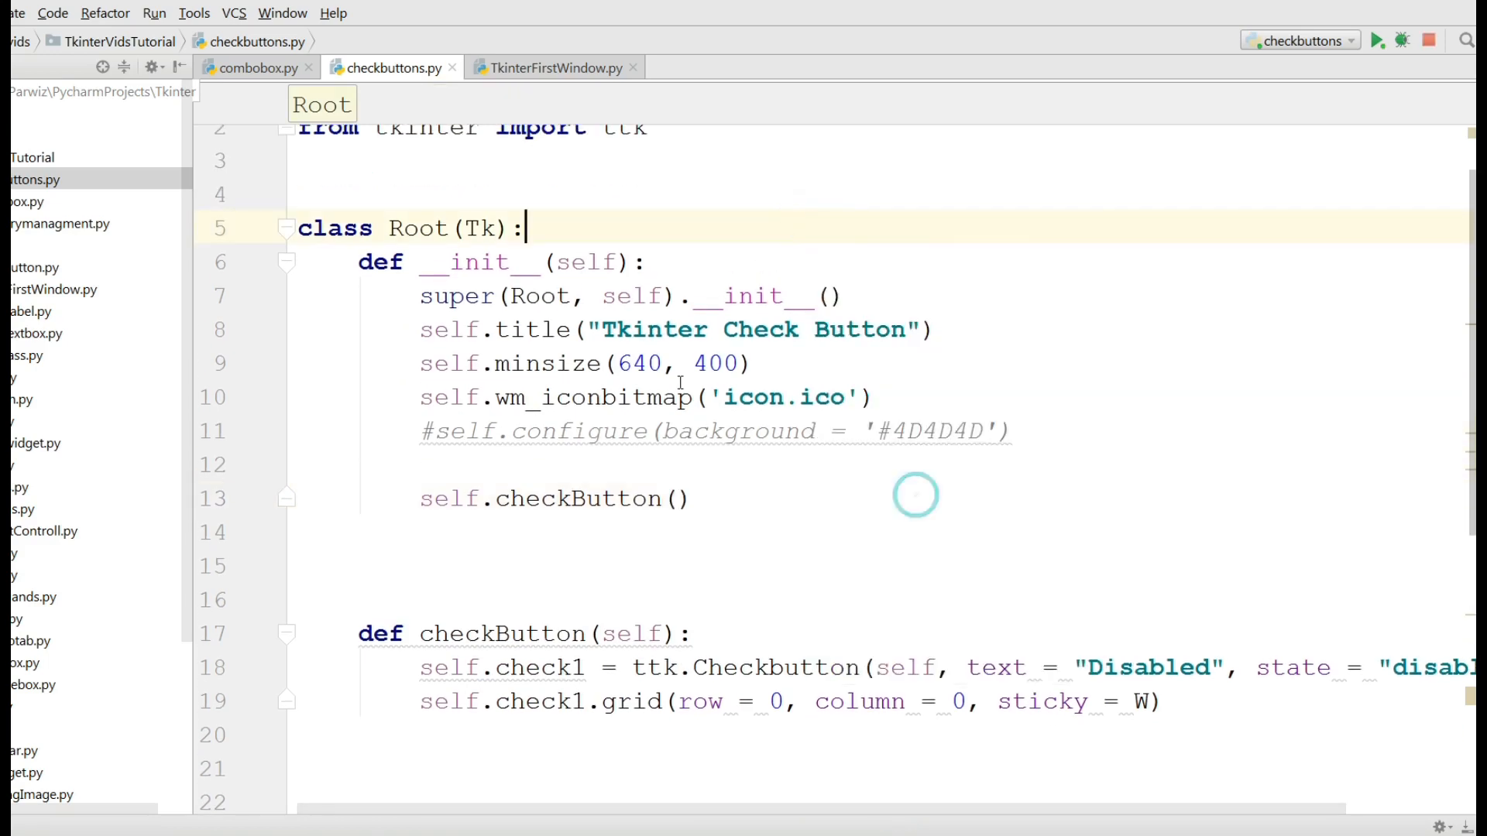
pyautogui.click(1381, 41)
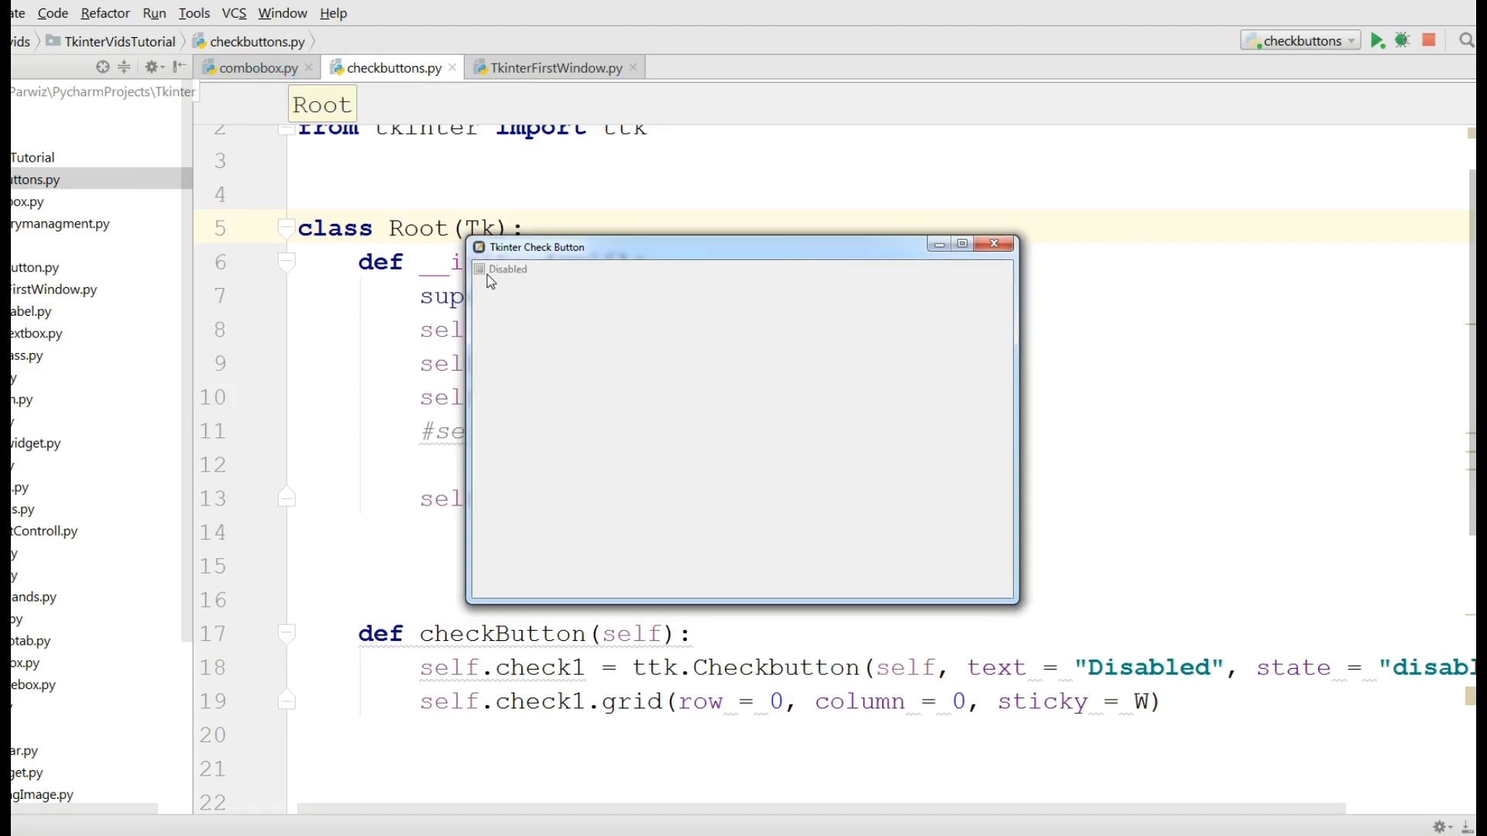
pyautogui.moveTo(794, 456)
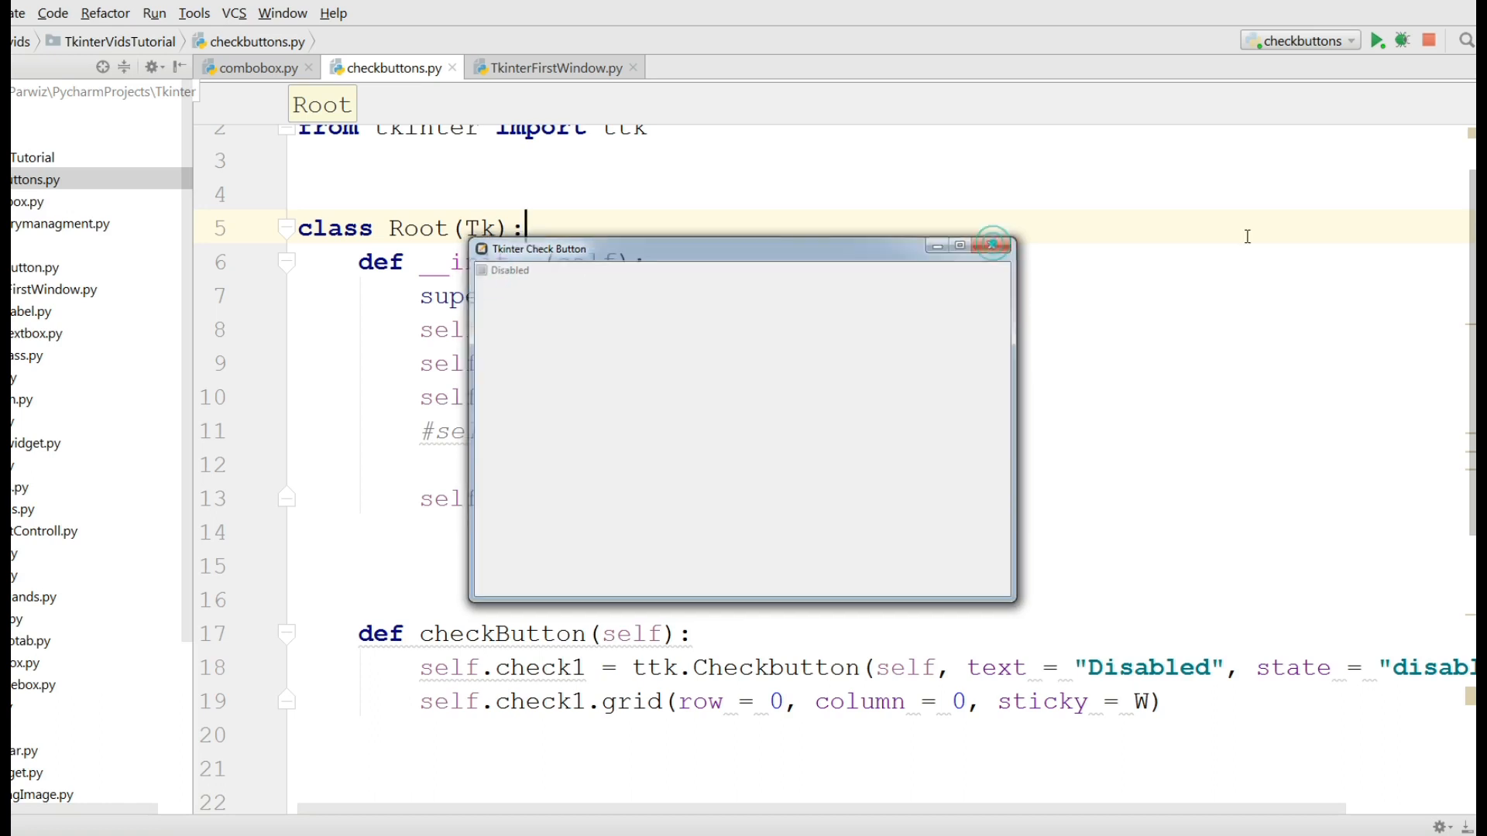
pyautogui.click(993, 246)
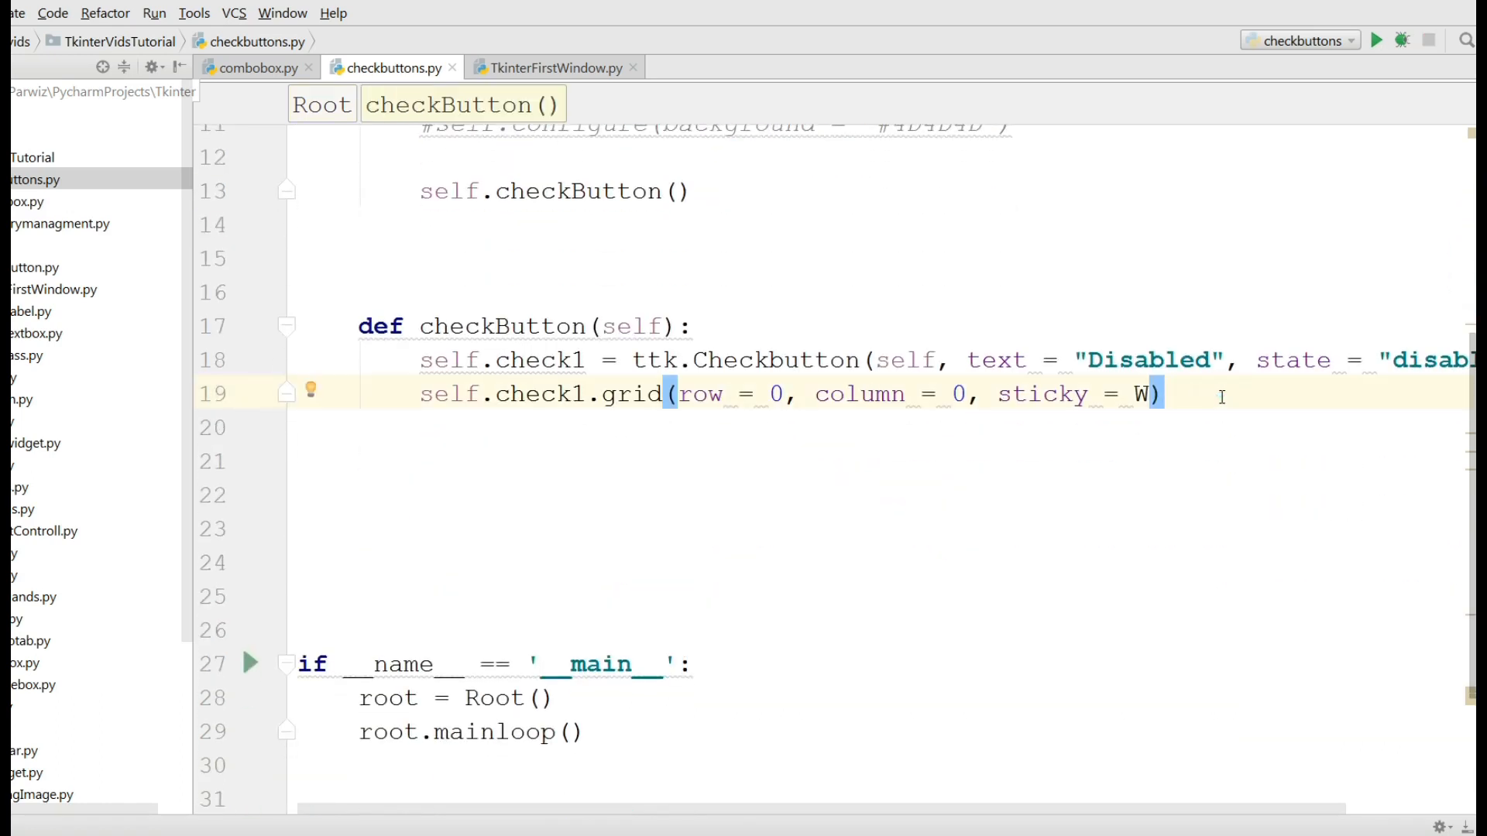
# Create self.check2 as a ttk Checkbutton labelled "Unchecked".
pyautogui.press('enter')
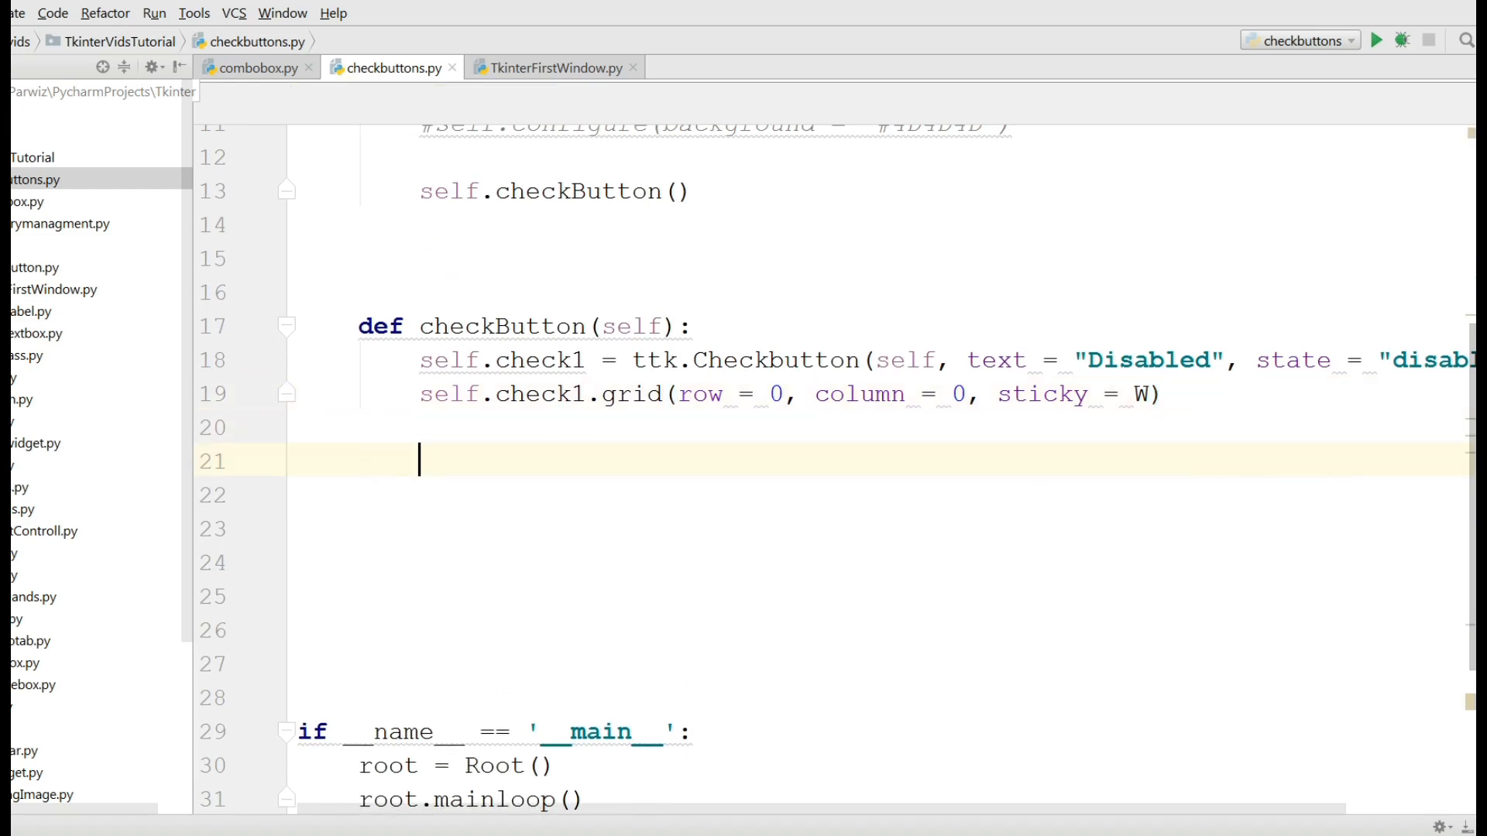
pyautogui.write('self')
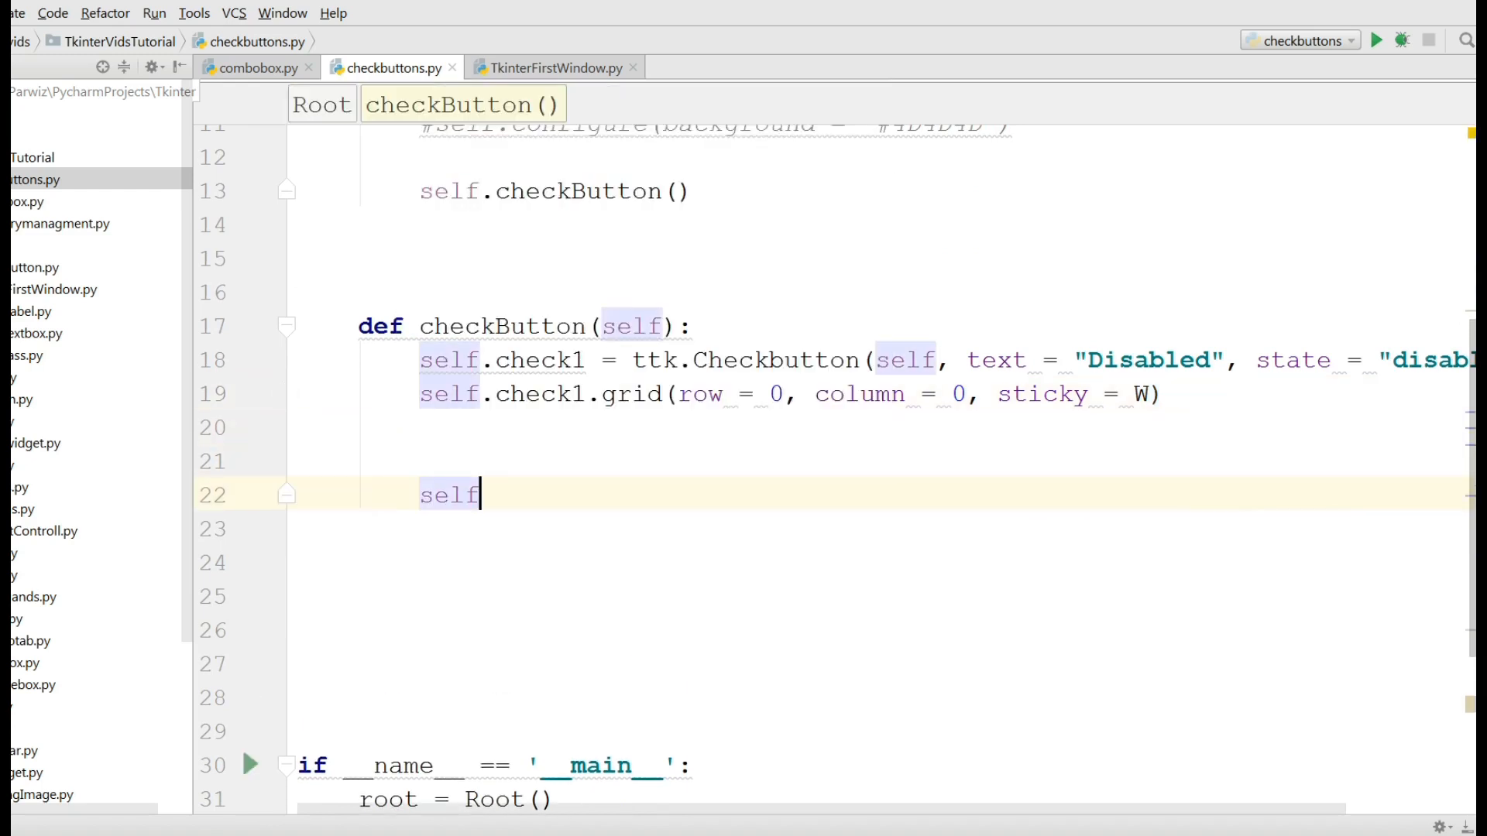
pyautogui.write('c.chec')
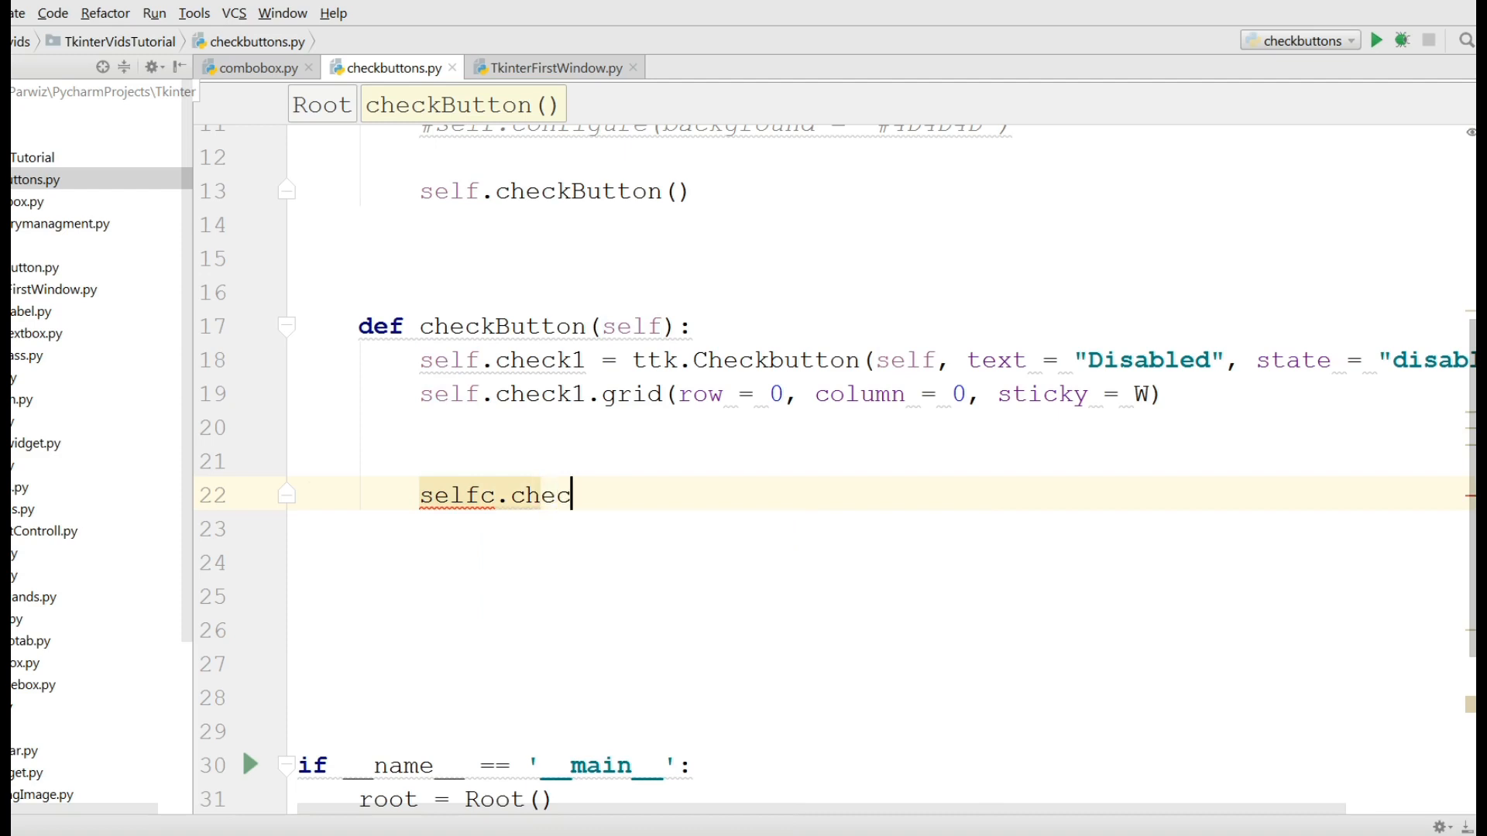
pyautogui.write('k2 = ttk.Checkbutton')
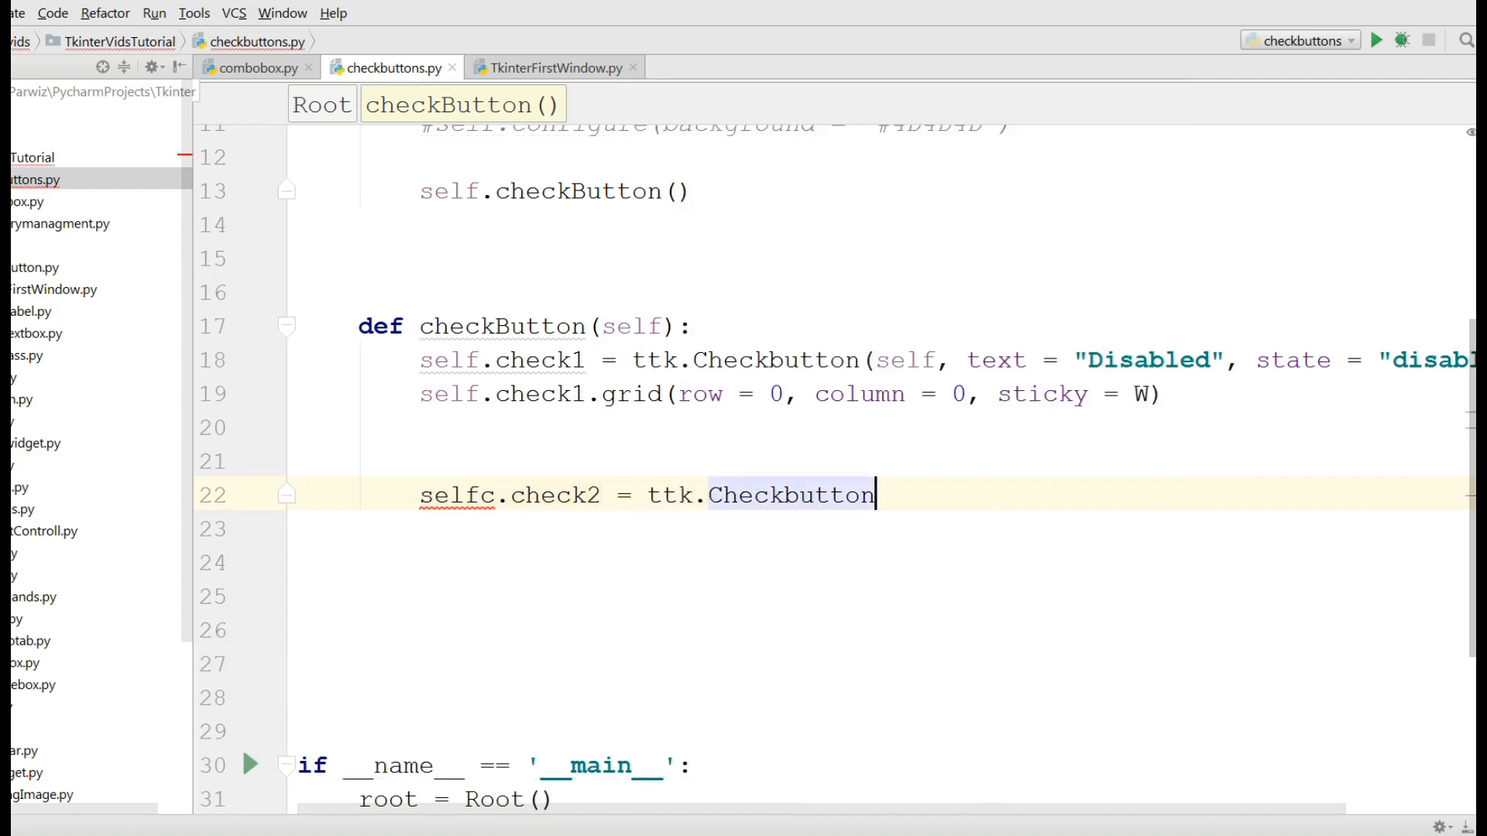
pyautogui.write('()')
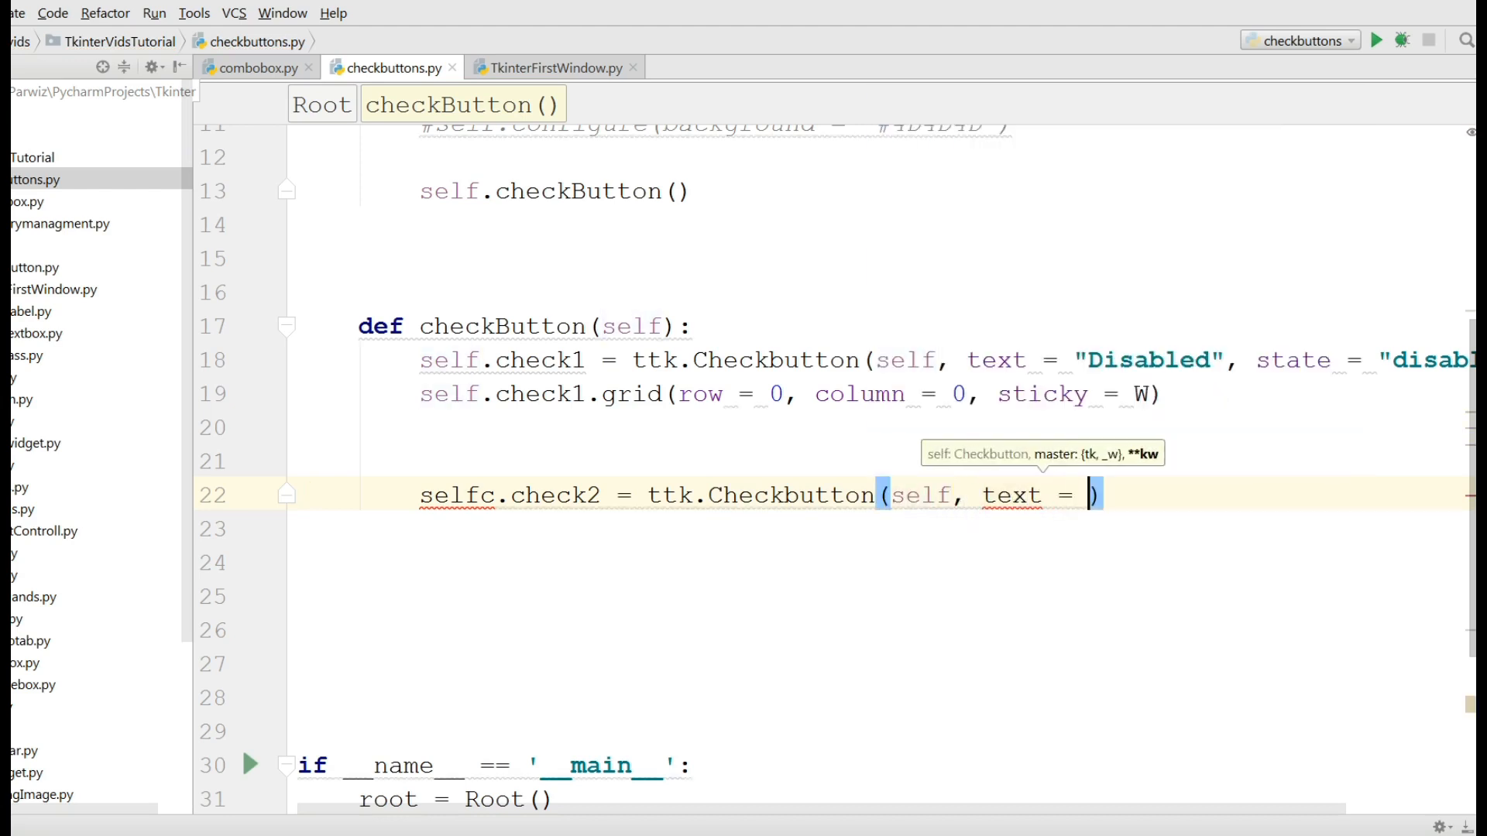
pyautogui.write('Un"')
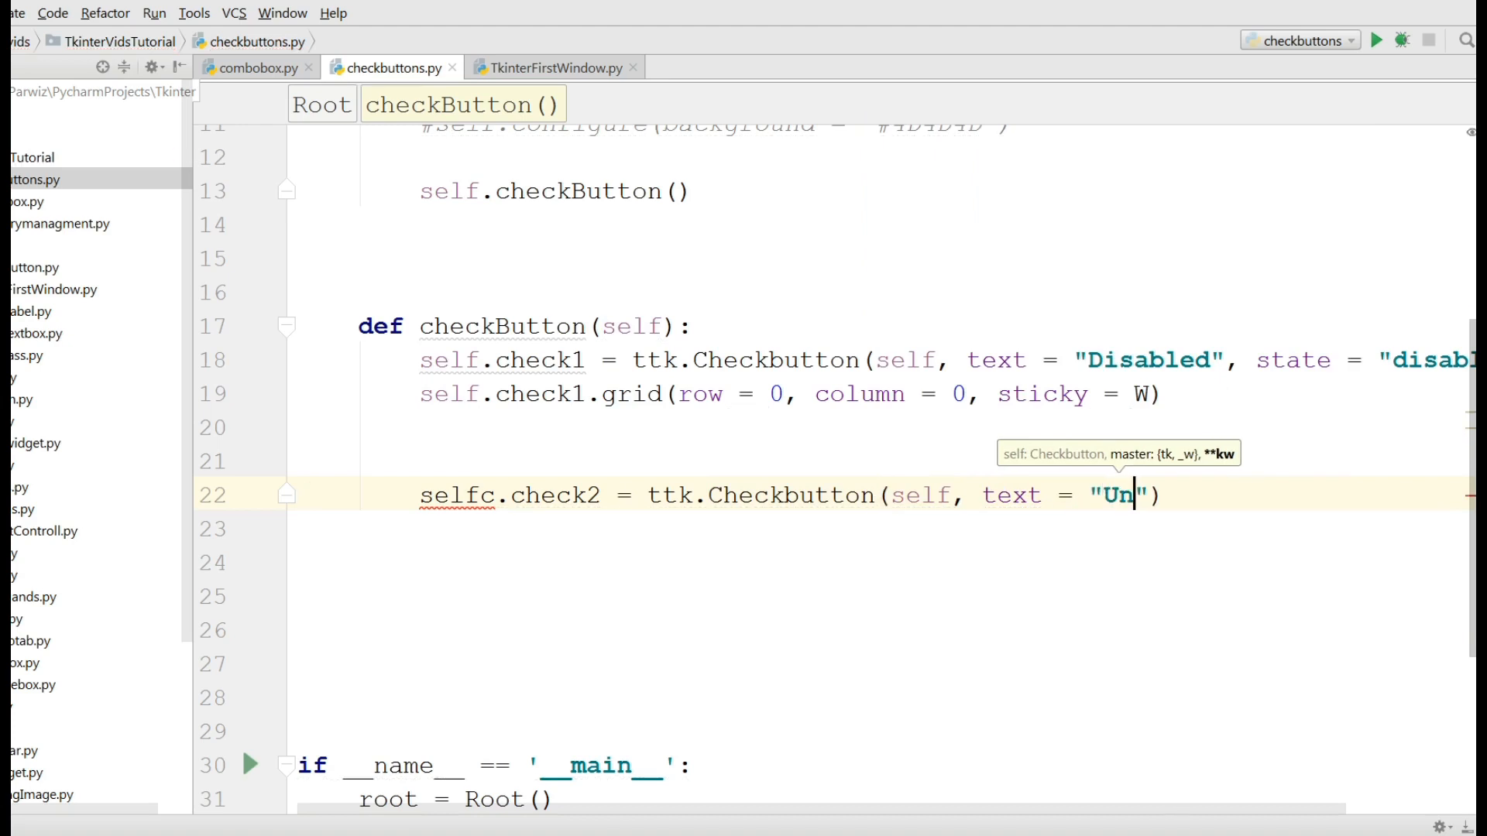
pyautogui.write('checked')
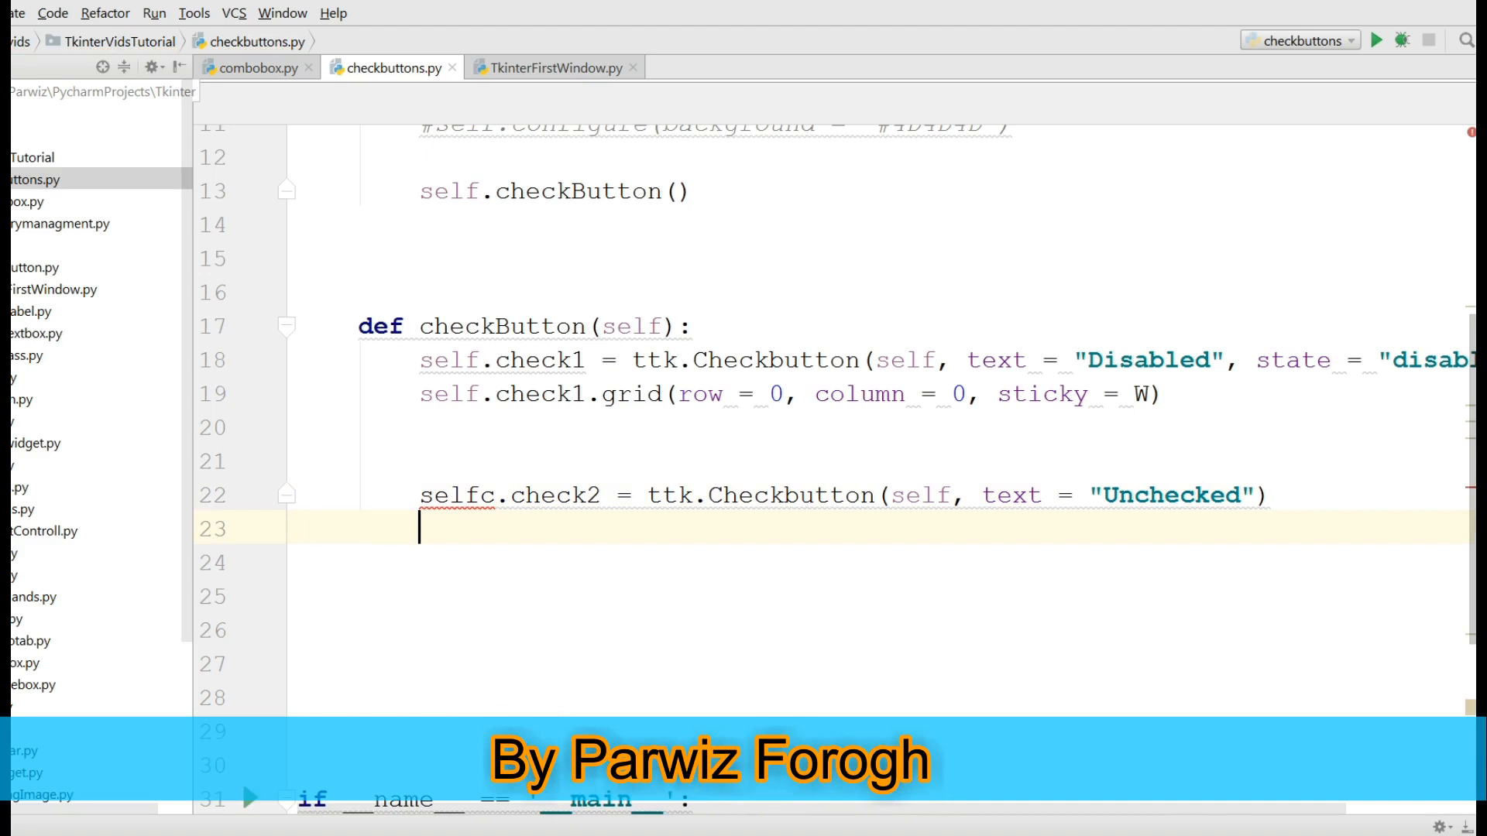
pyautogui.moveTo(484, 494)
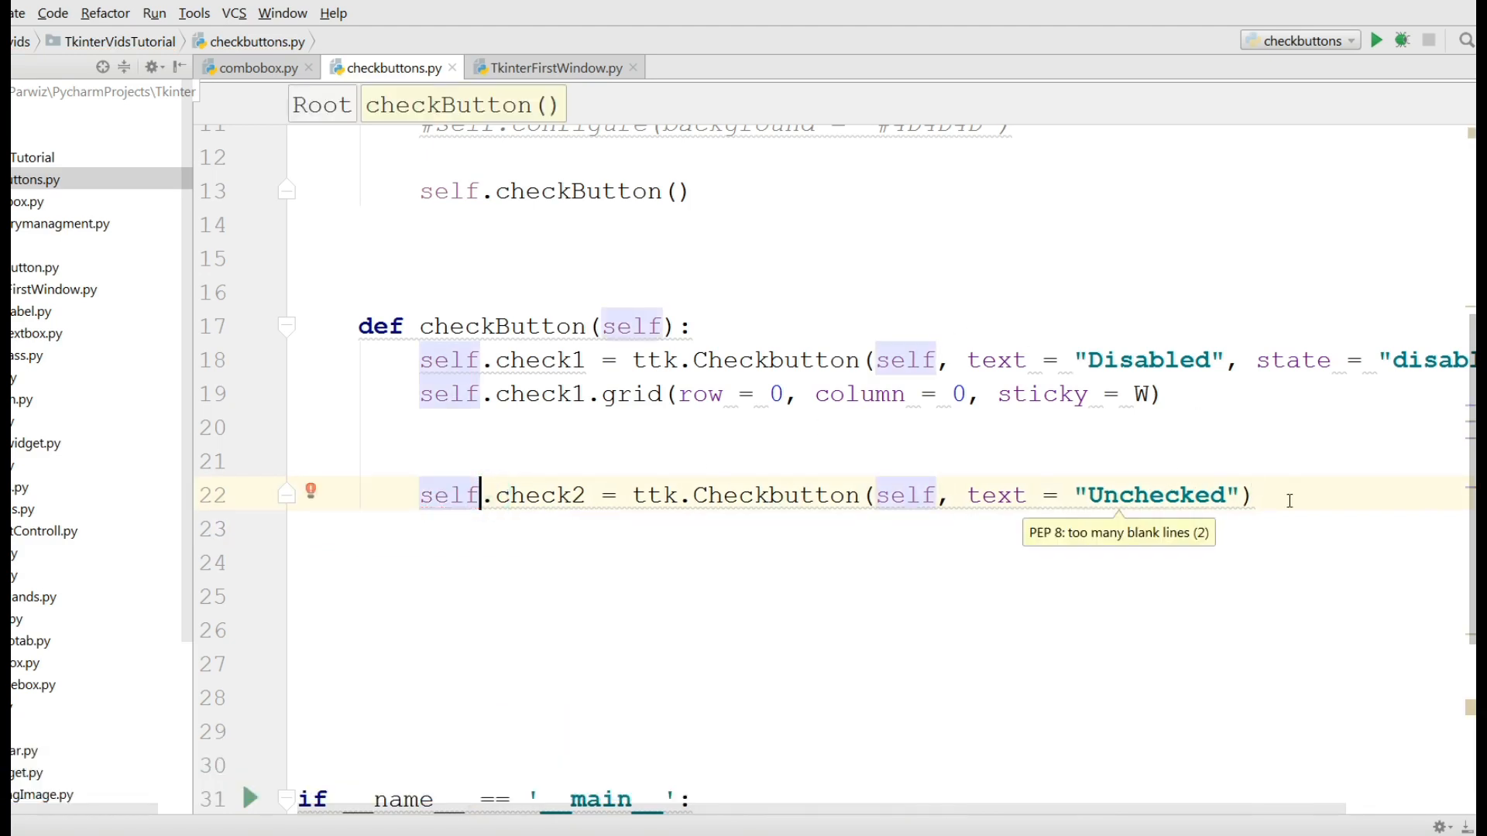
# Grid self.check2 at row 0, column 1.
pyautogui.write('self.')
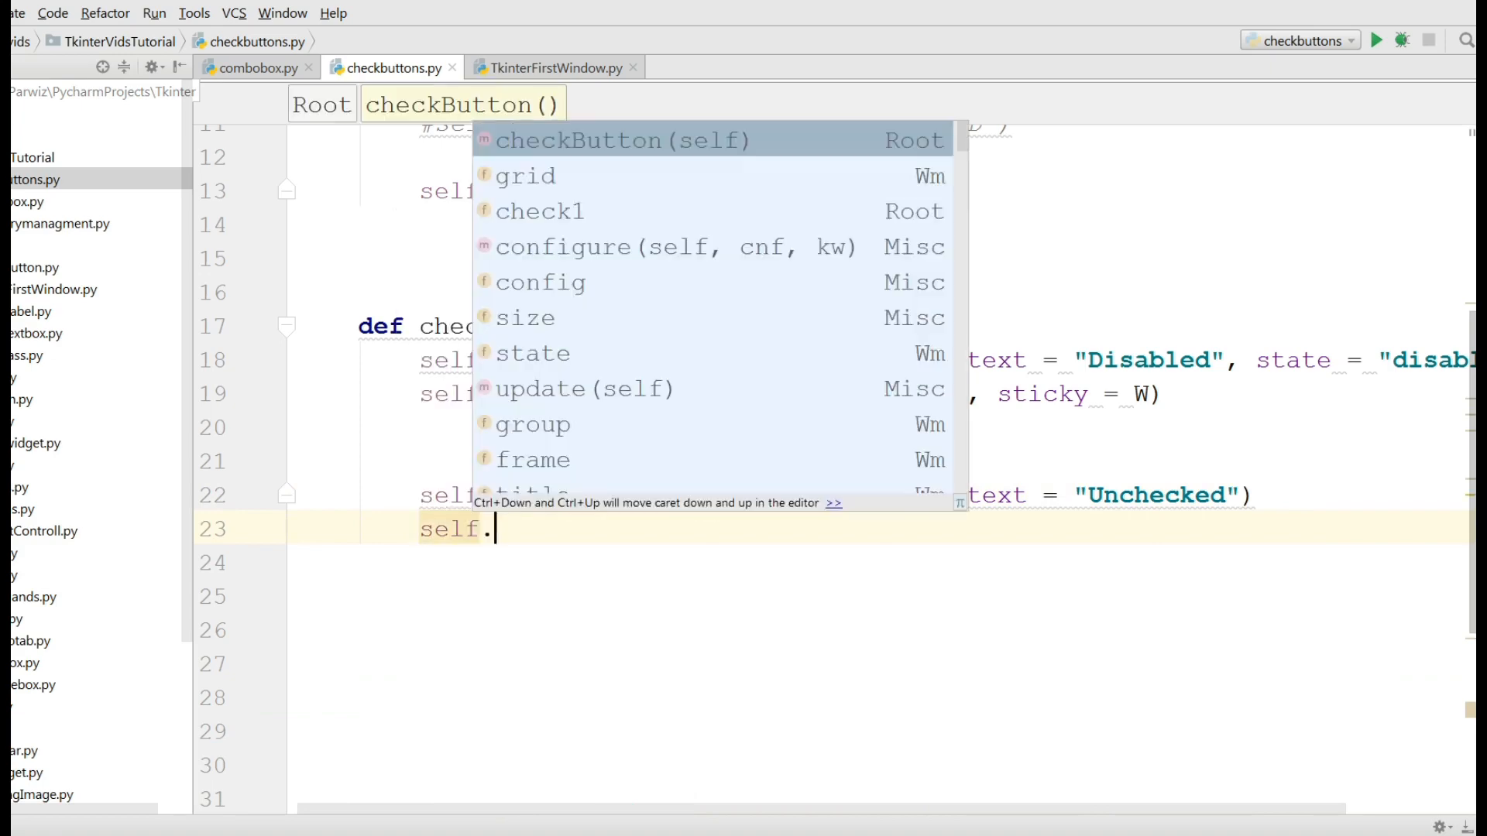
pyautogui.write('check2.grid(')
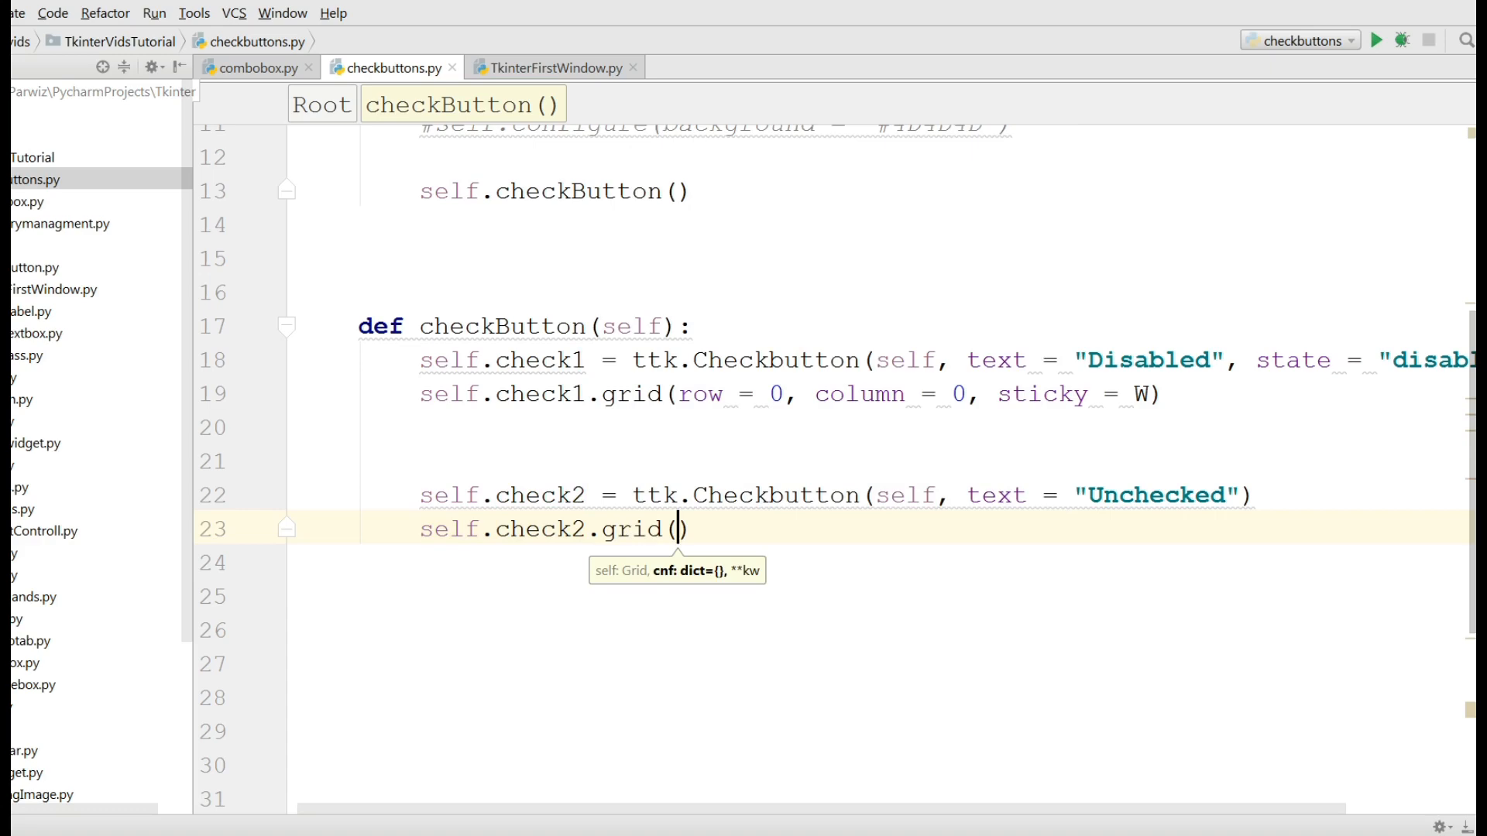
pyautogui.write('row = 0,')
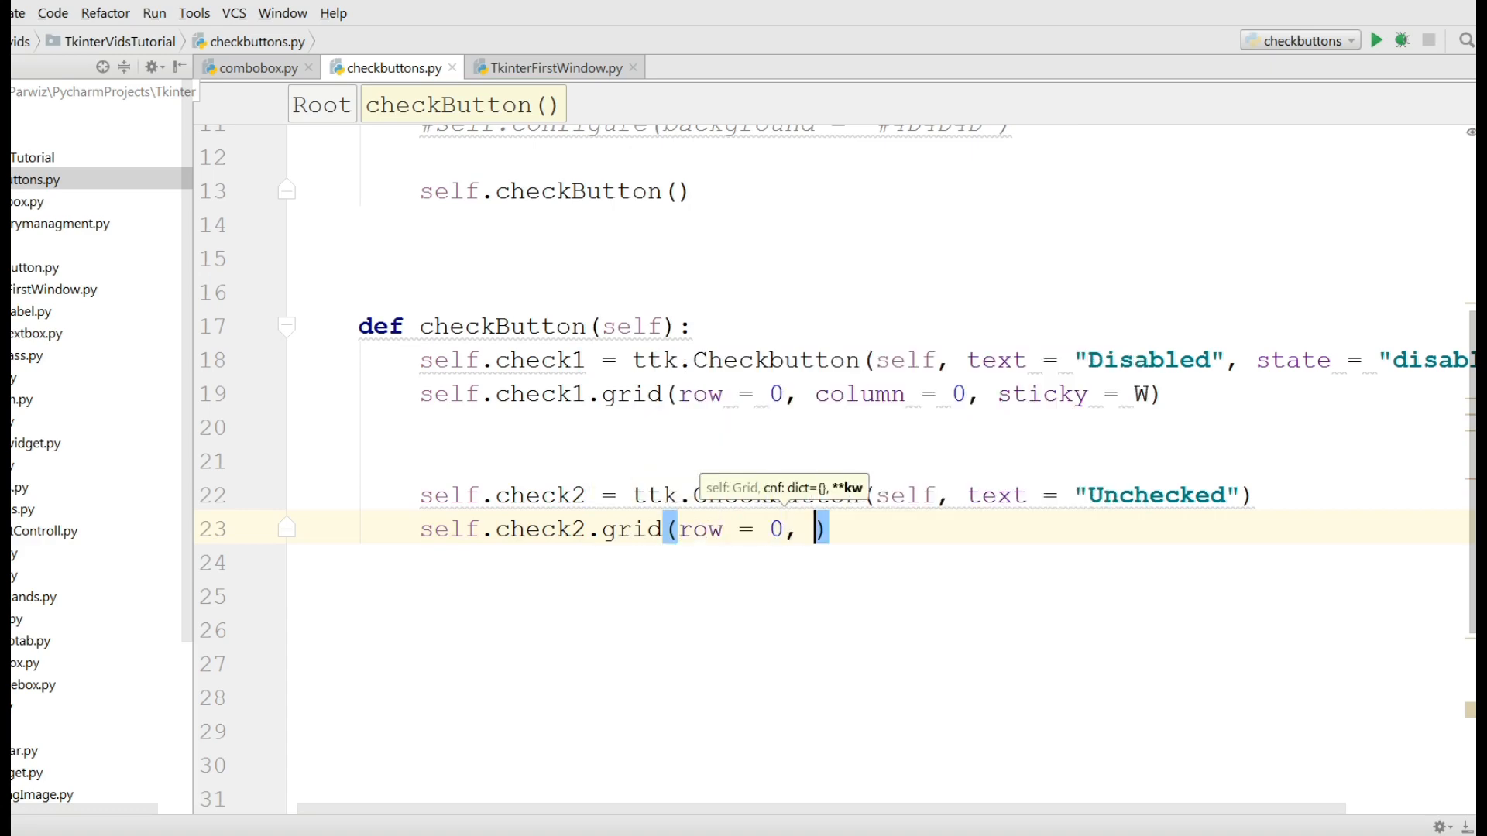
pyautogui.write('column = 1')
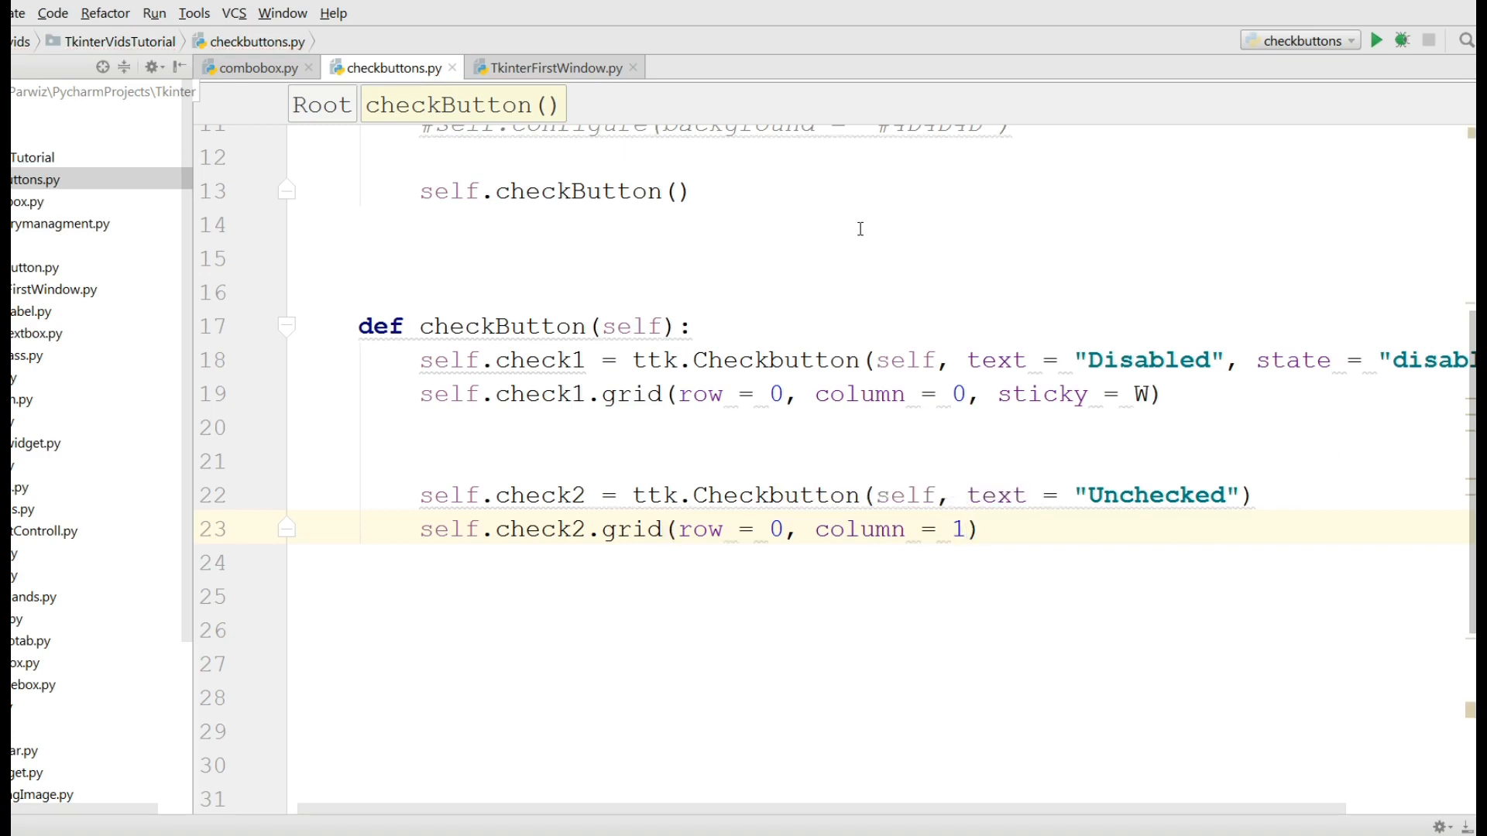
pyautogui.click(1377, 40)
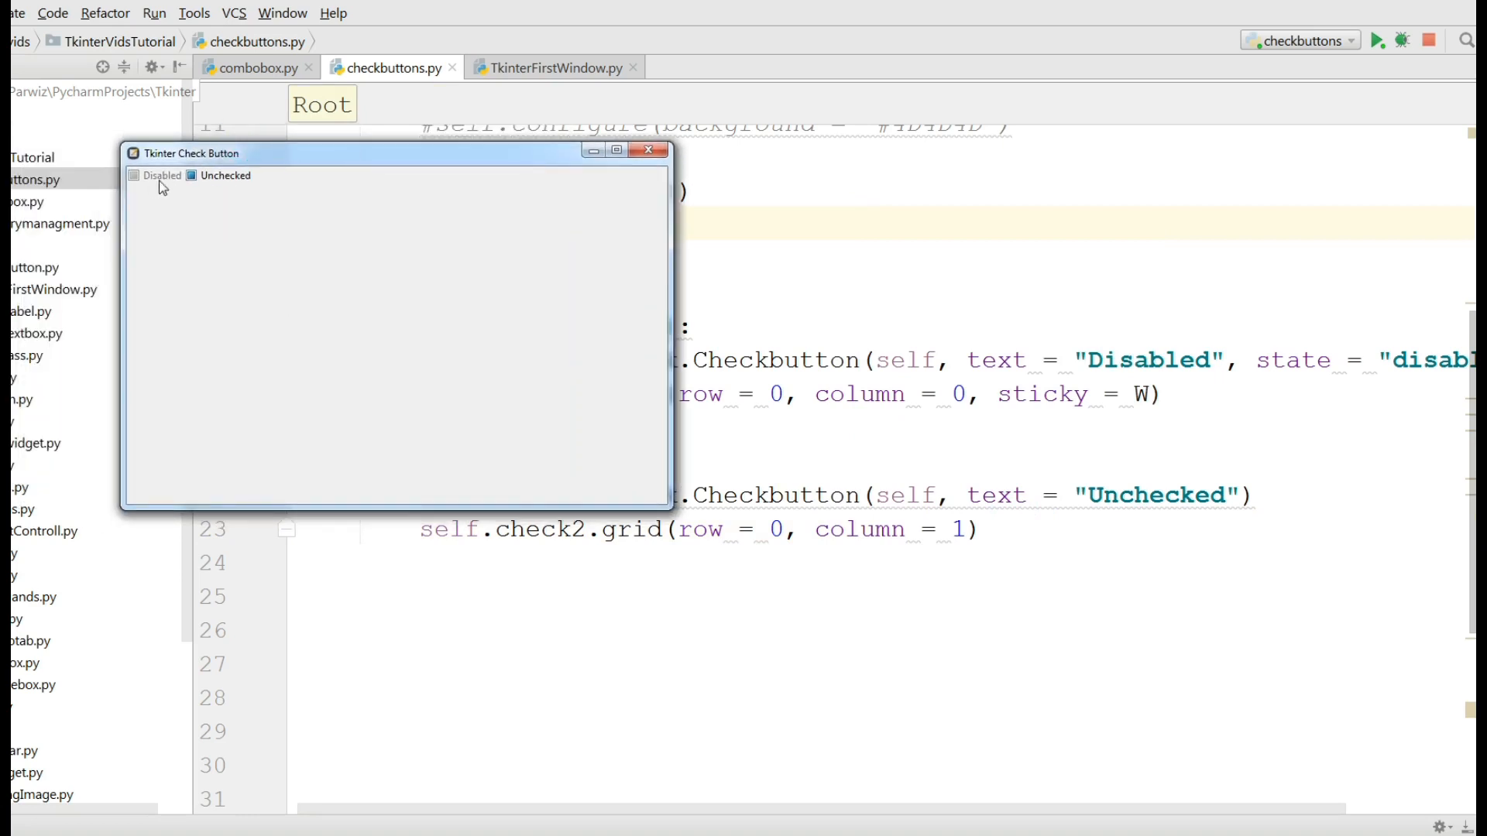
pyautogui.moveTo(172, 189)
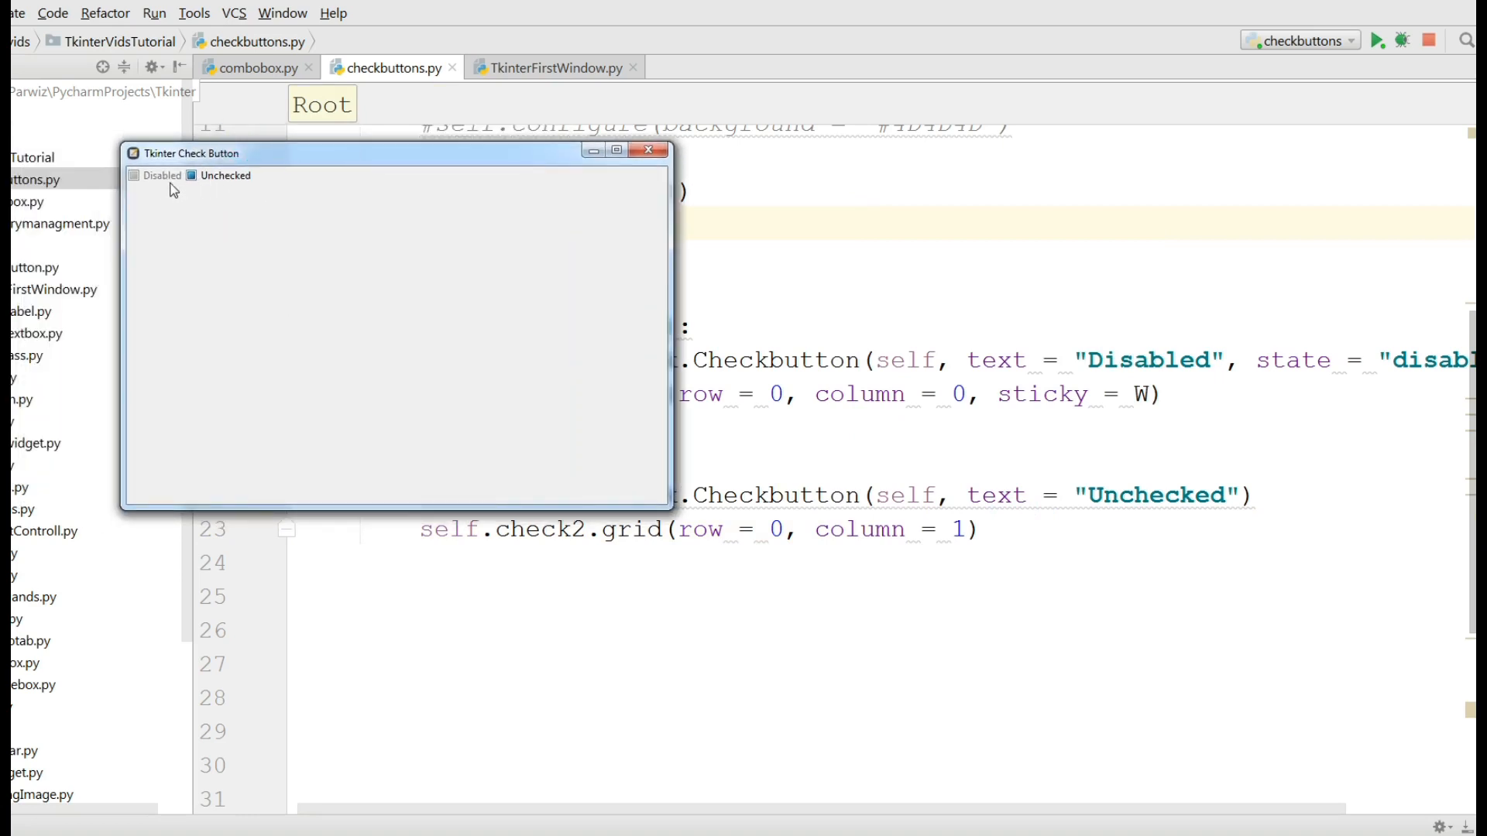
pyautogui.moveTo(188, 192)
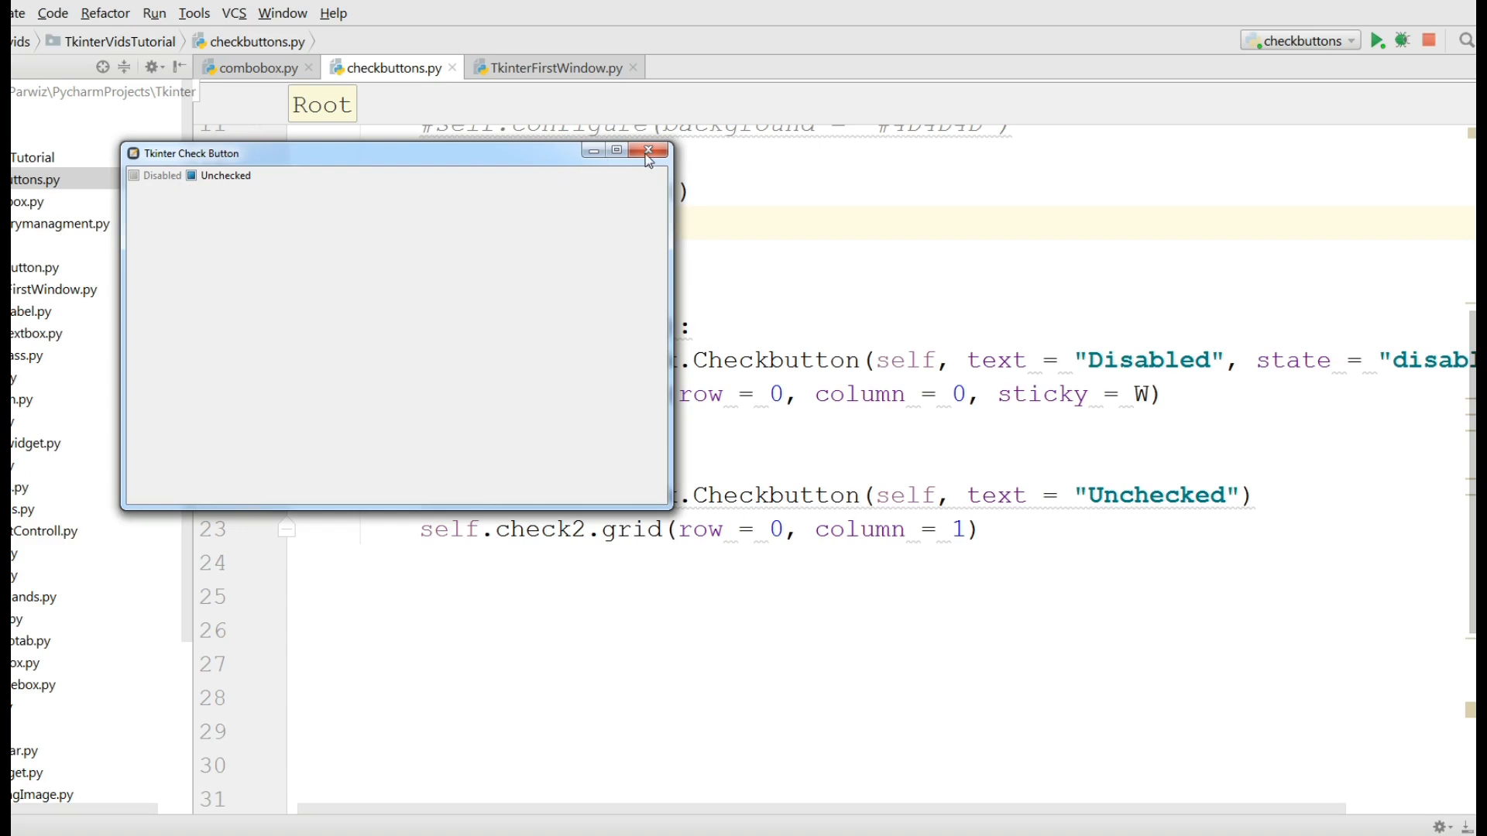
pyautogui.click(648, 151)
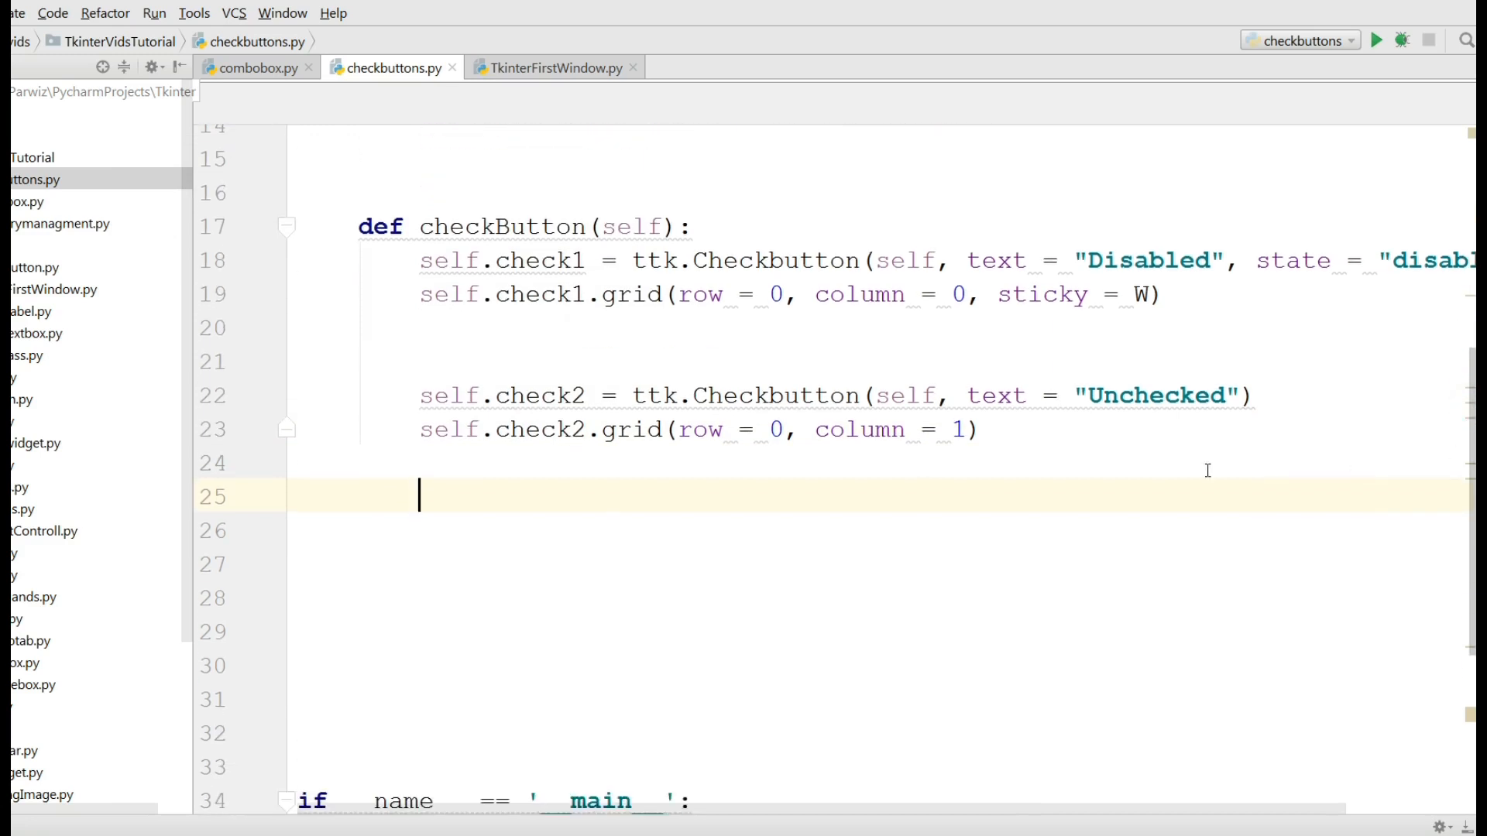
pyautogui.moveTo(1057, 526)
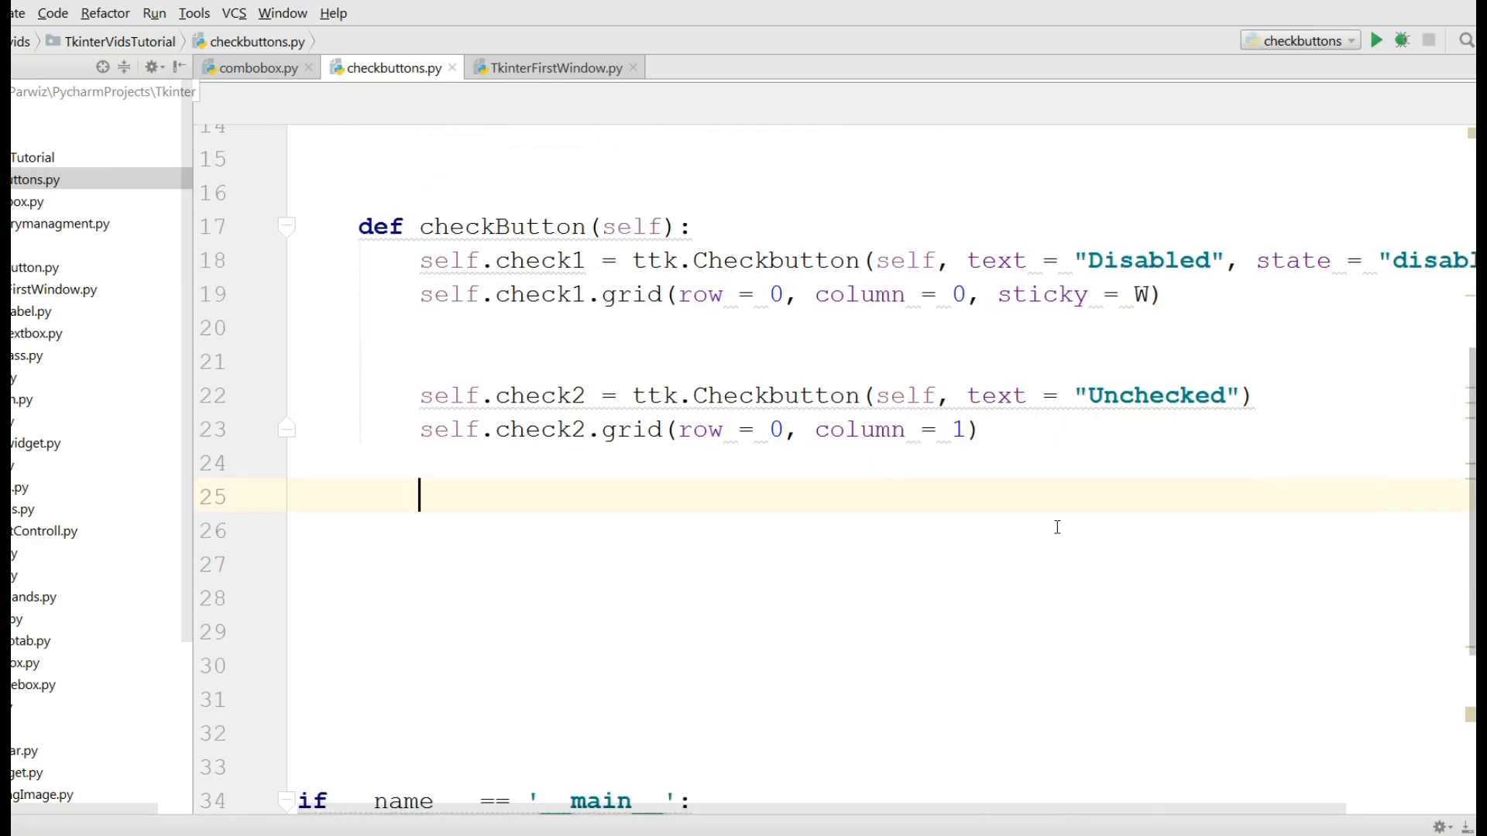
pyautogui.moveTo(1211, 756)
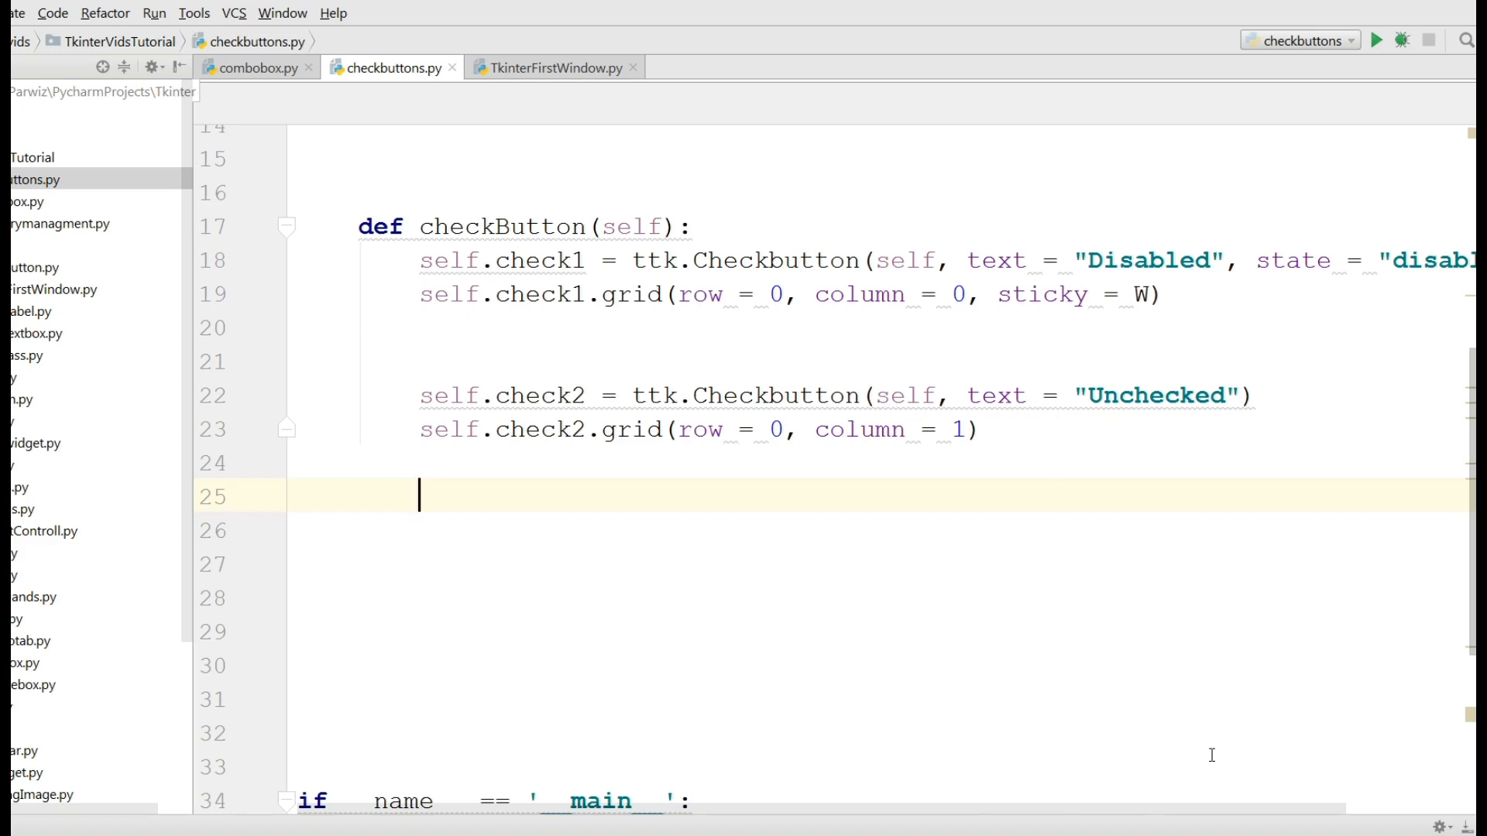
# Create self.check3 as a ttk Checkbutton labelled "Enabled".
pyautogui.write('self.check3 =')
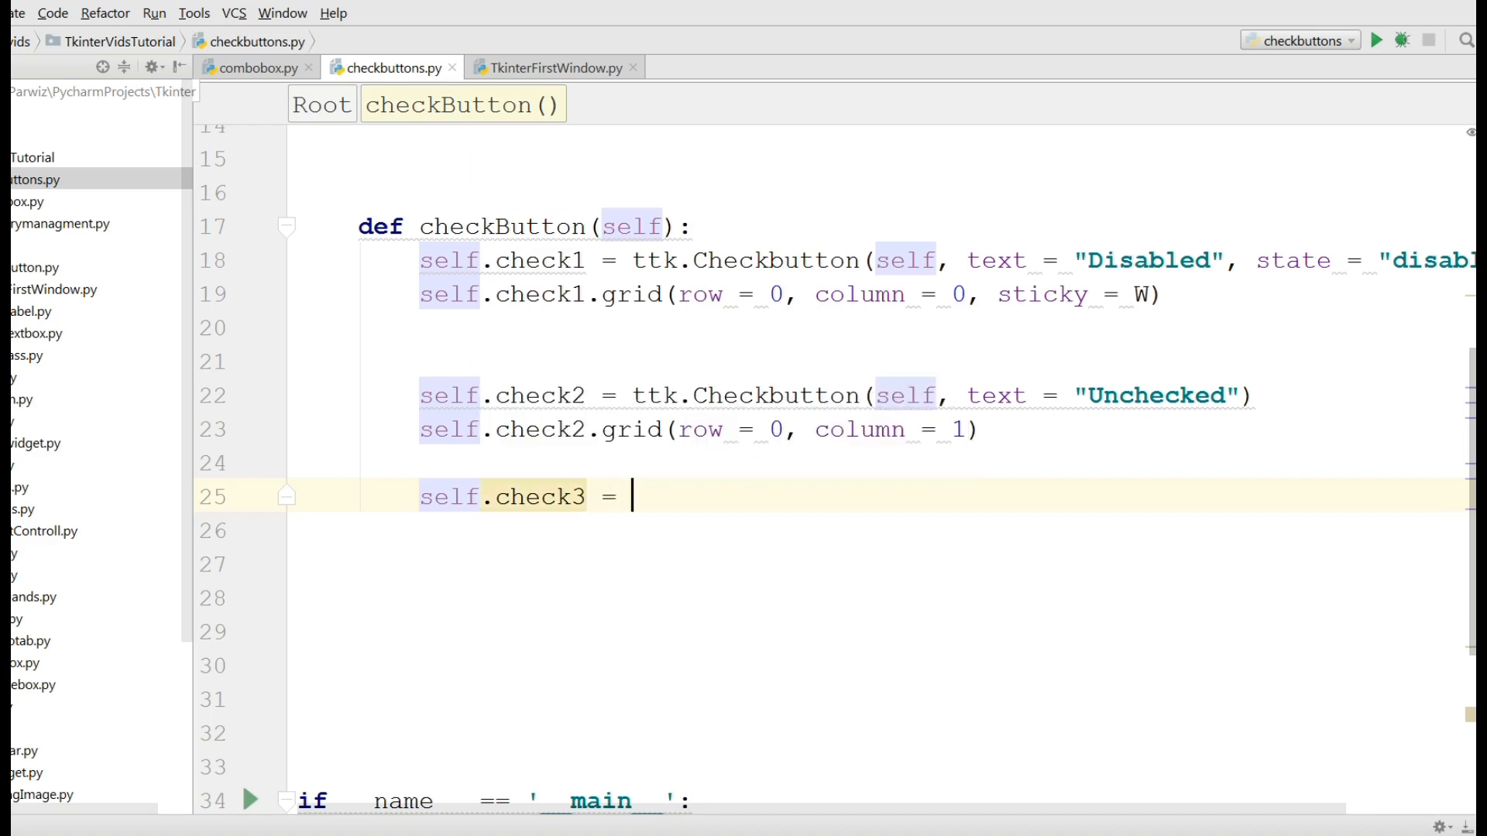
pyautogui.write('ttk.')
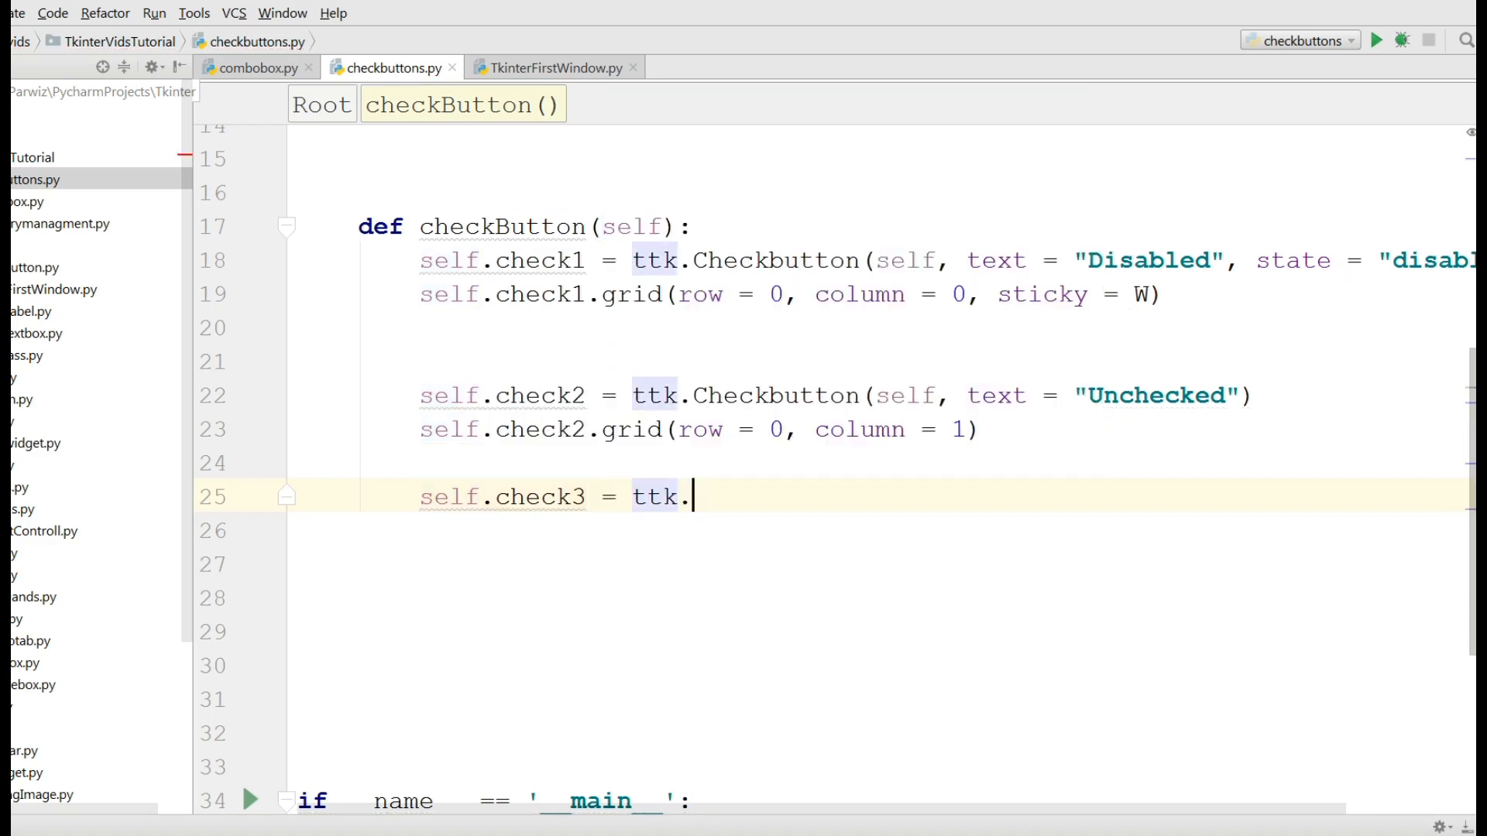
pyautogui.write('Checkbutton(')
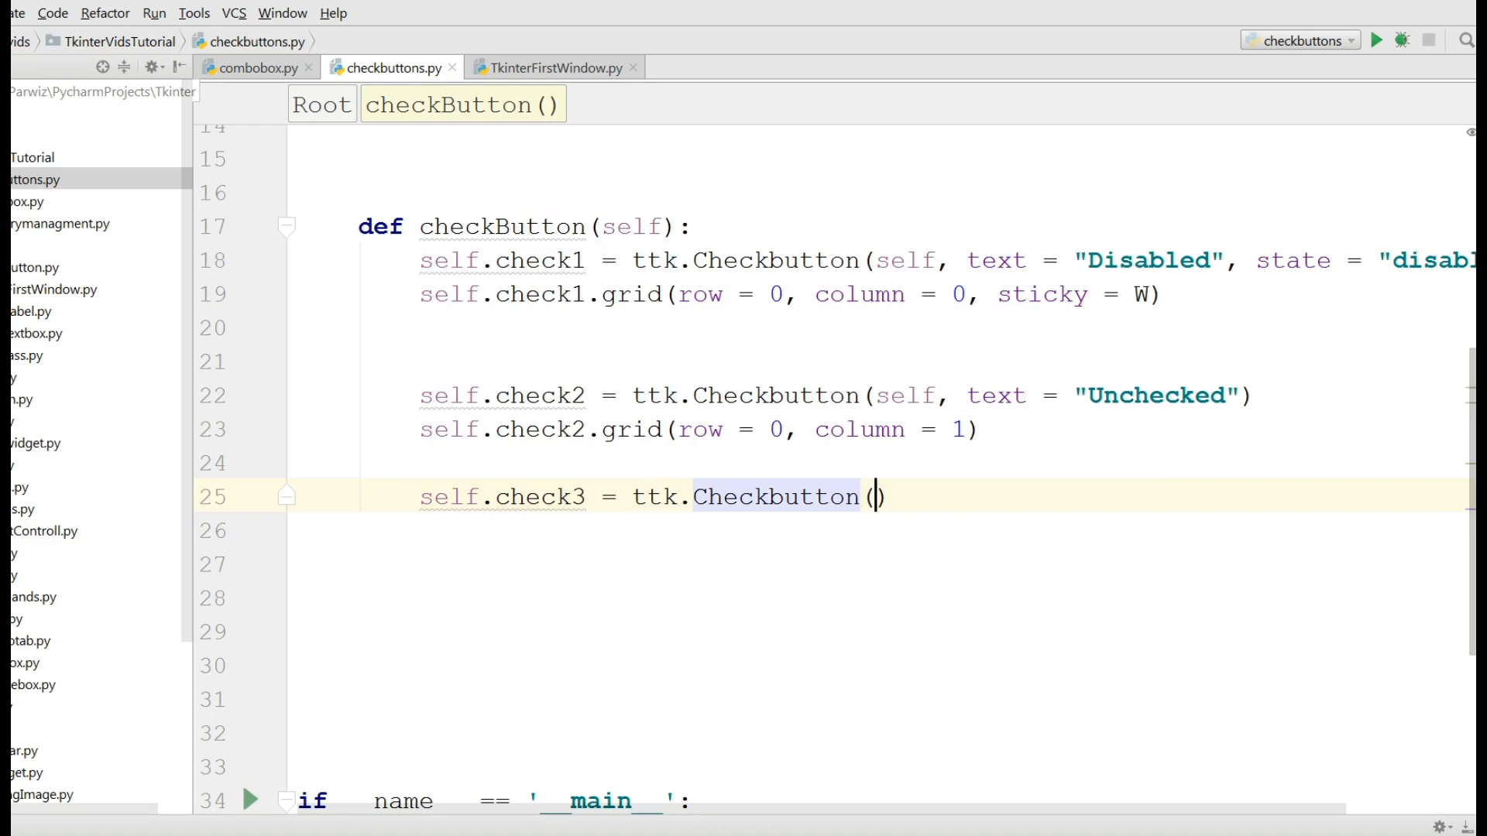
pyautogui.write('self,')
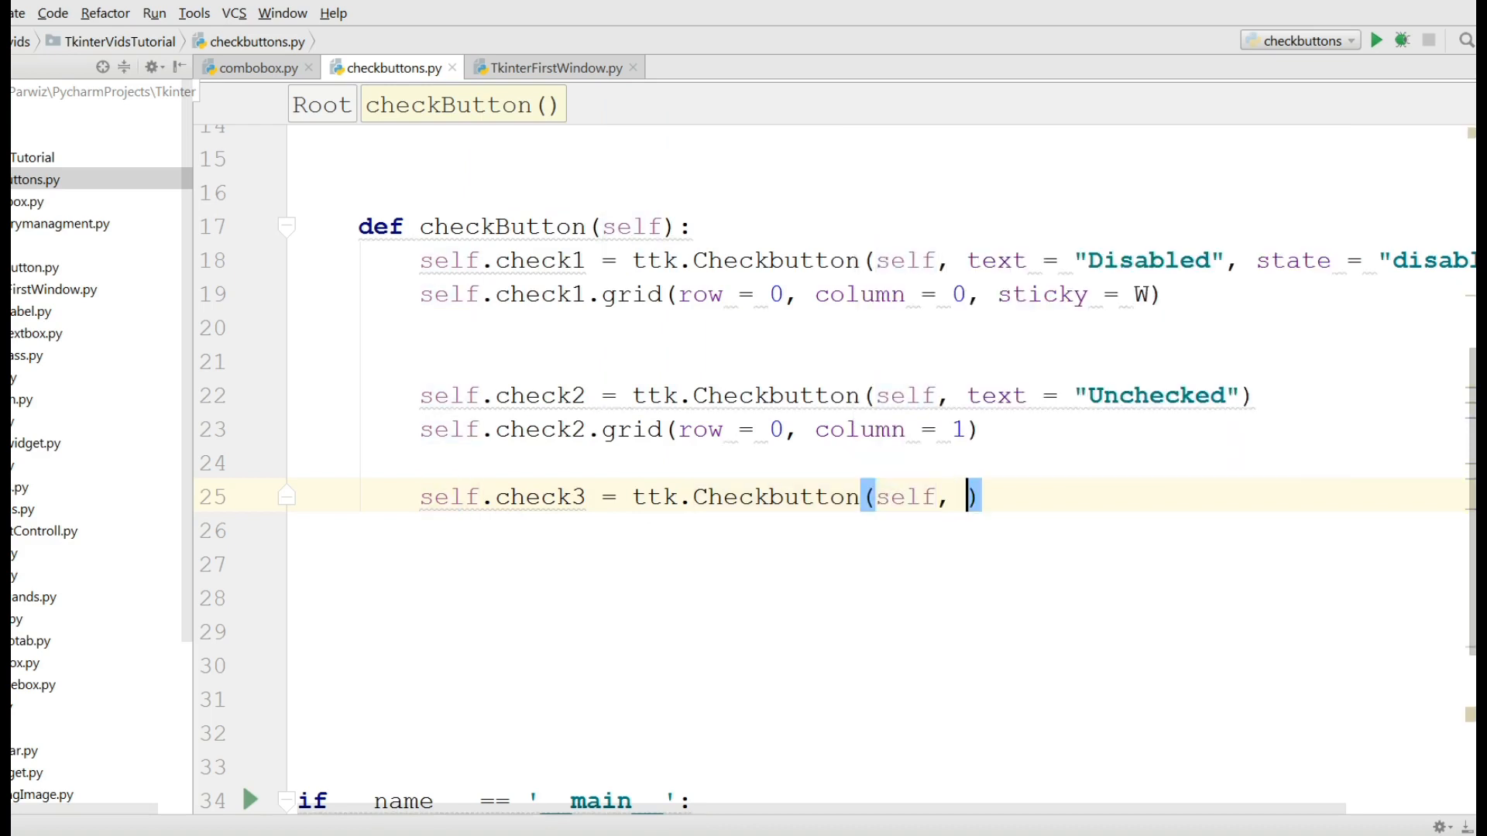
pyautogui.write('text =')
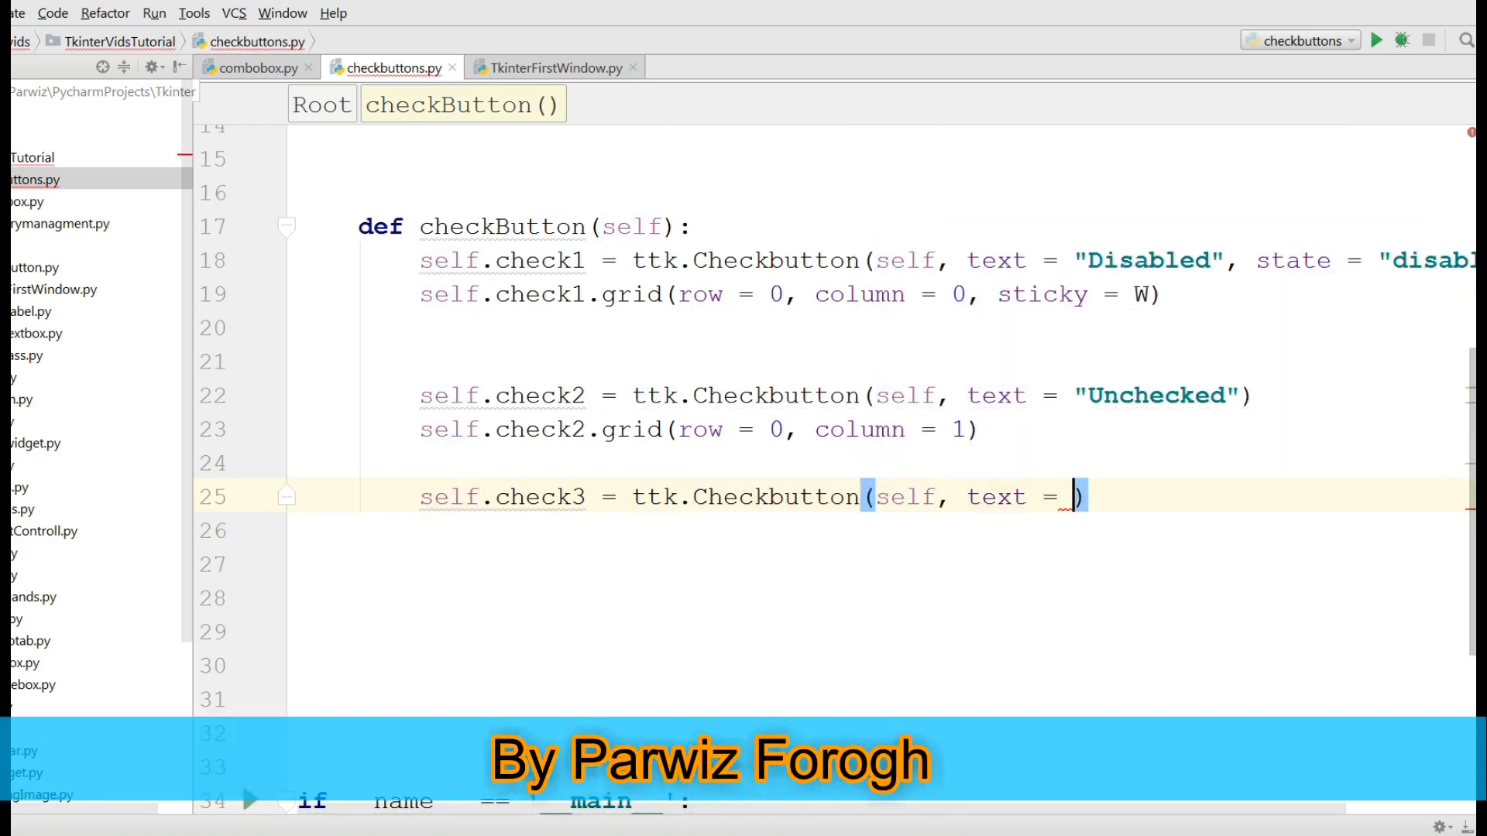
pyautogui.write('En"')
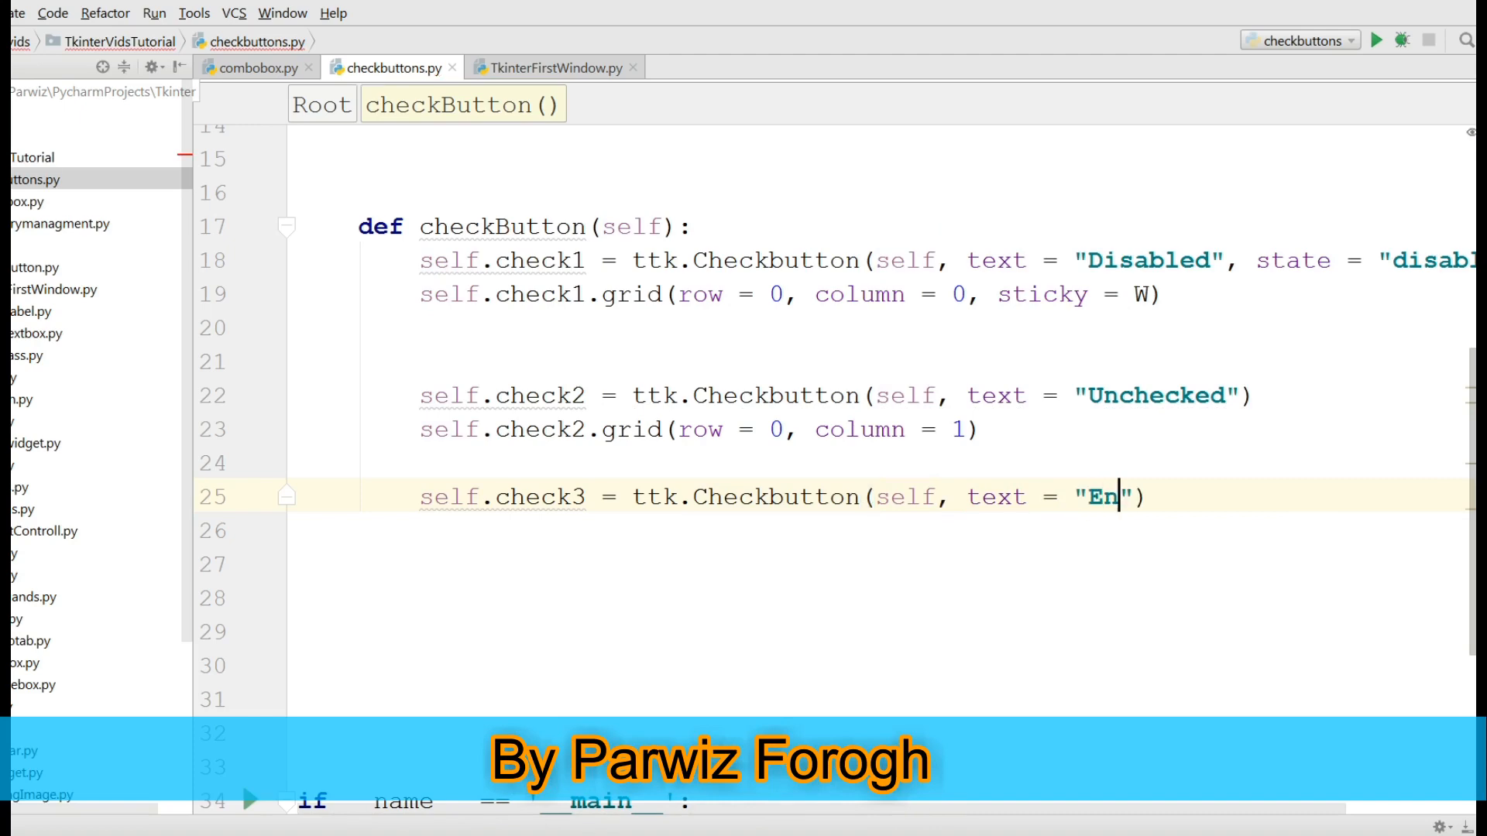
pyautogui.write('abled')
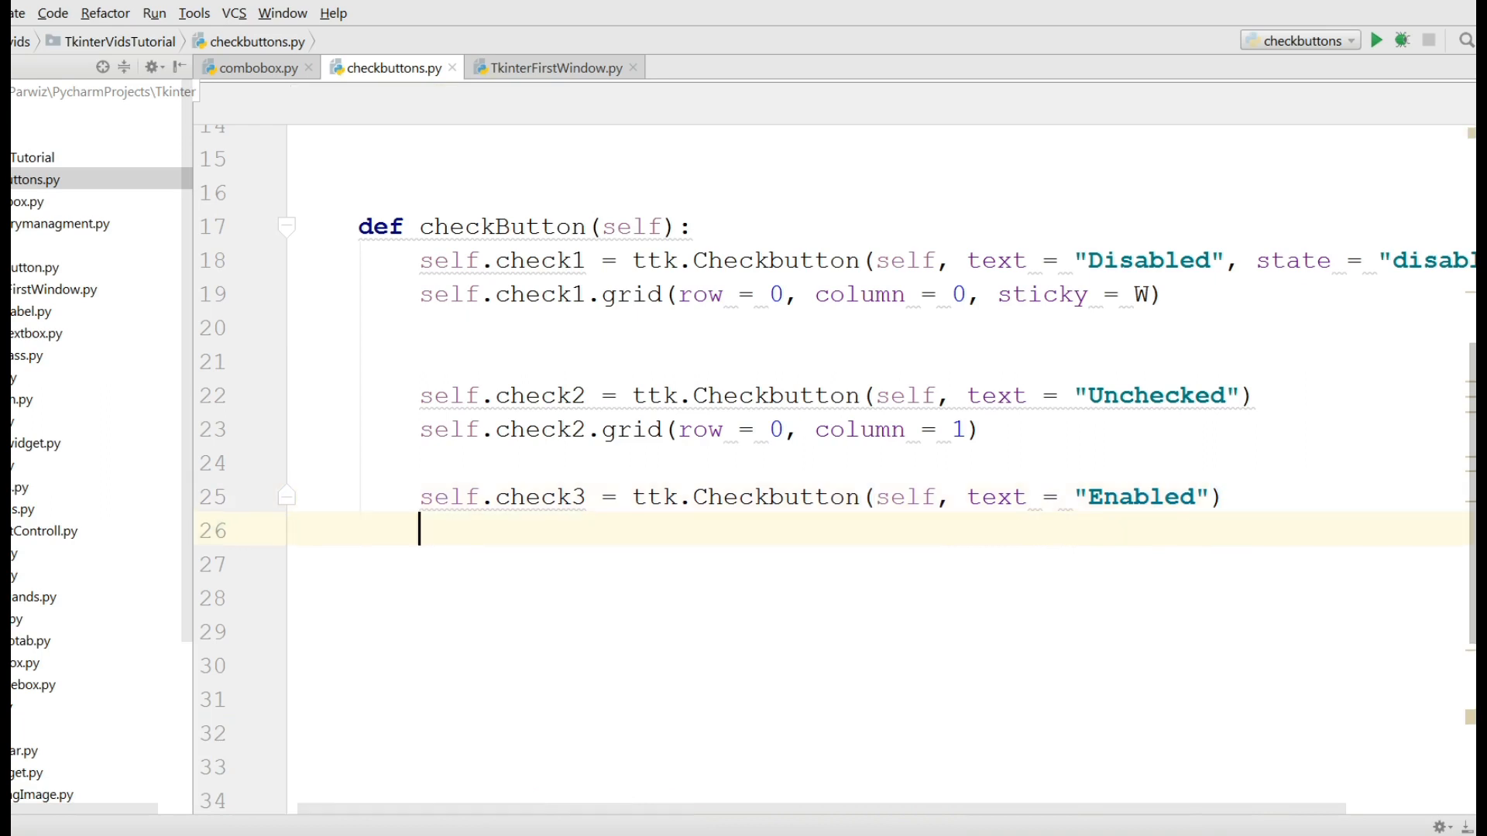
# Grid self.check3 at row 0, column 2 and run checkbuttons to show all three.
pyautogui.write('self.ch')
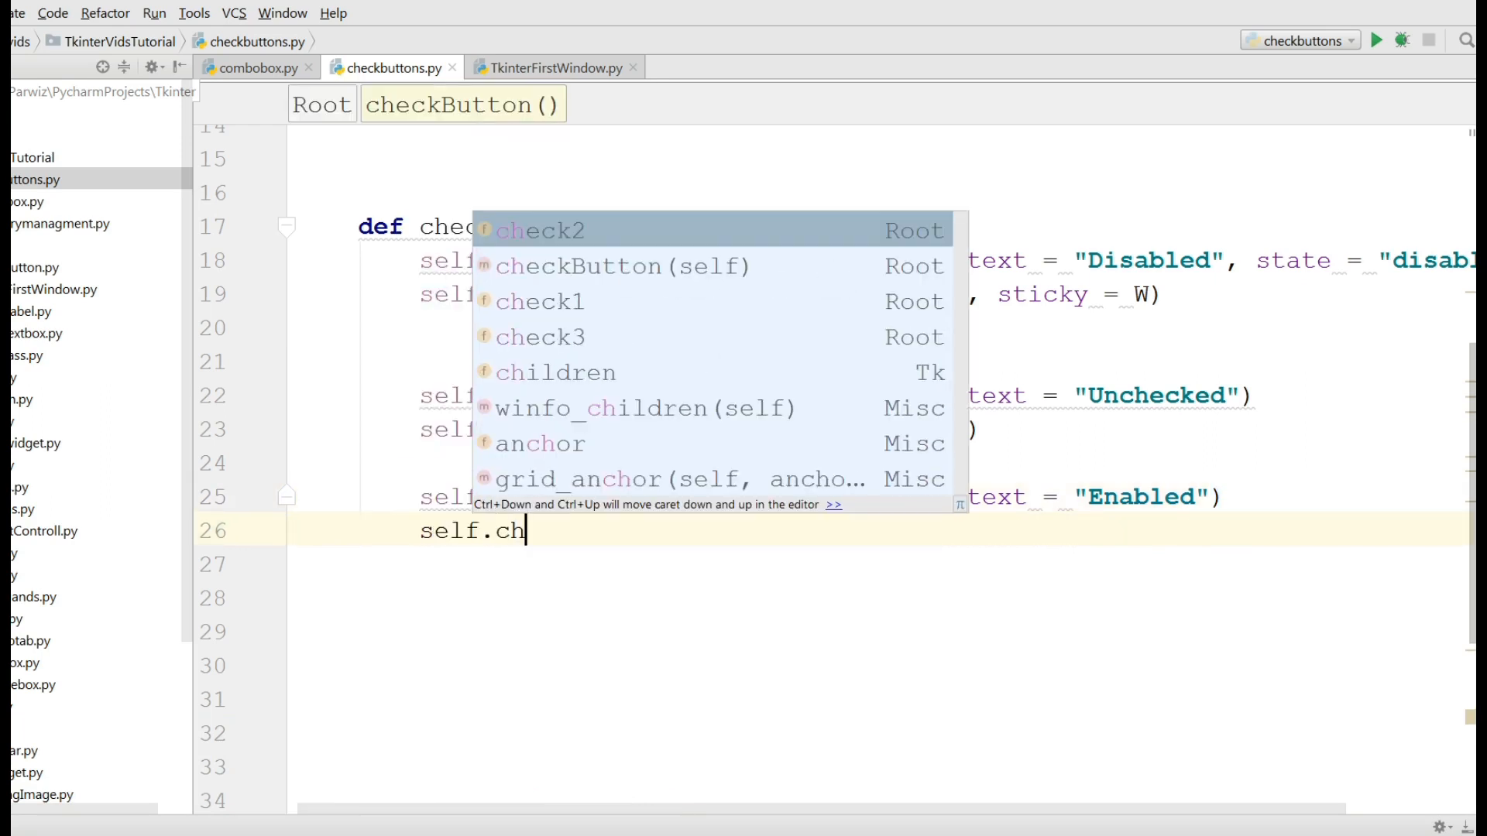
pyautogui.press('Down')
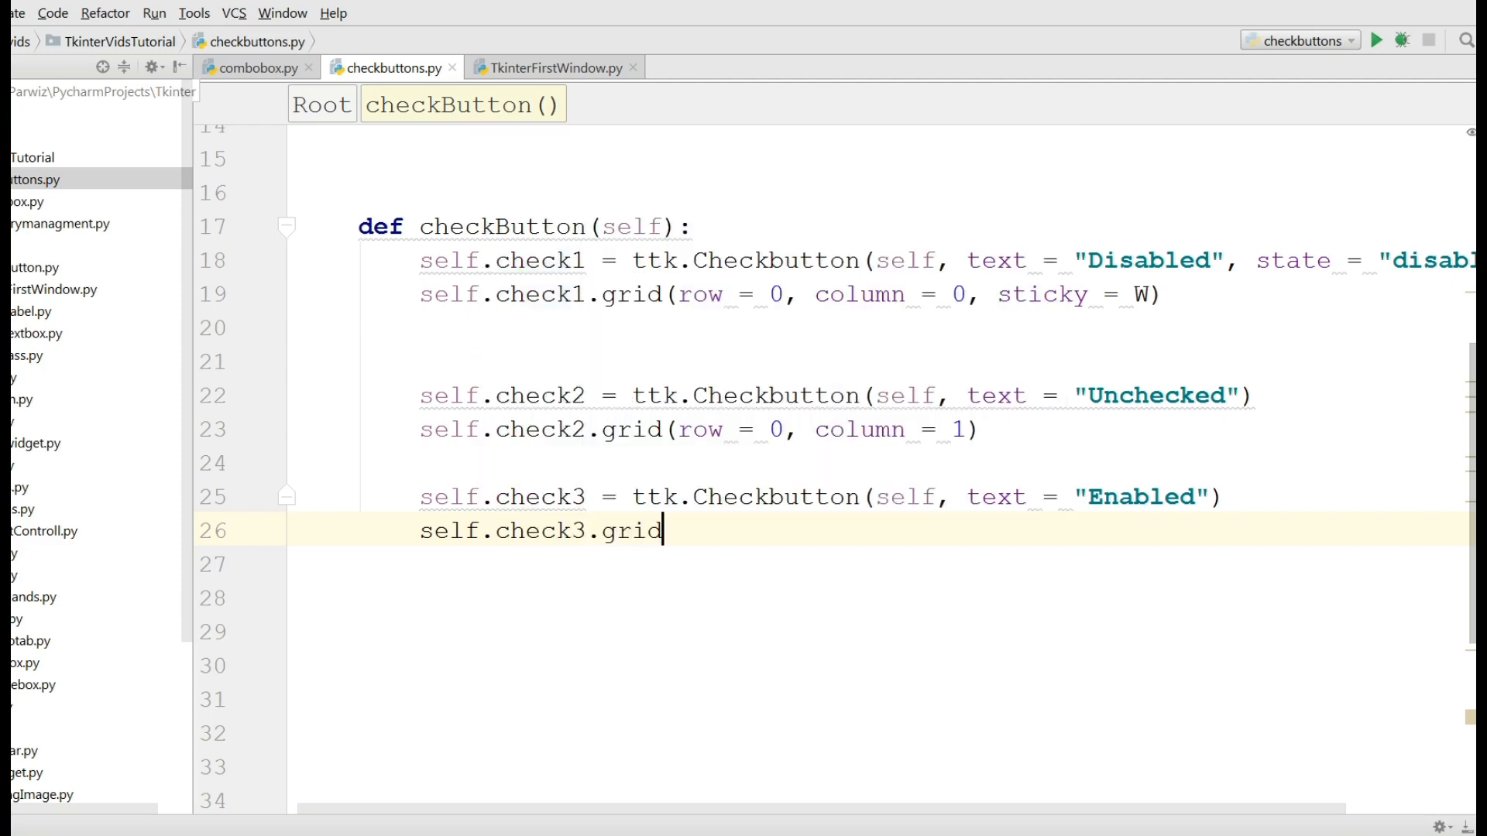
pyautogui.write('(')
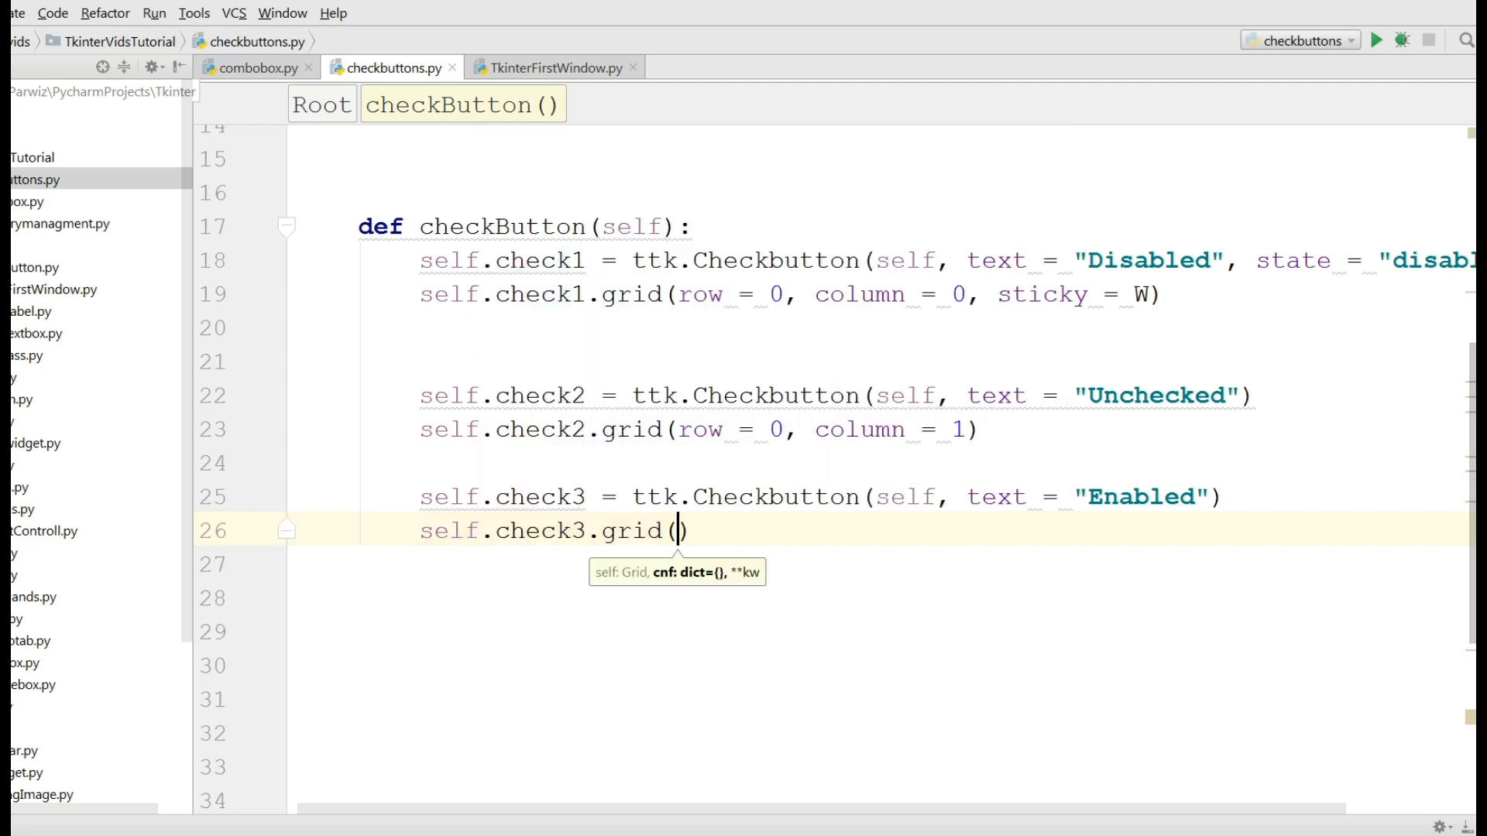
pyautogui.write('row = 0, col')
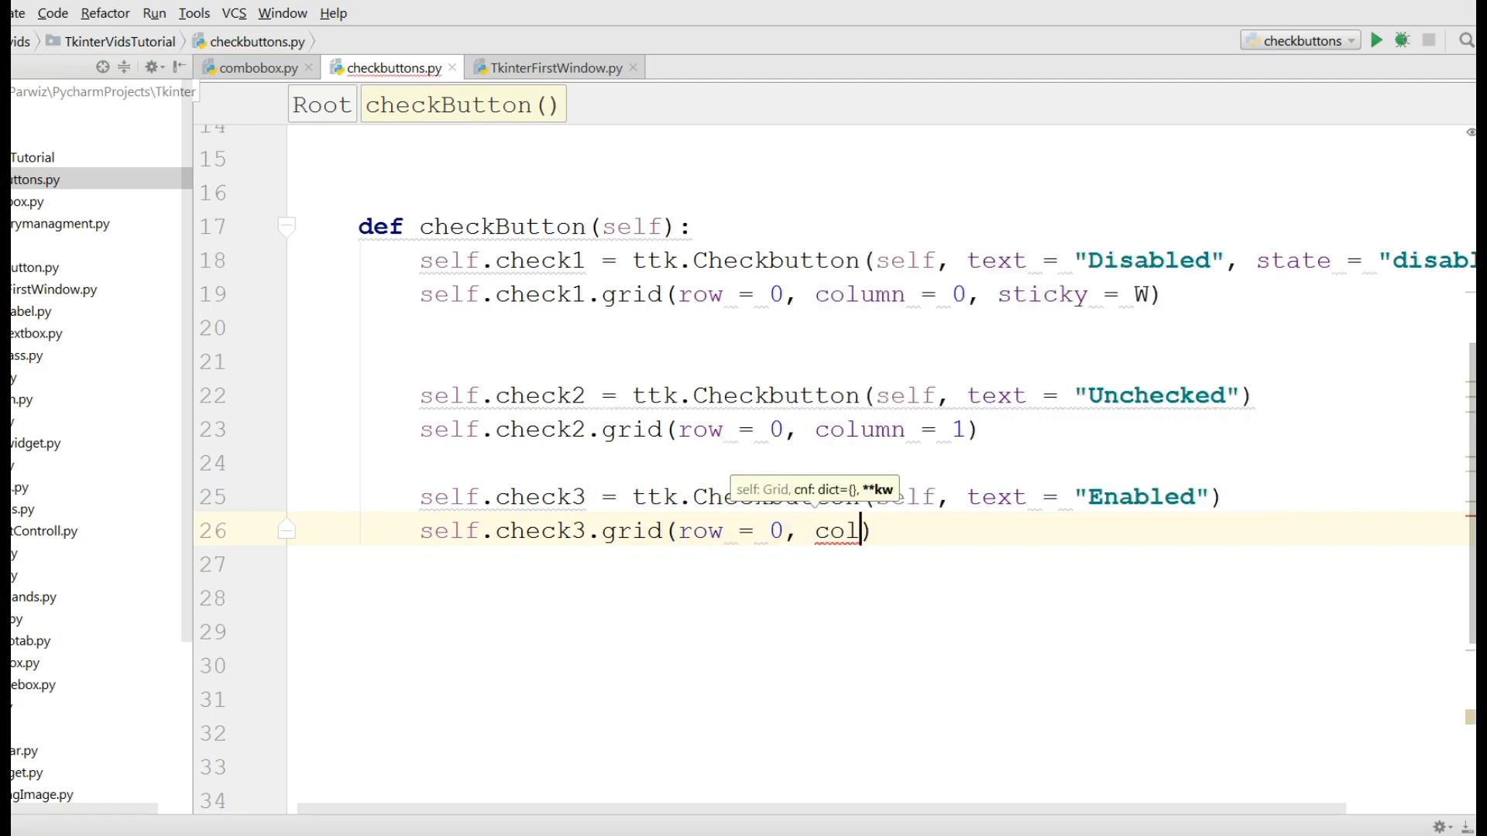
pyautogui.write('umn = 2')
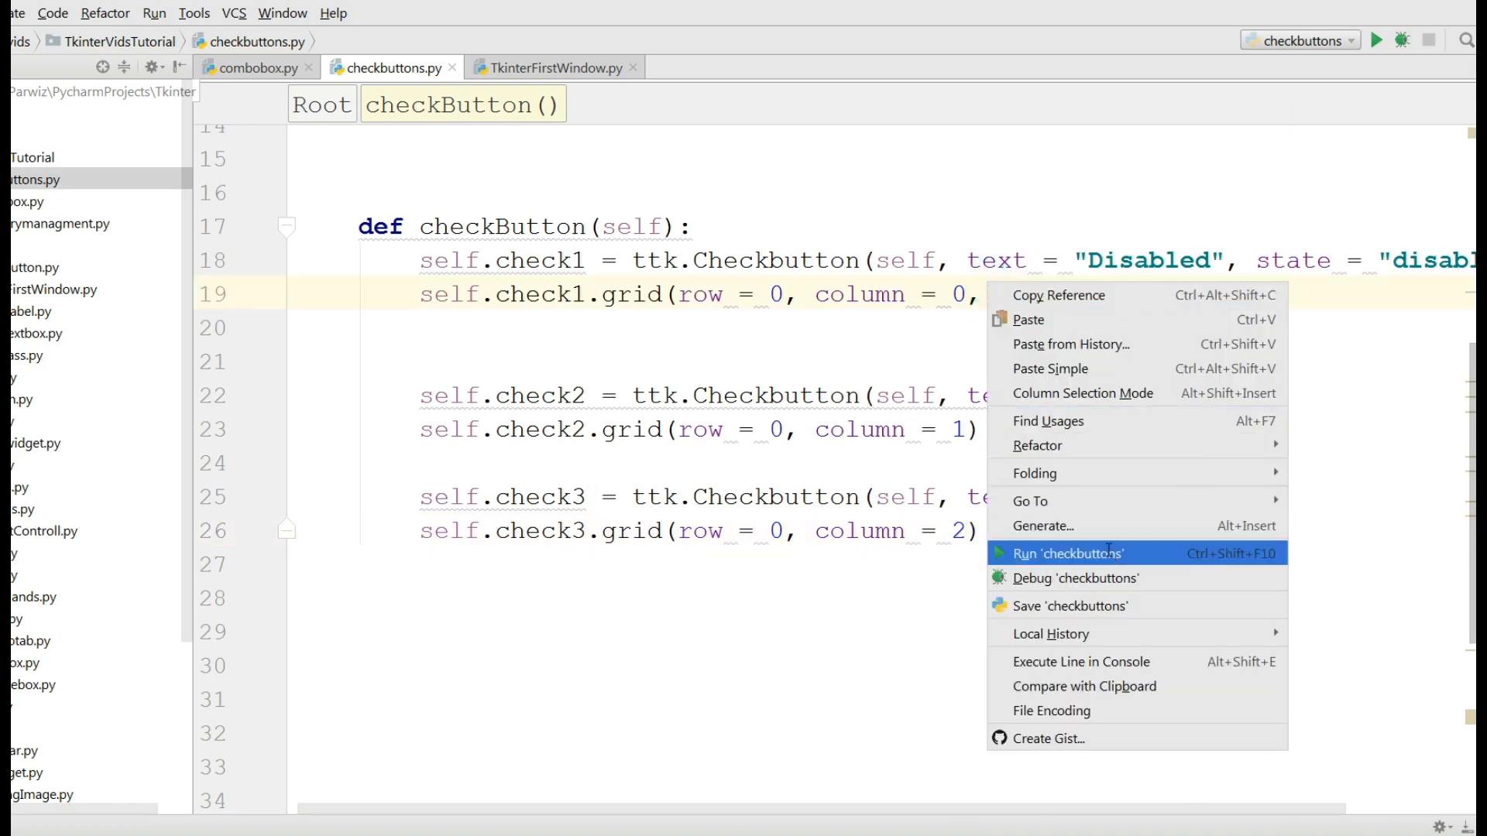
pyautogui.click(1067, 553)
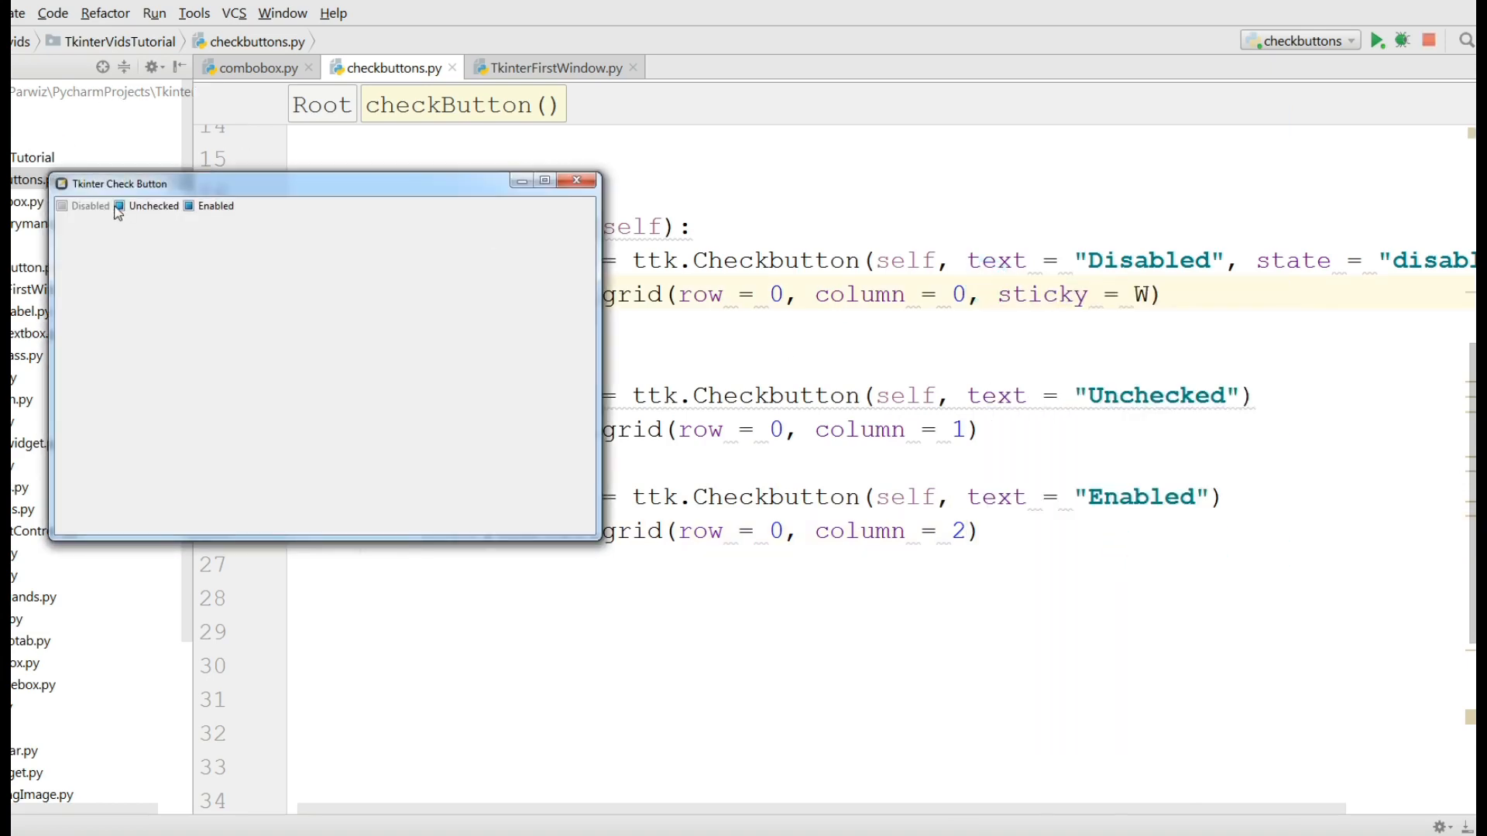